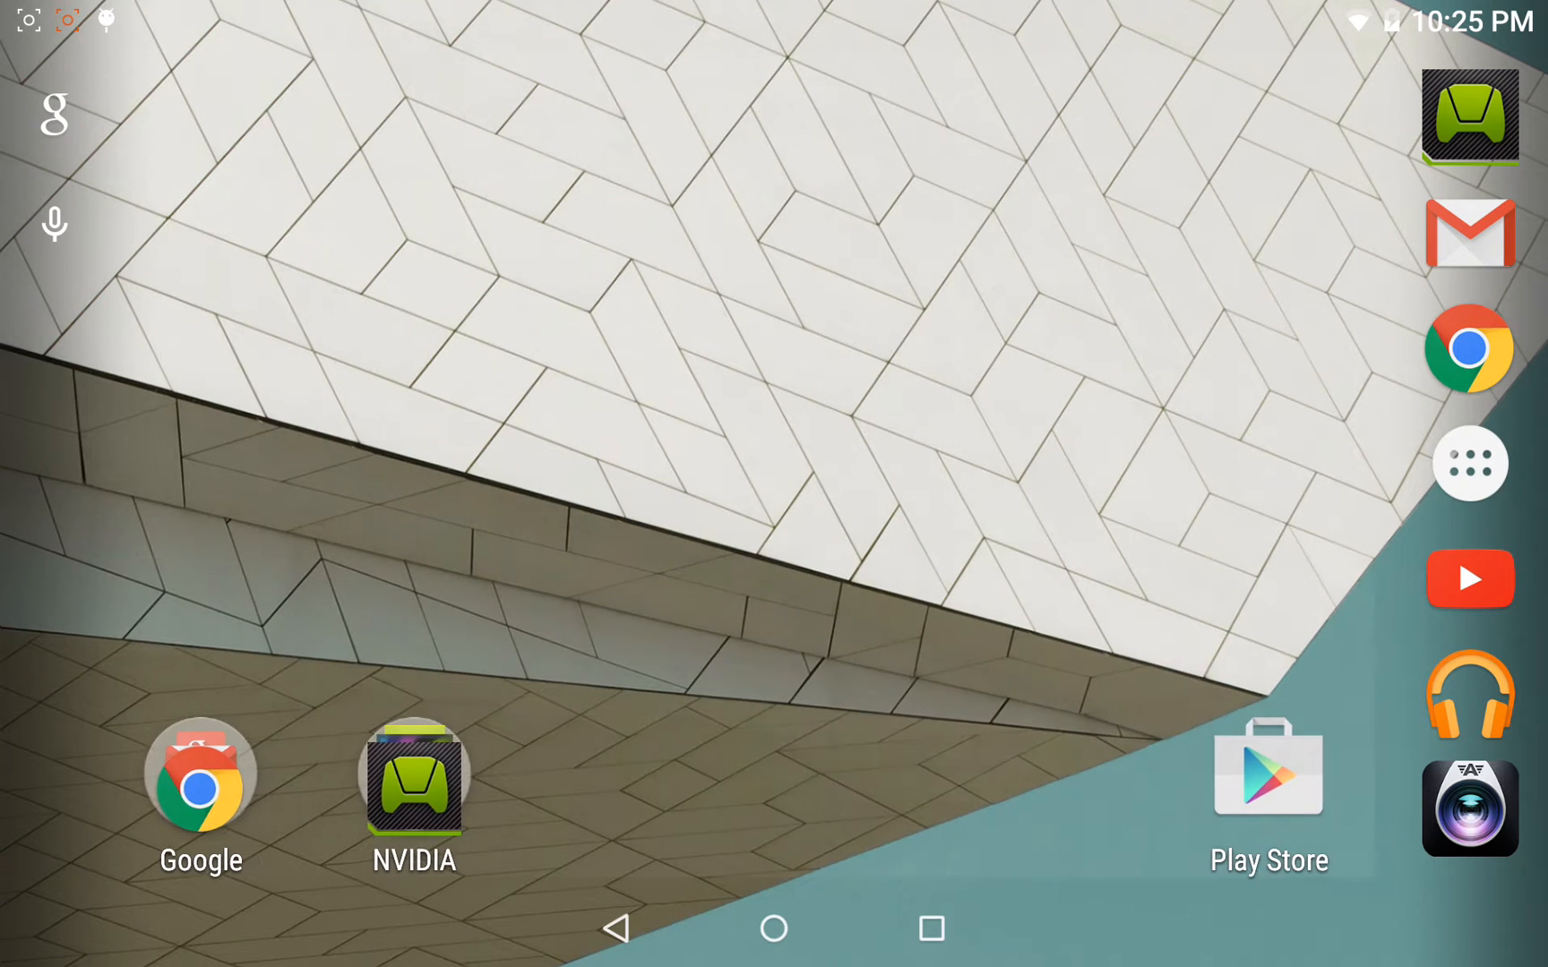
# Open Quick Settings and show the user panel with guest and add-user options.
pyautogui.hscroll(3)
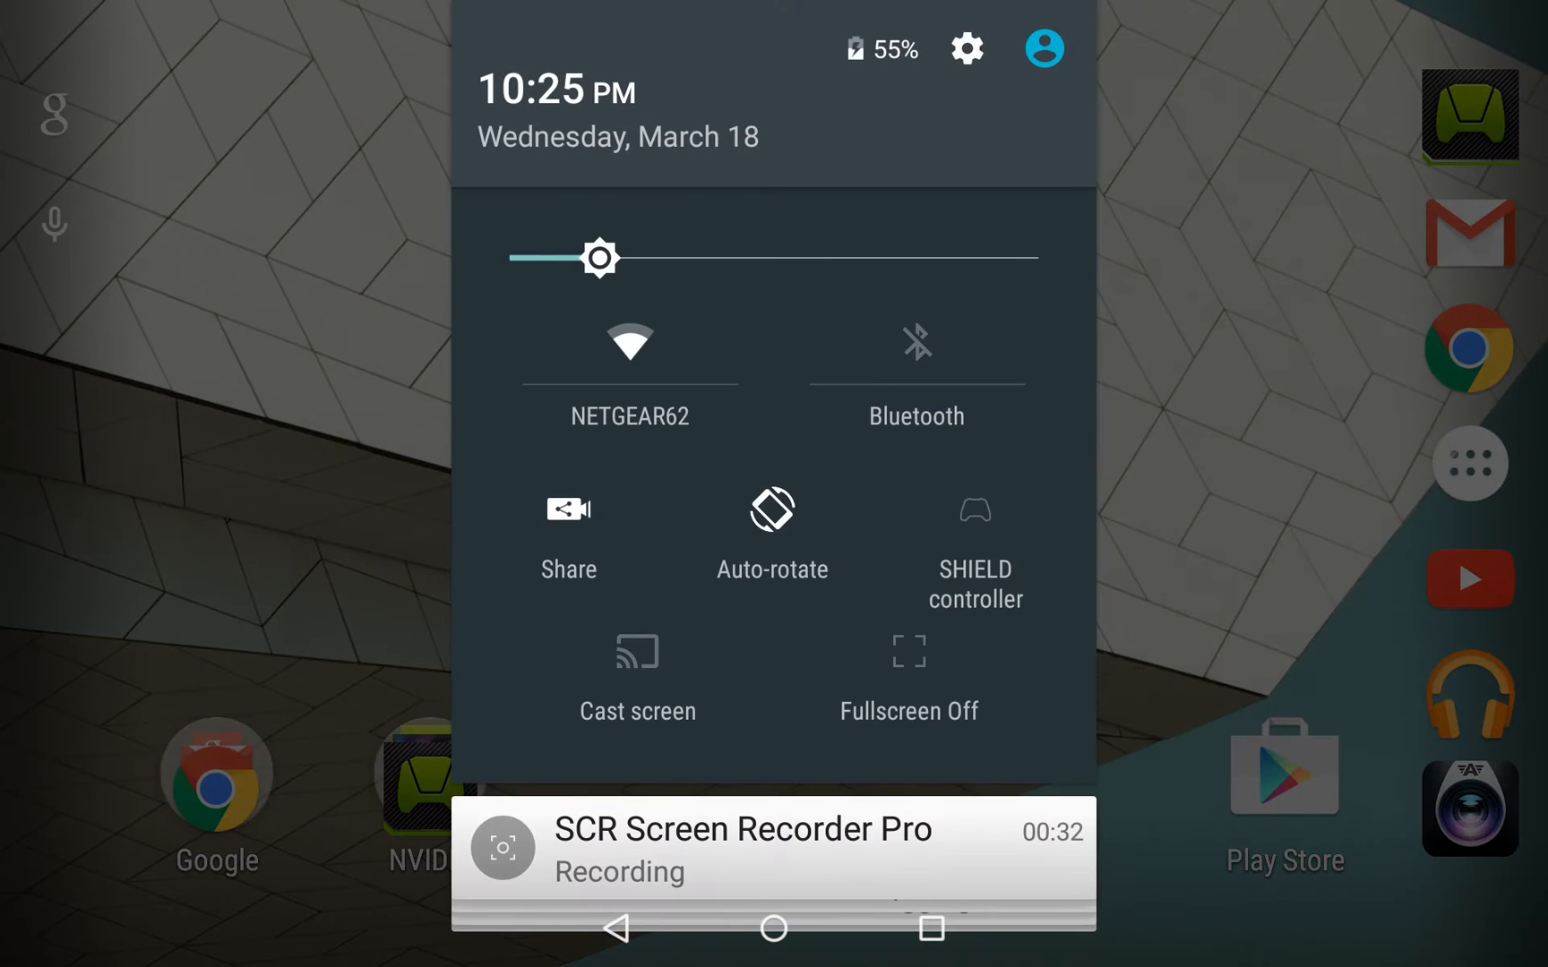
pyautogui.click(1042, 49)
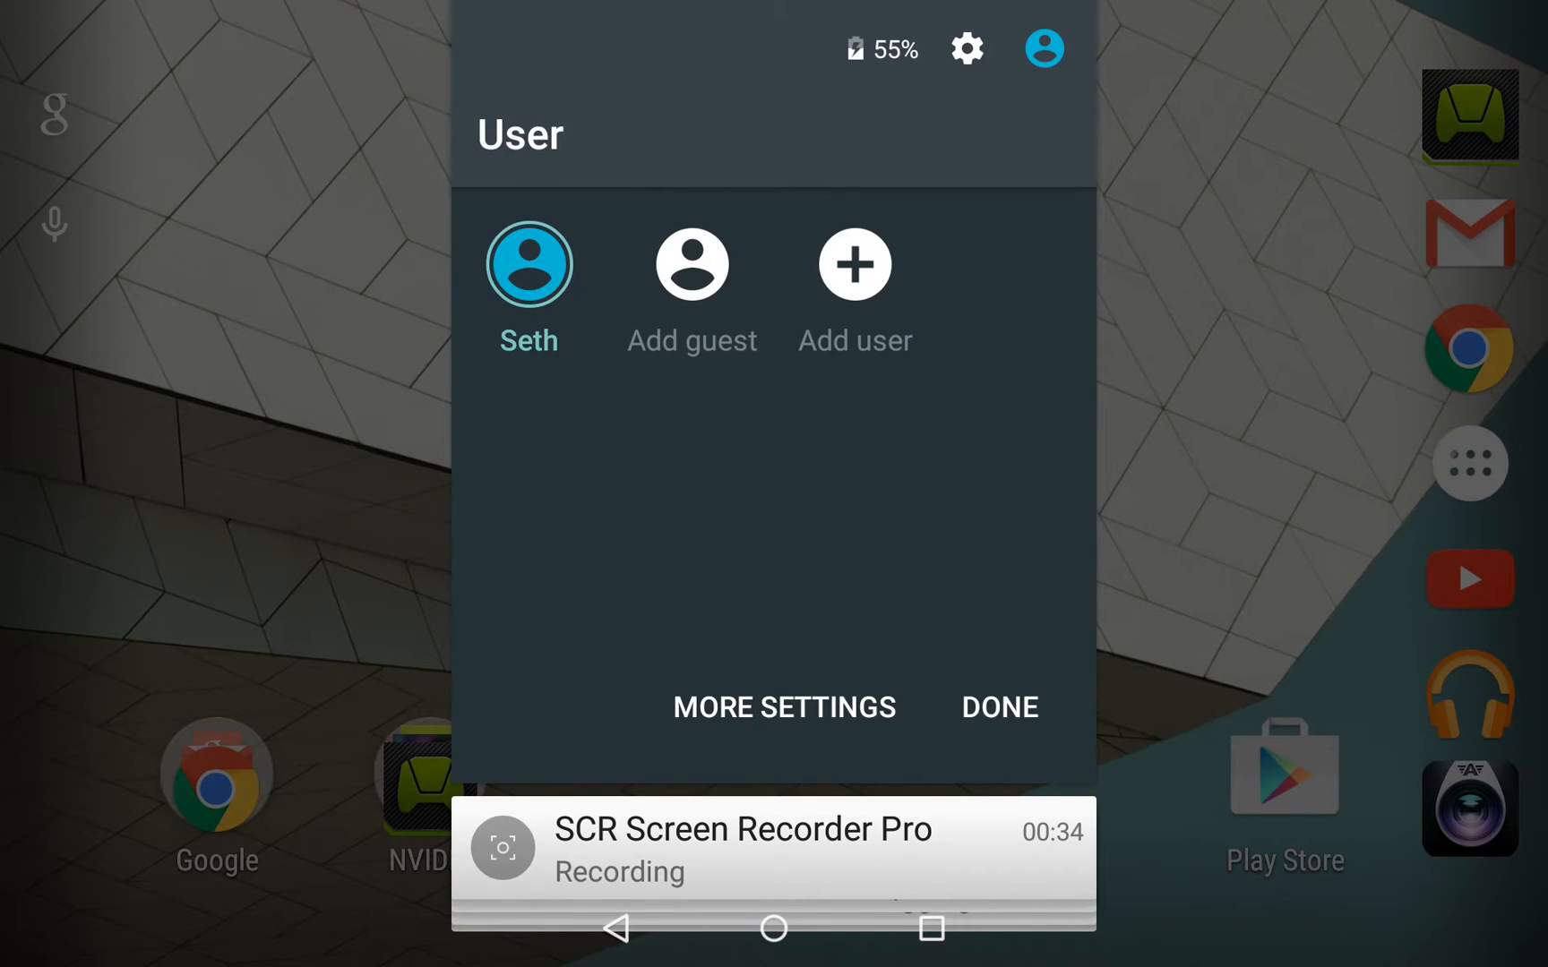
# View About tablet for Android 5.0.1 and the build number, then return to Settings.
pyautogui.click(783, 707)
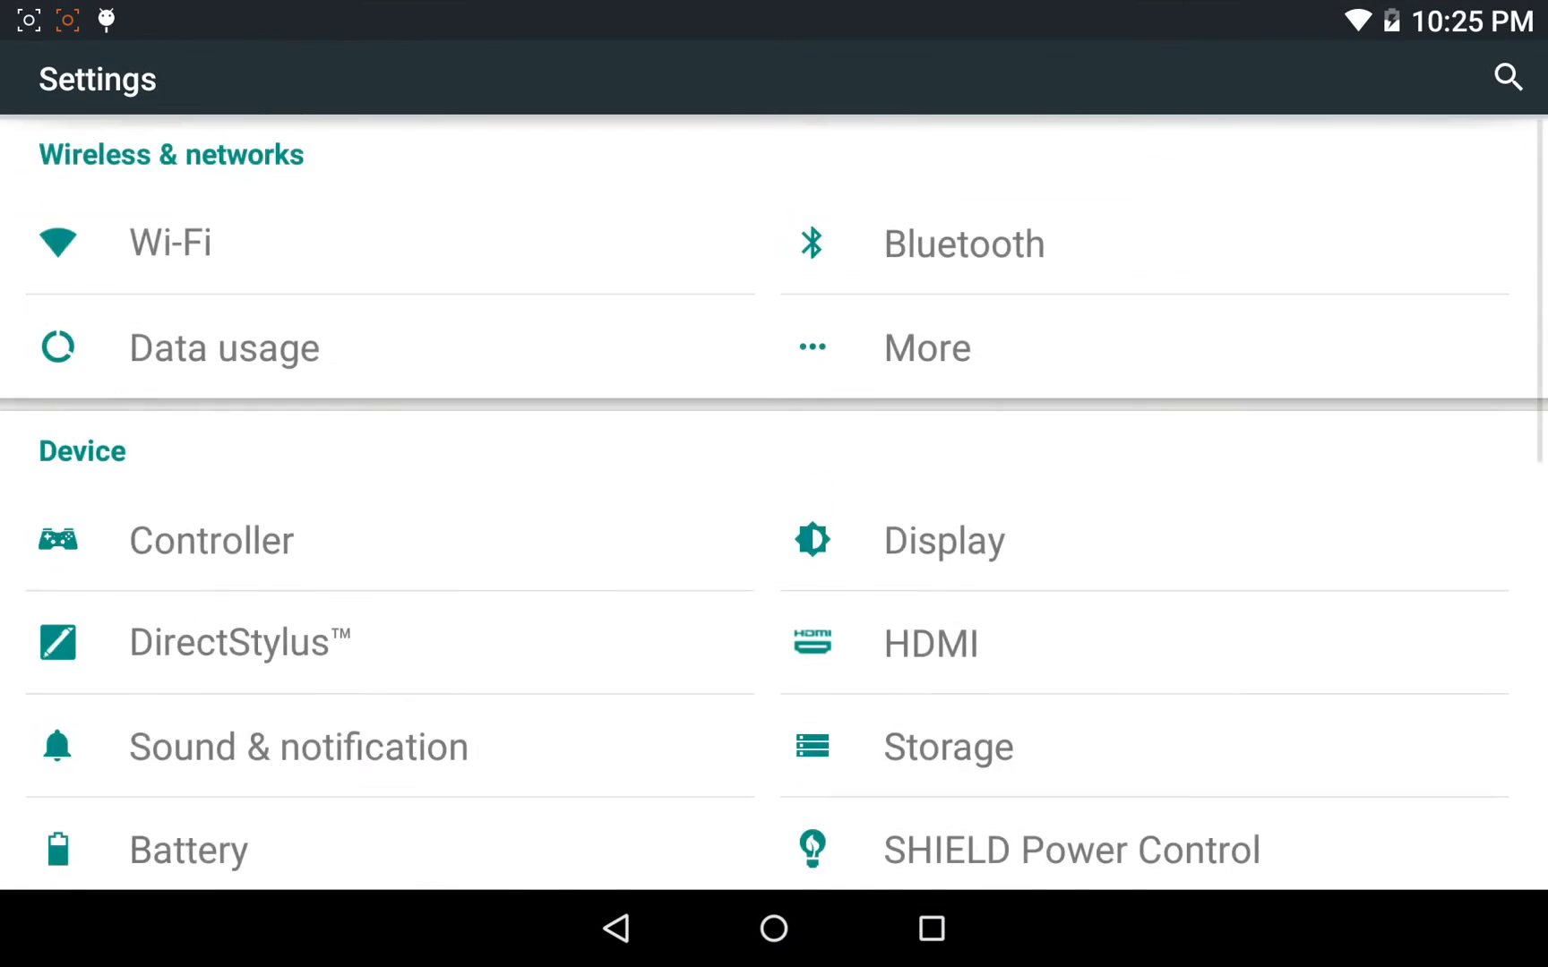
pyautogui.scroll(-3)
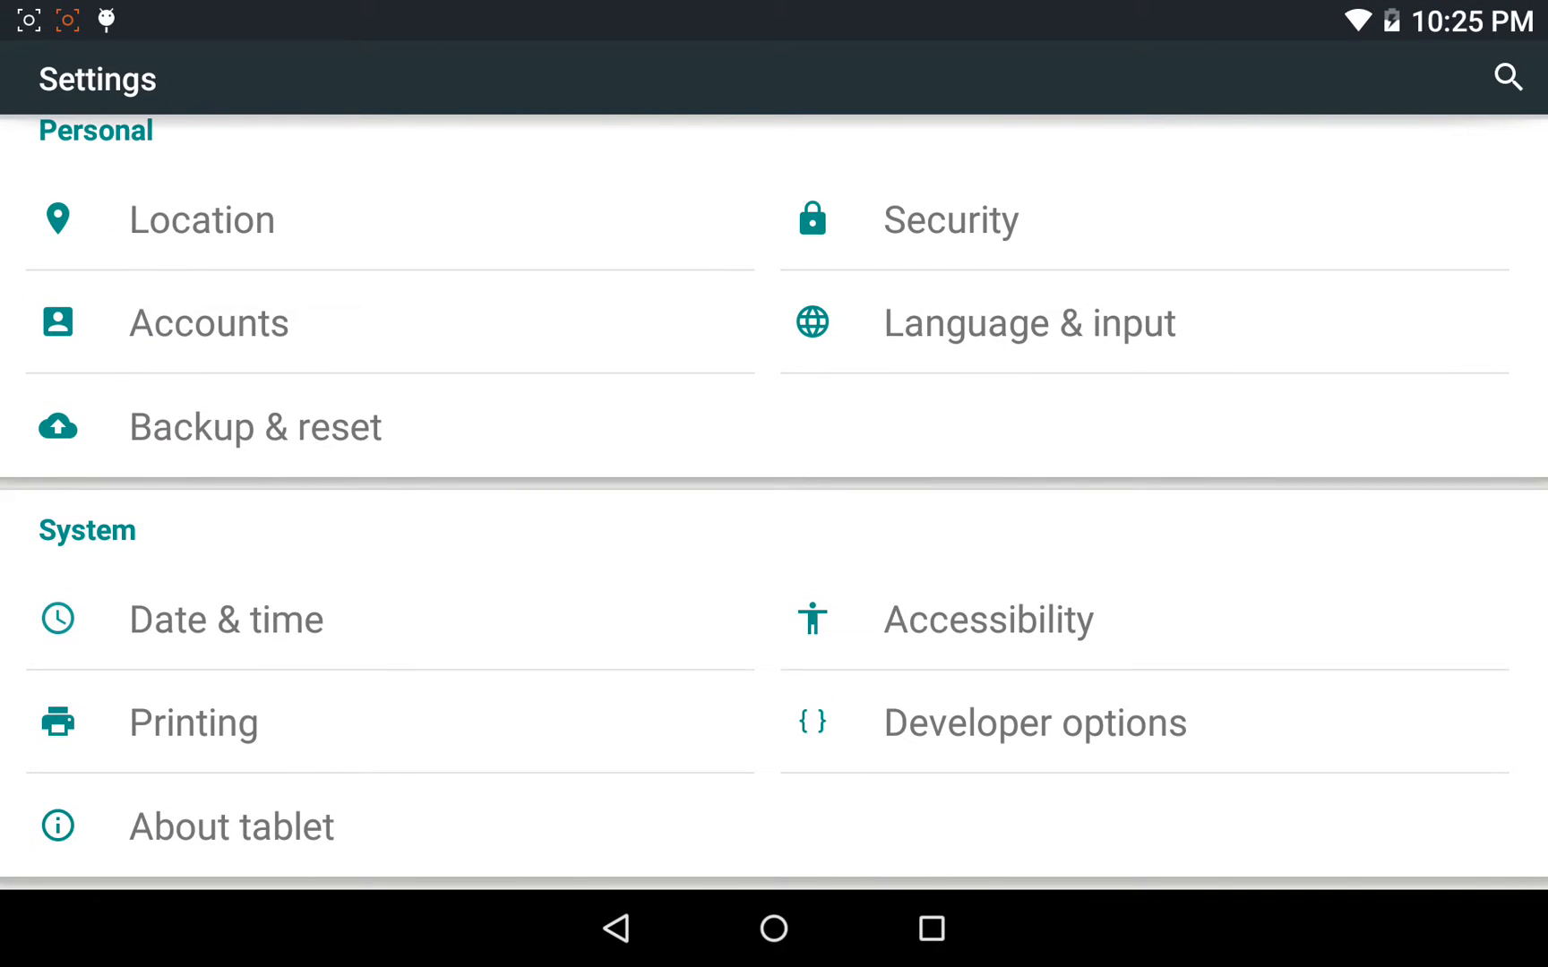
pyautogui.click(231, 826)
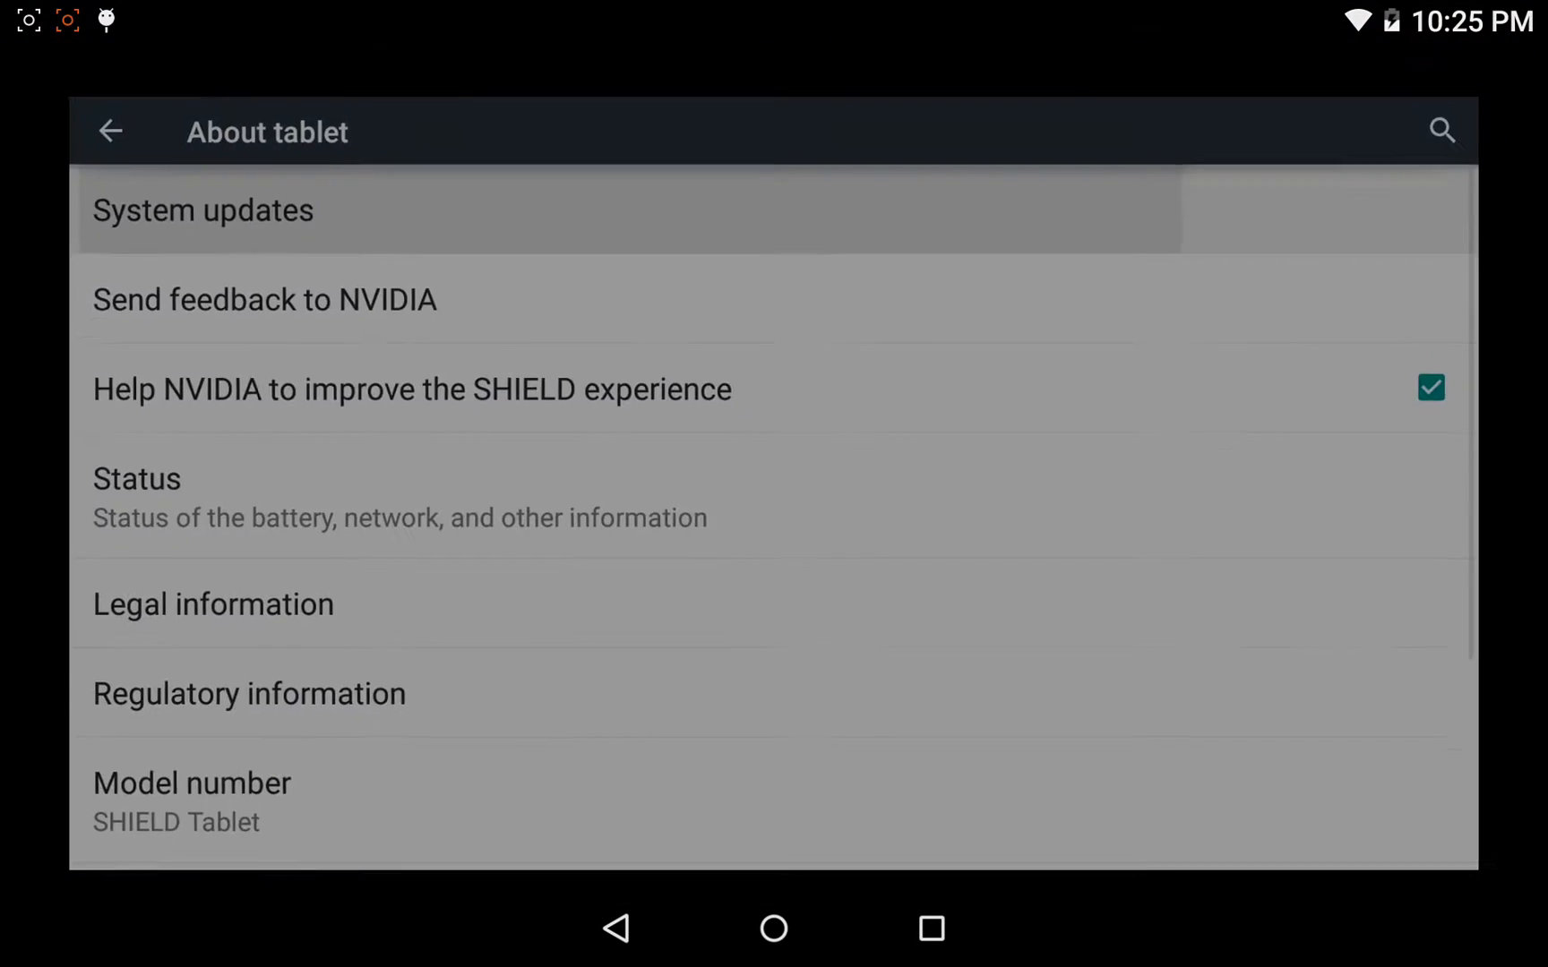
pyautogui.click(202, 209)
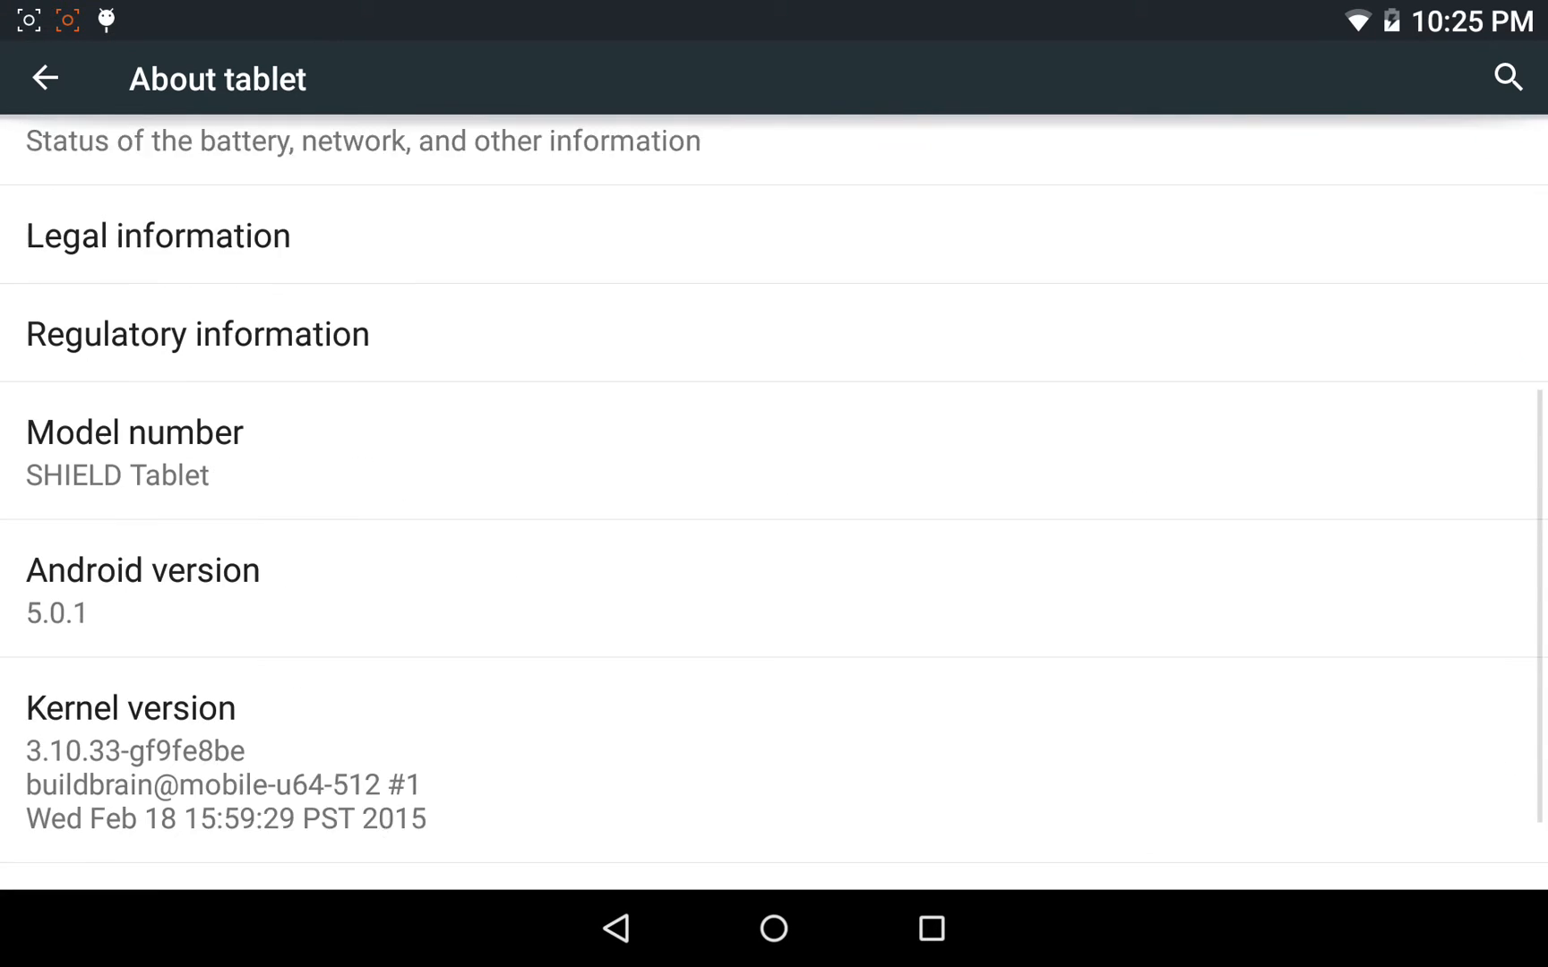
pyautogui.scroll(-3)
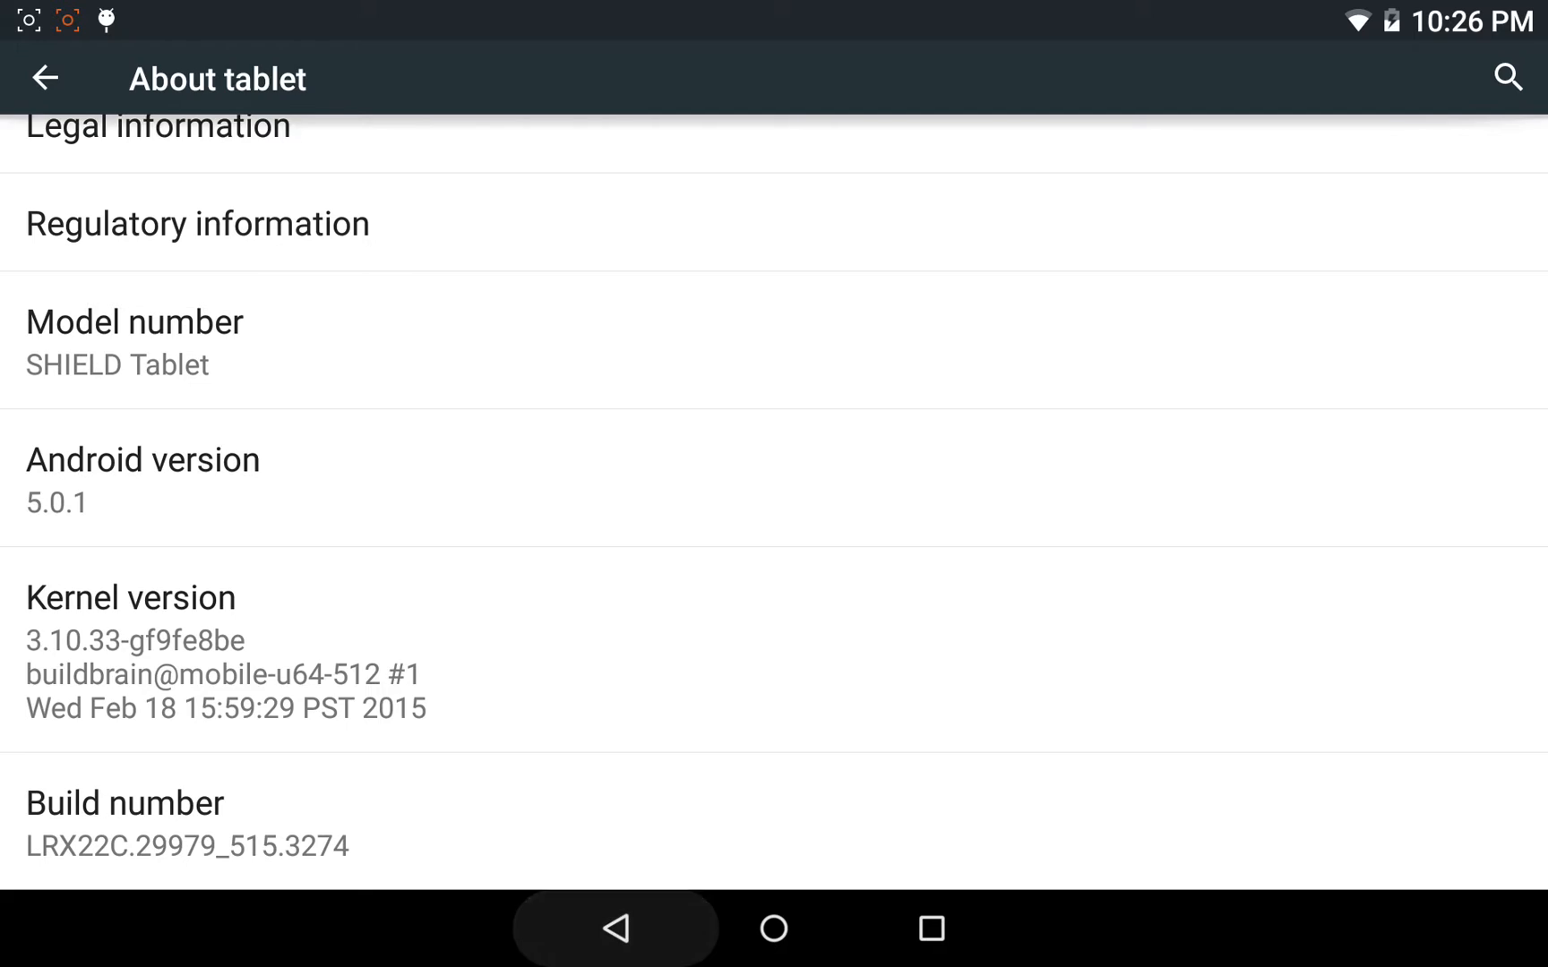
pyautogui.click(42, 78)
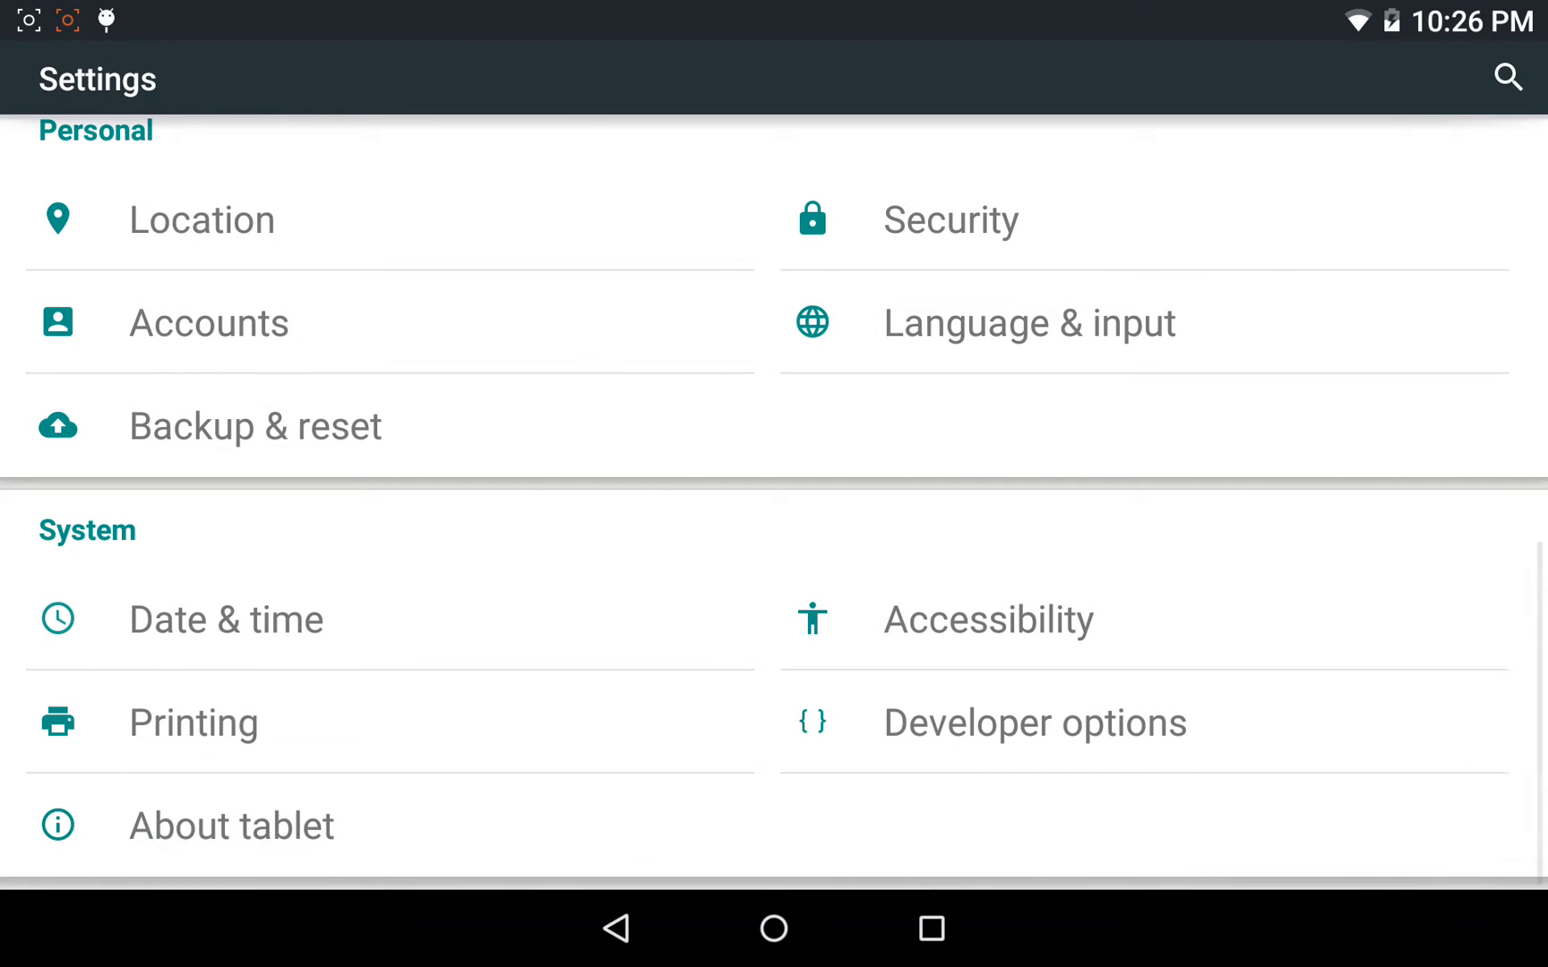
# Toggle USB debugging off and on in Developer options and accept the warning.
pyautogui.click(1034, 722)
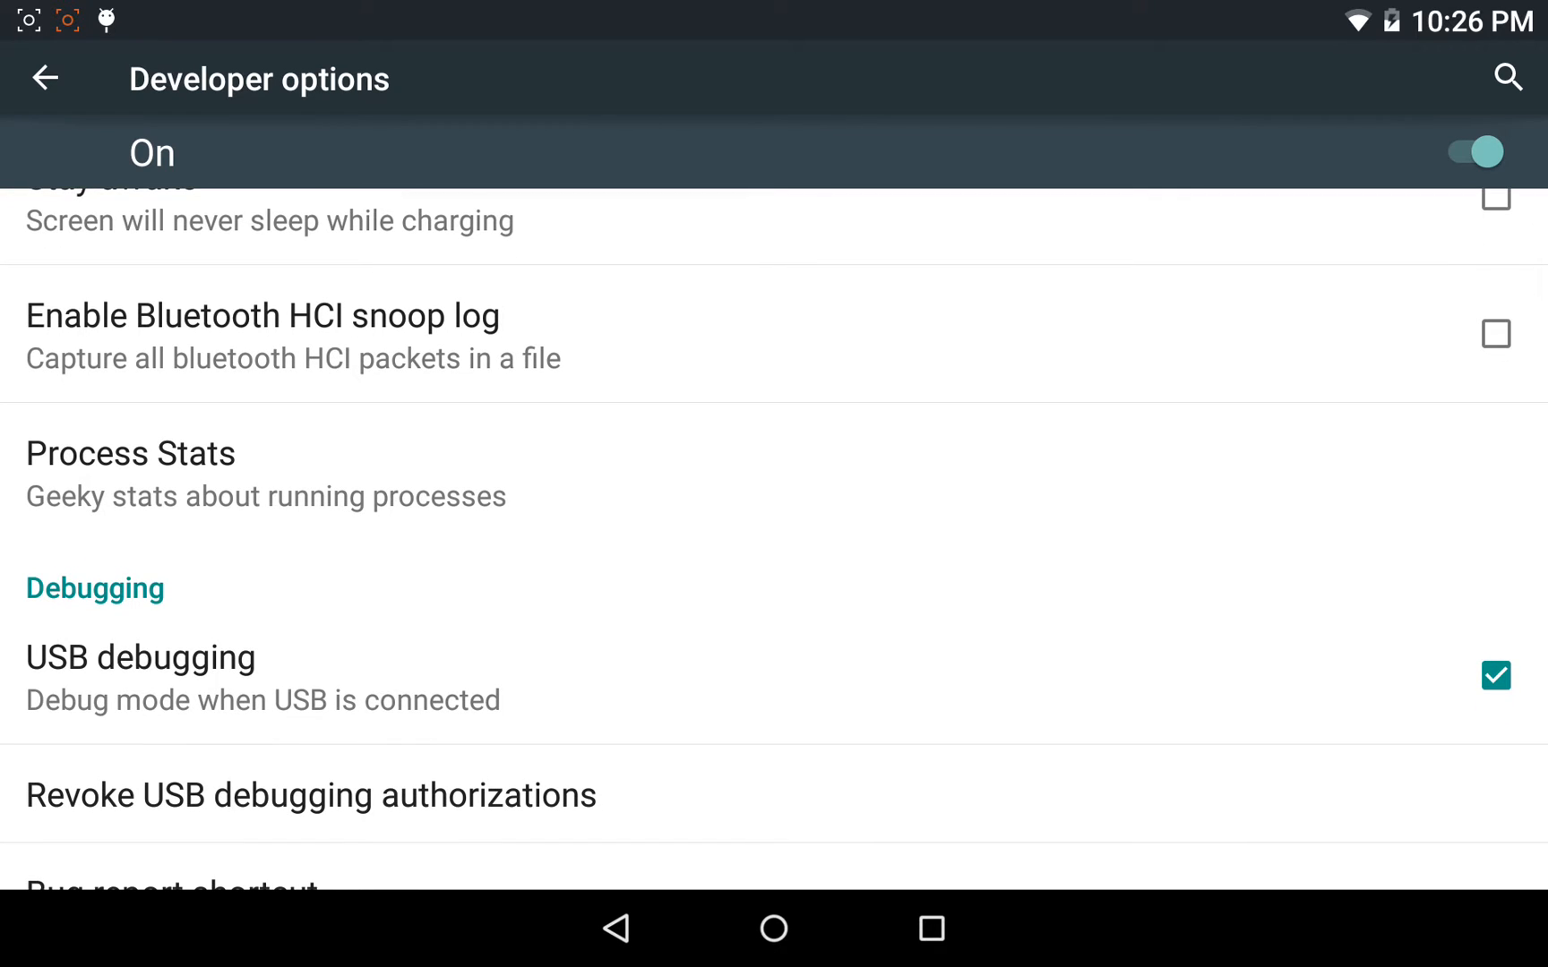
pyautogui.click(1496, 675)
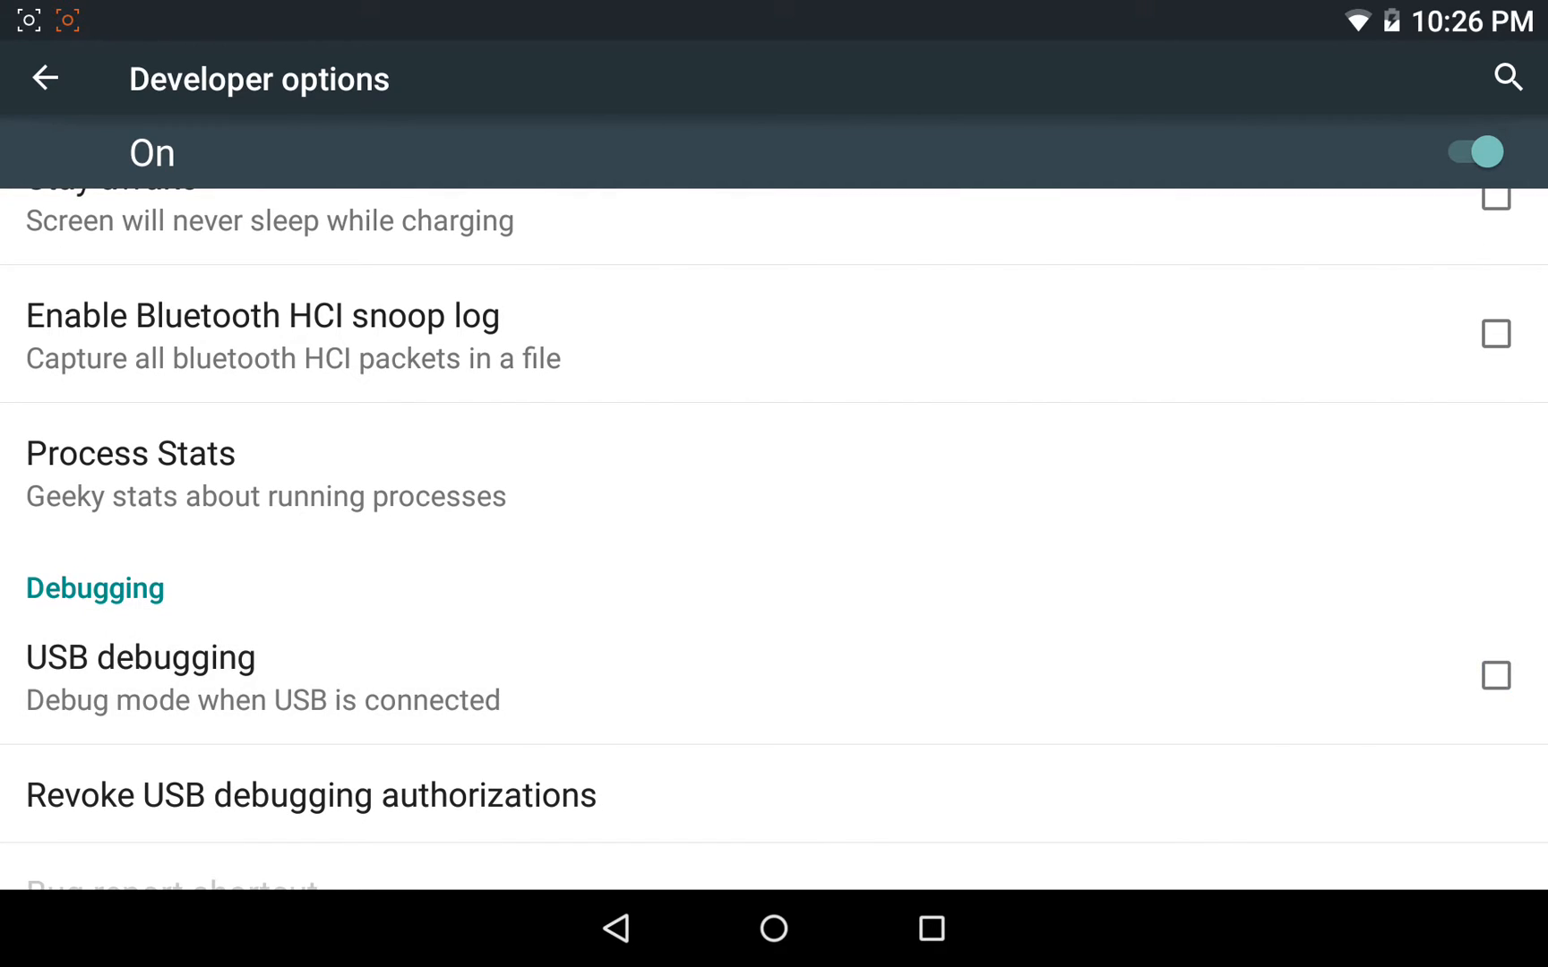
pyautogui.click(1494, 675)
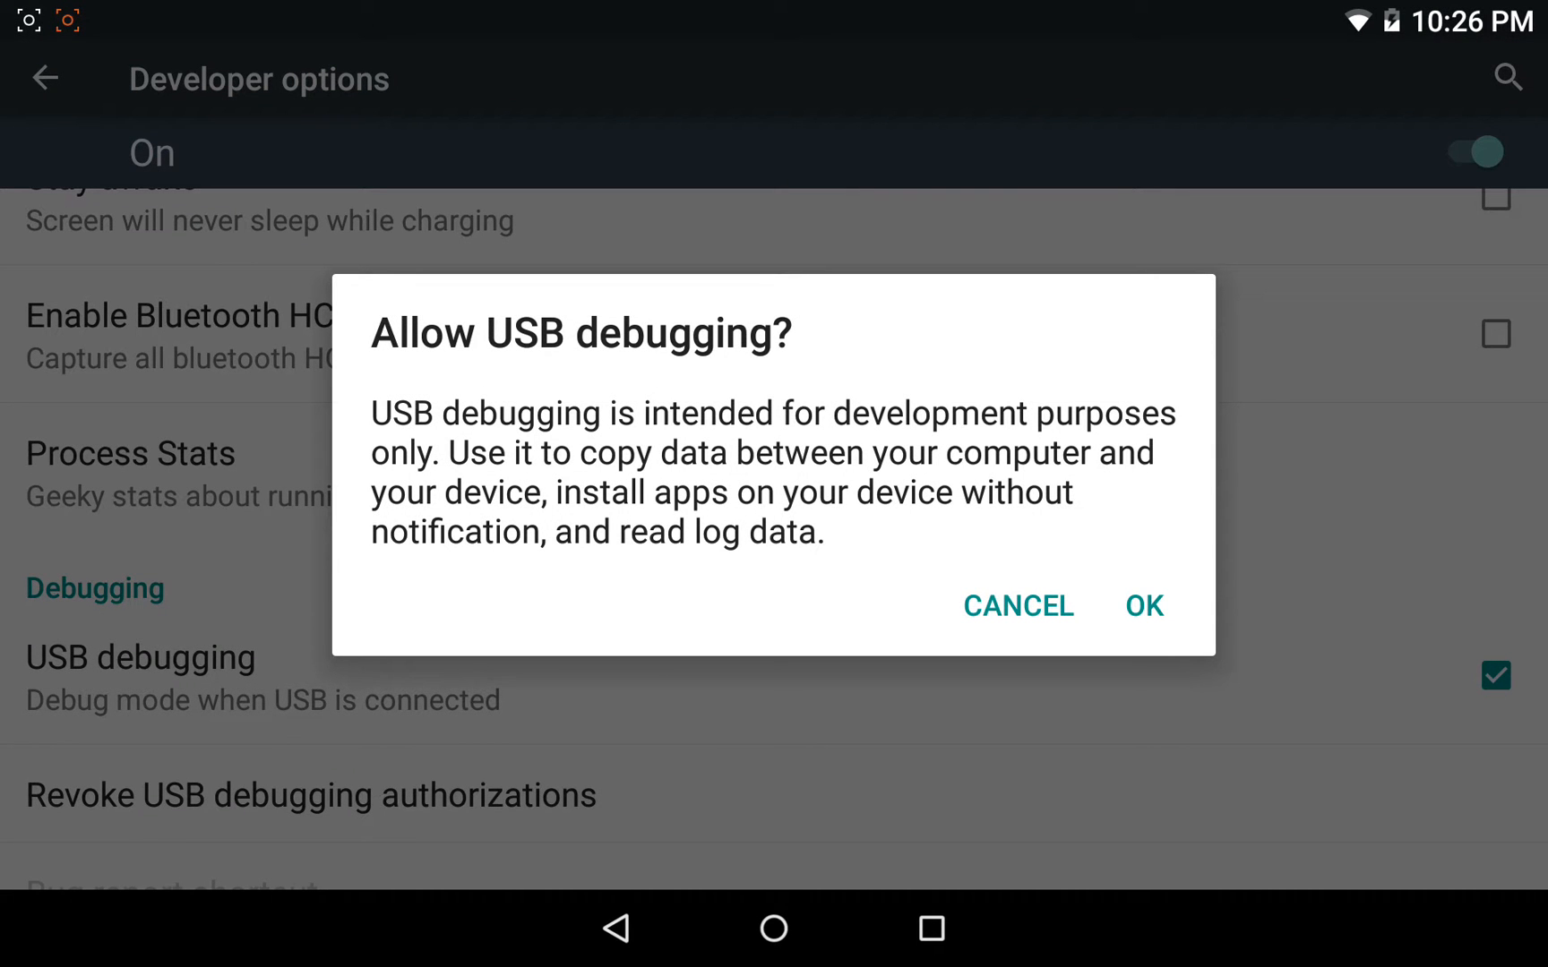
pyautogui.click(1142, 606)
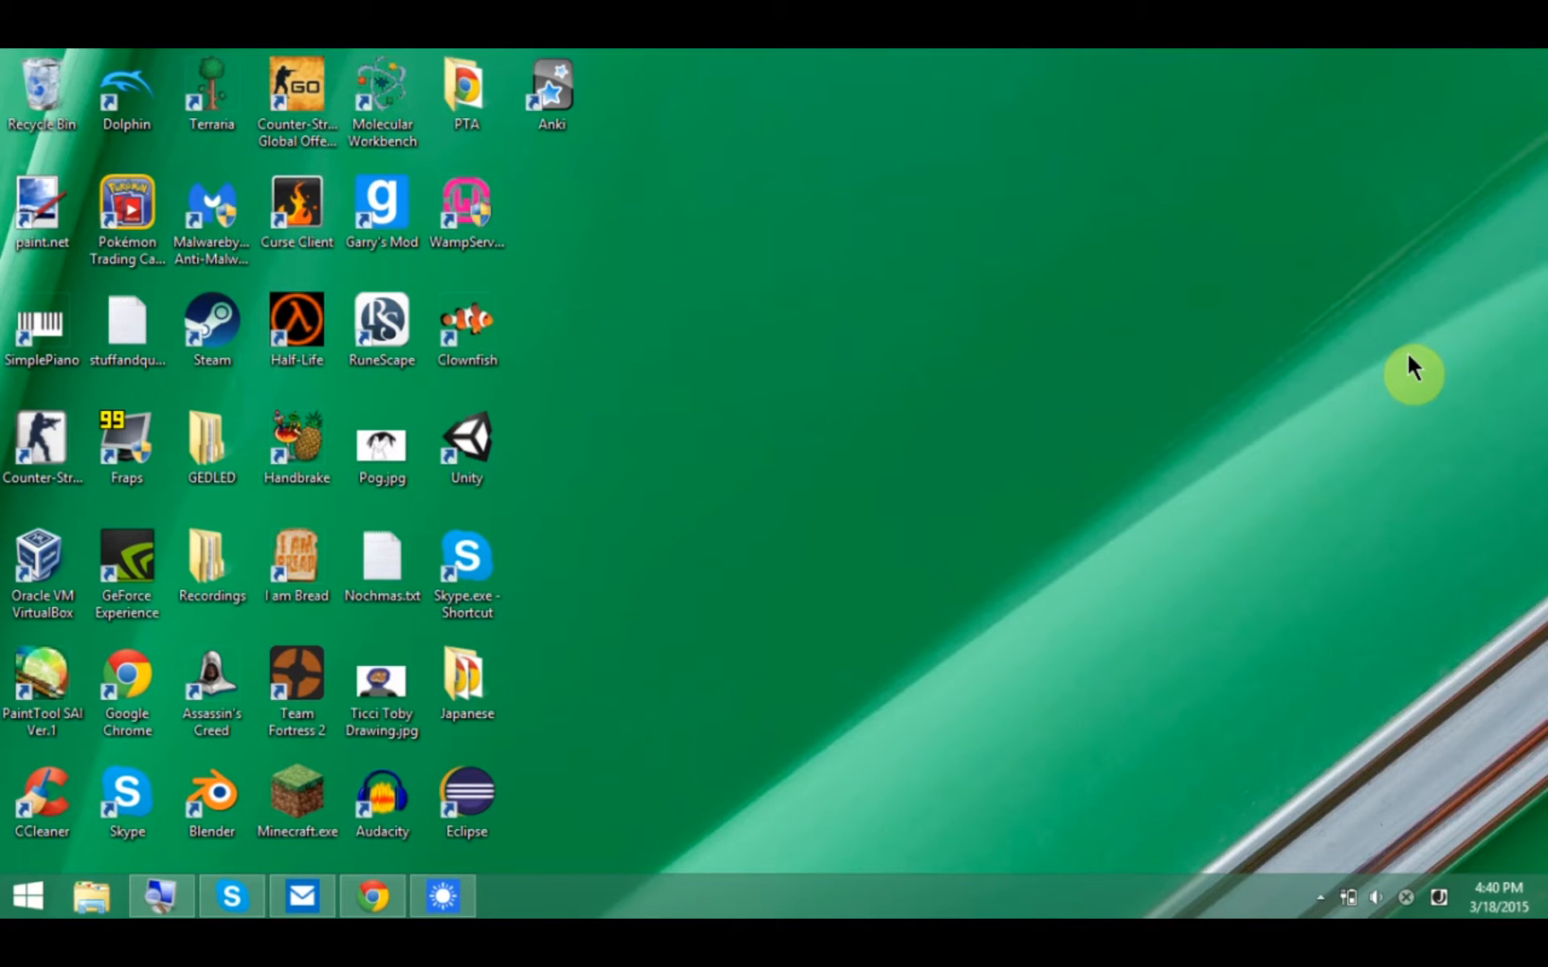
pyautogui.moveTo(869, 354)
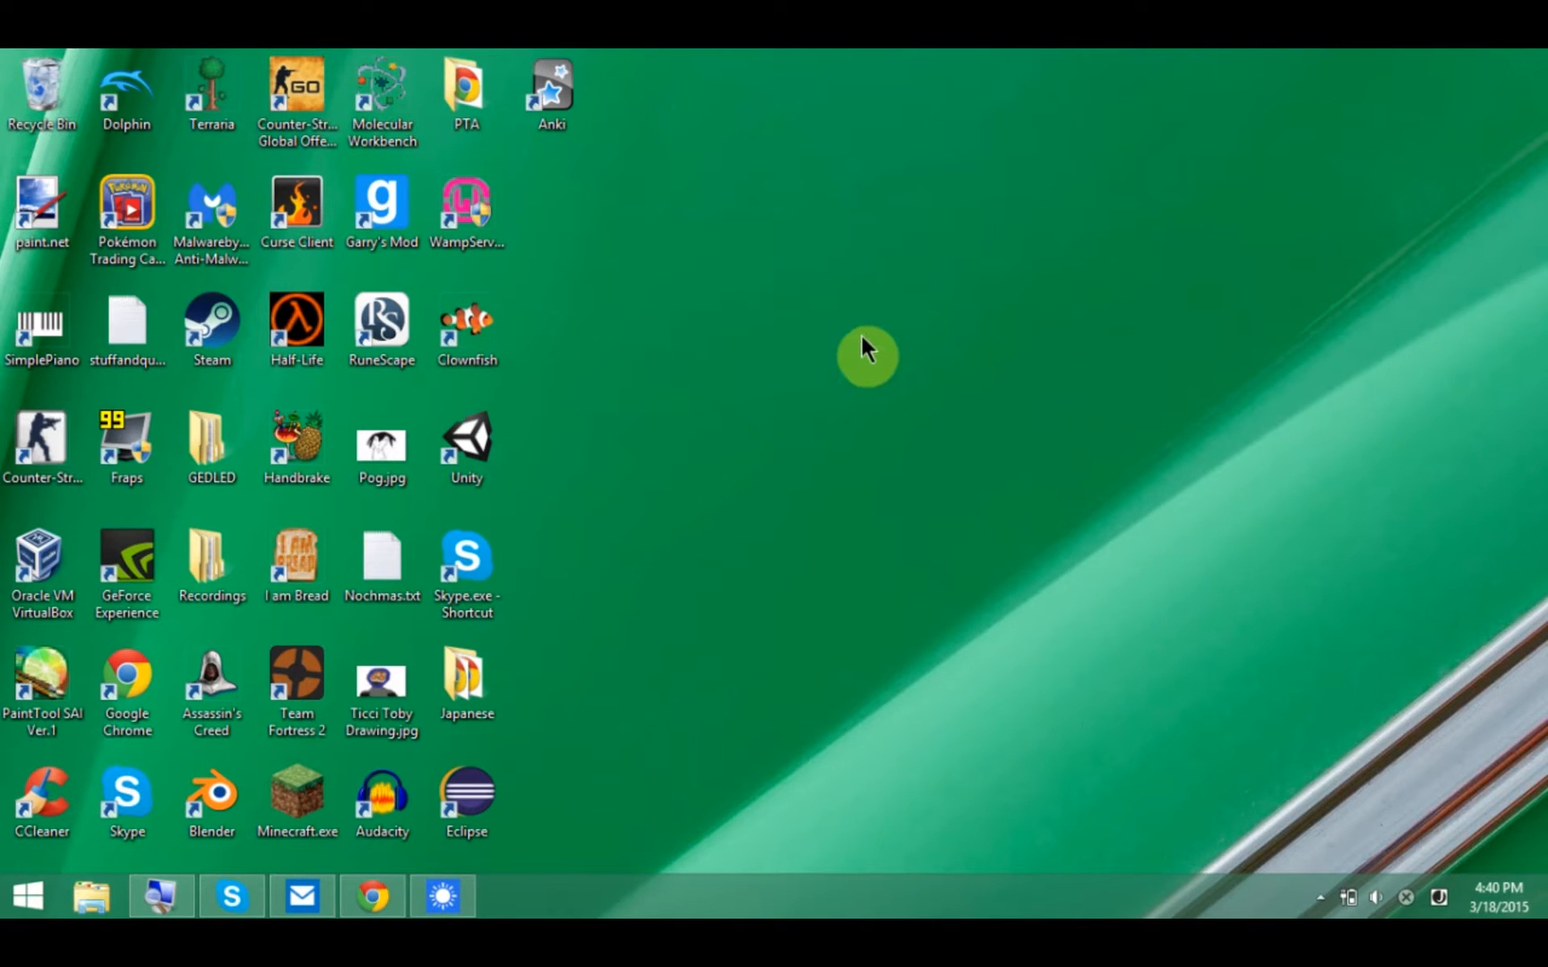
pyautogui.moveTo(738, 554)
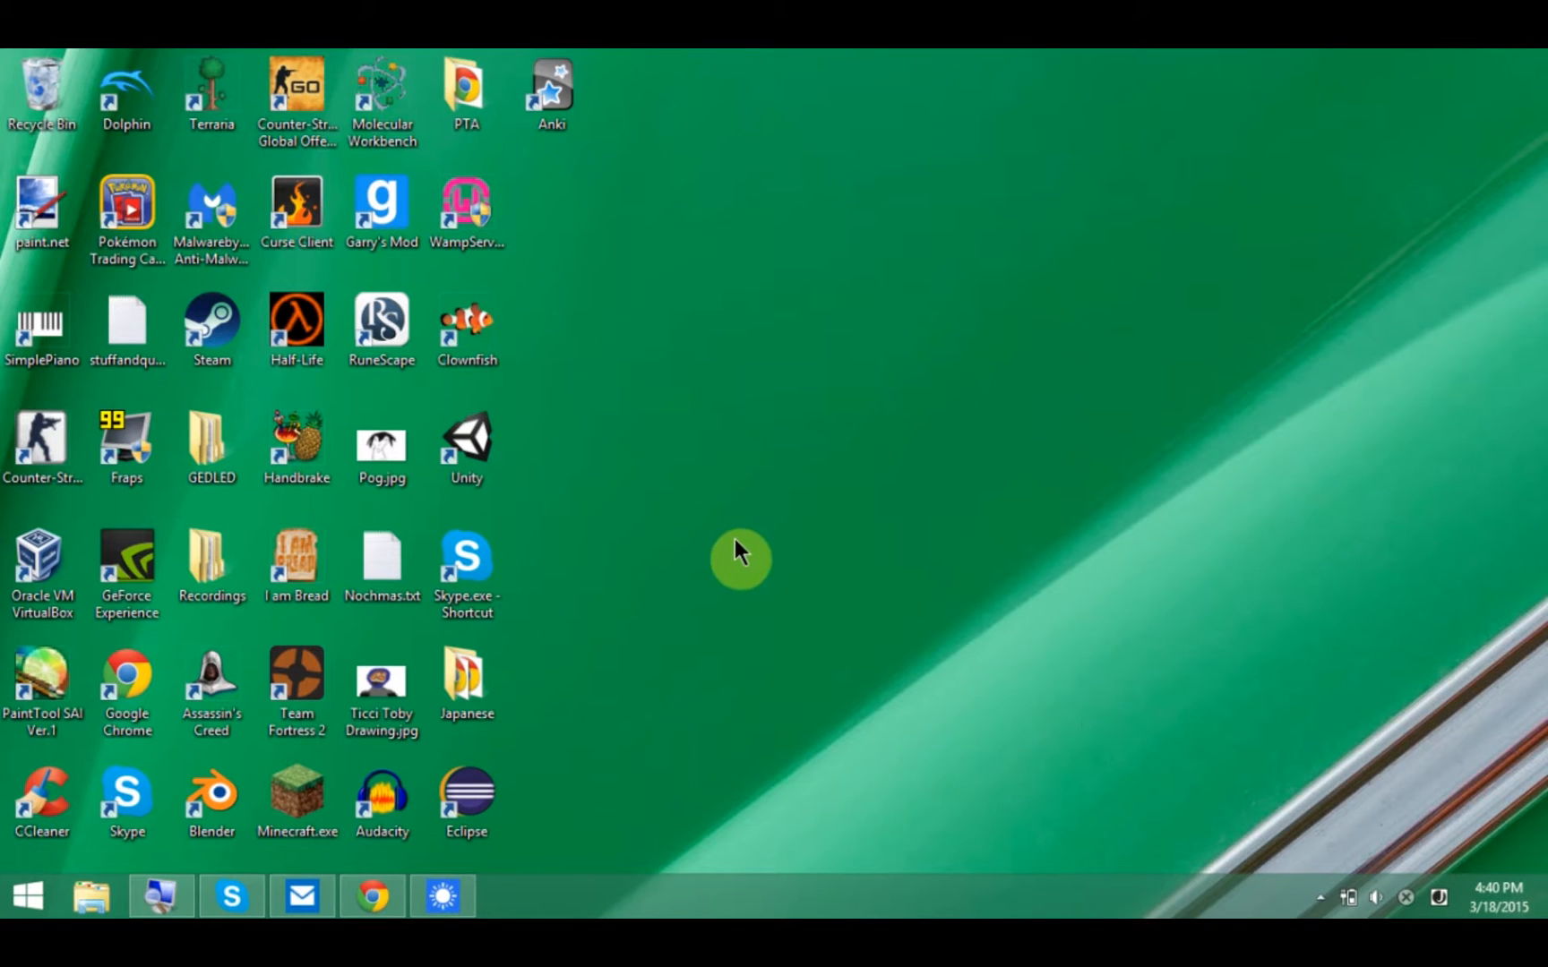
pyautogui.moveTo(454, 893)
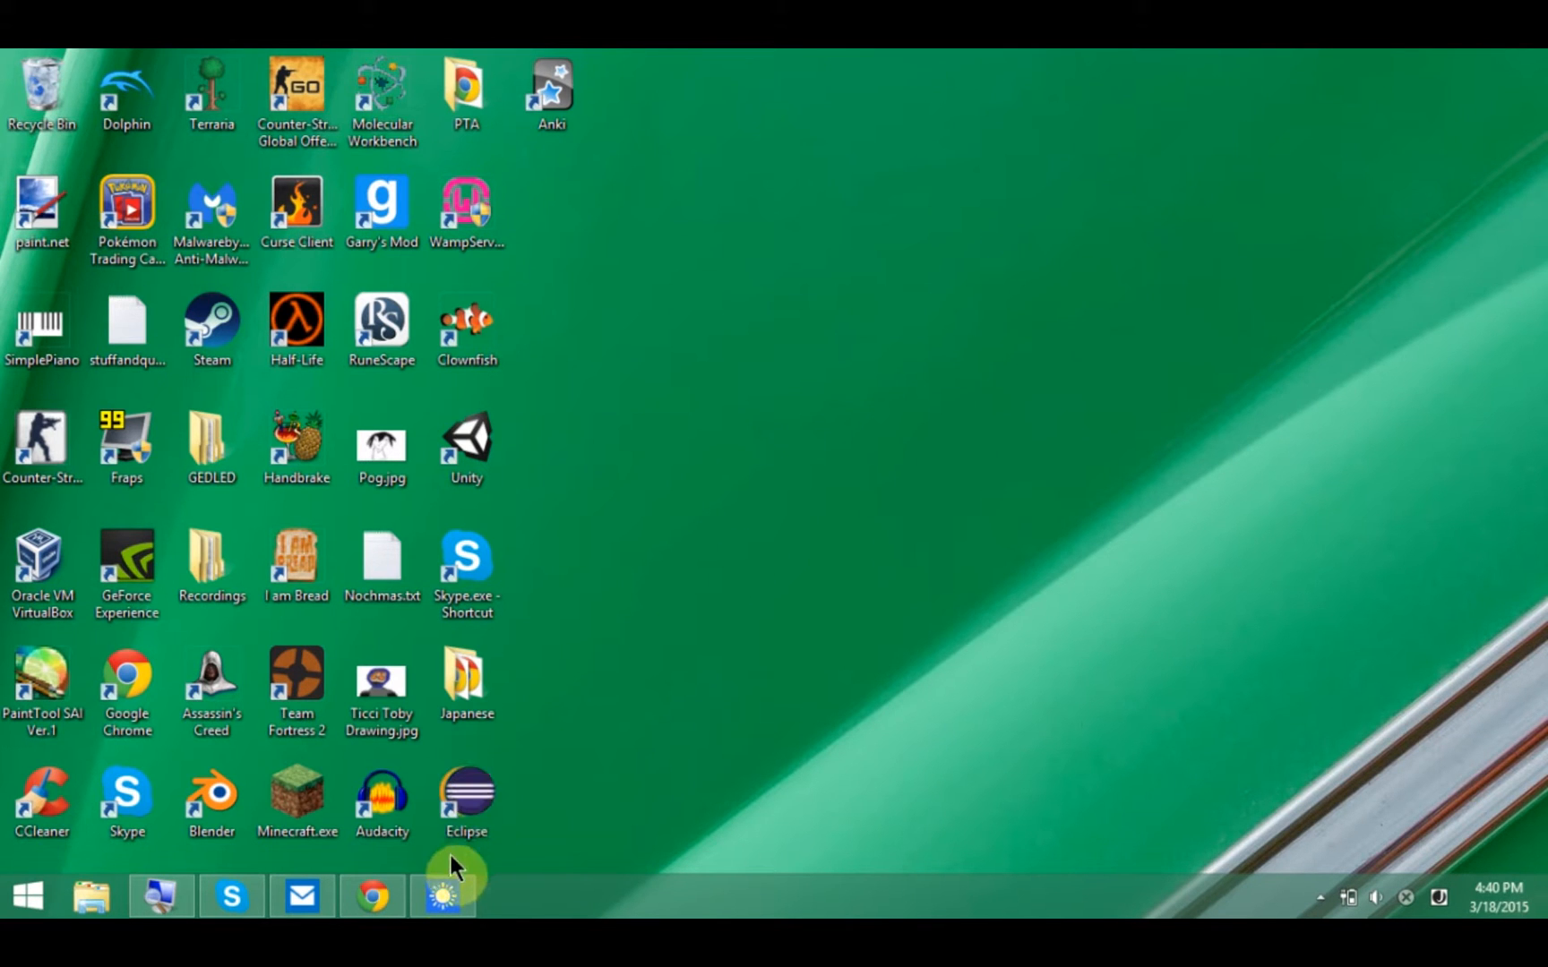
# Bring Chrome with the YouTube and FoxRooter tabs forward, then close it.
pyautogui.click(371, 896)
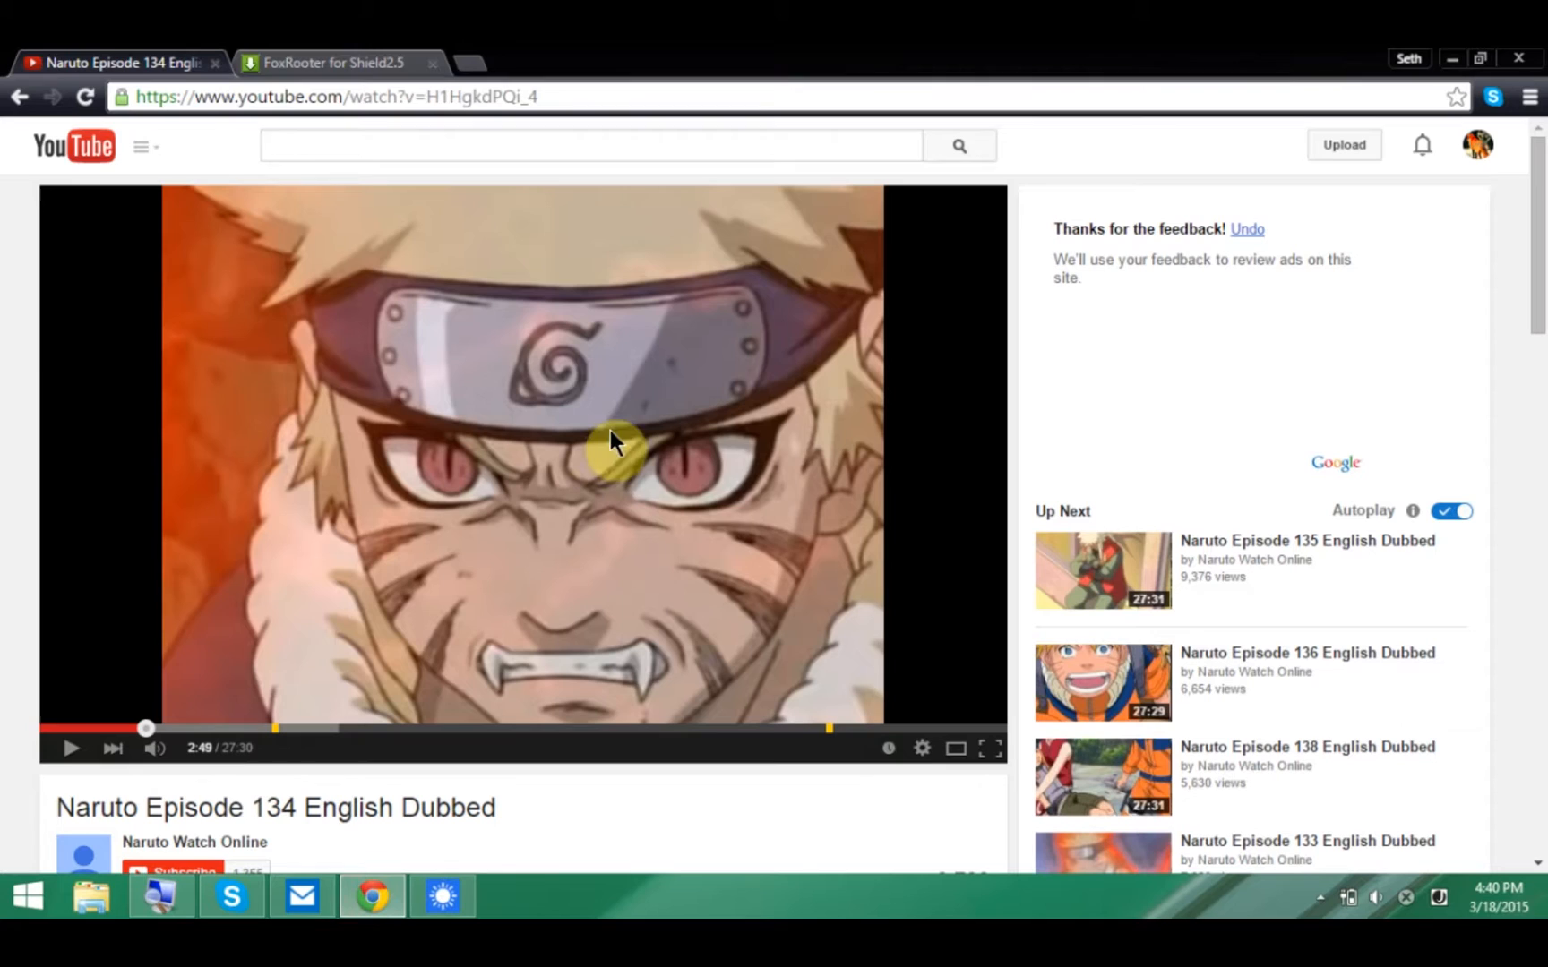
pyautogui.click(331, 62)
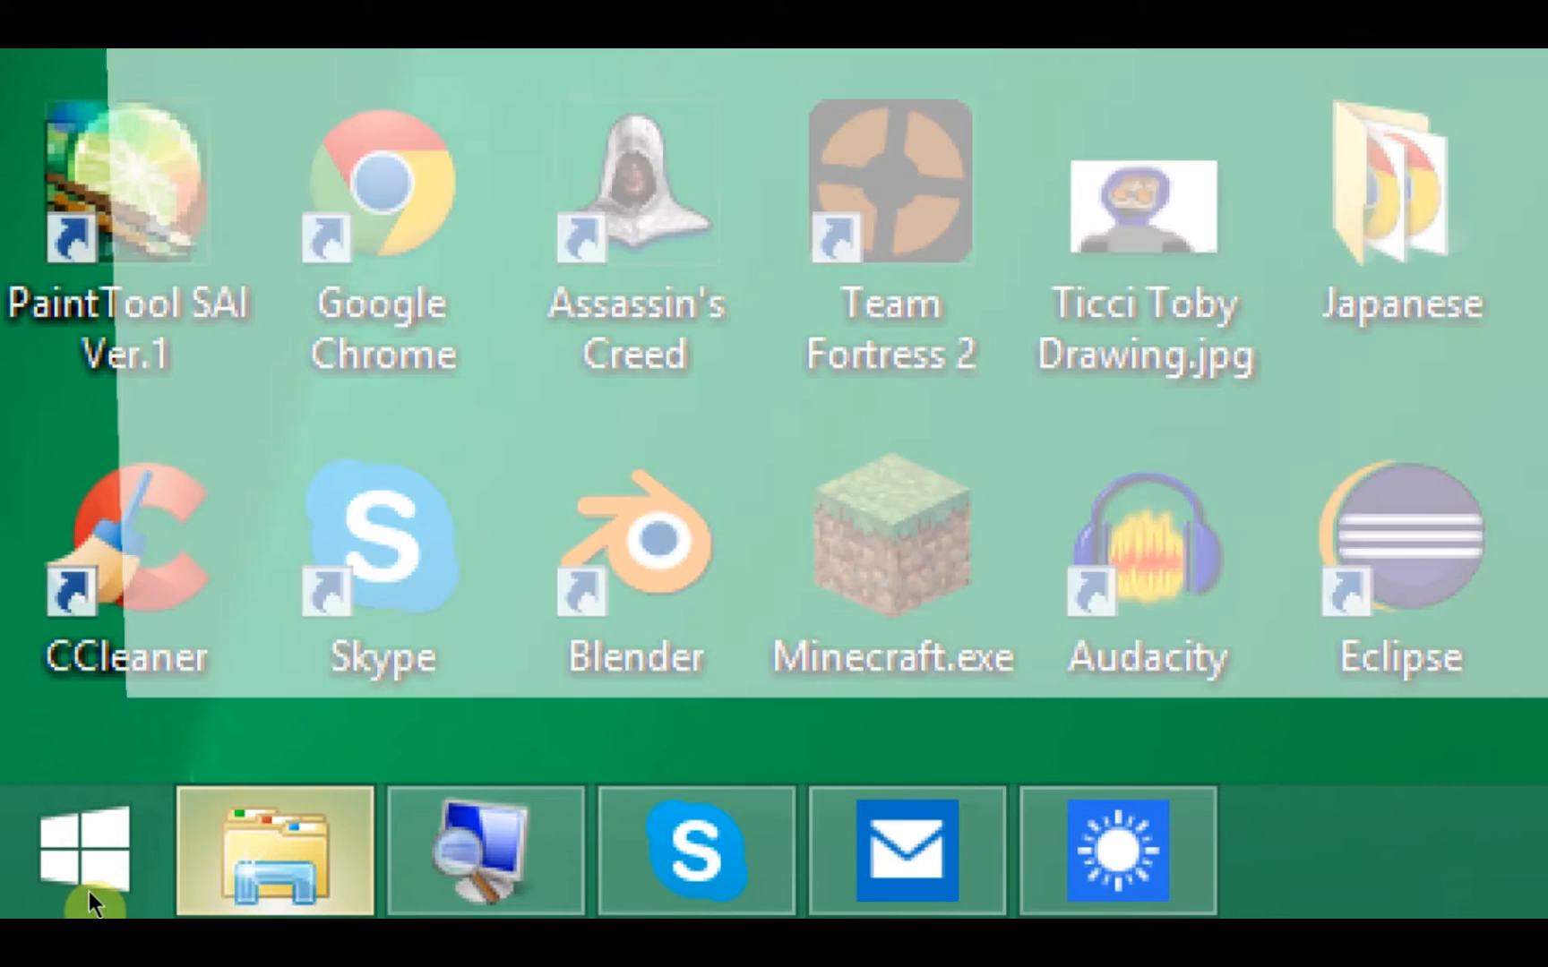
# Extract FoxRooter for Shield2.5.zip from Downloads, open its folder, and select all items.
pyautogui.click(273, 851)
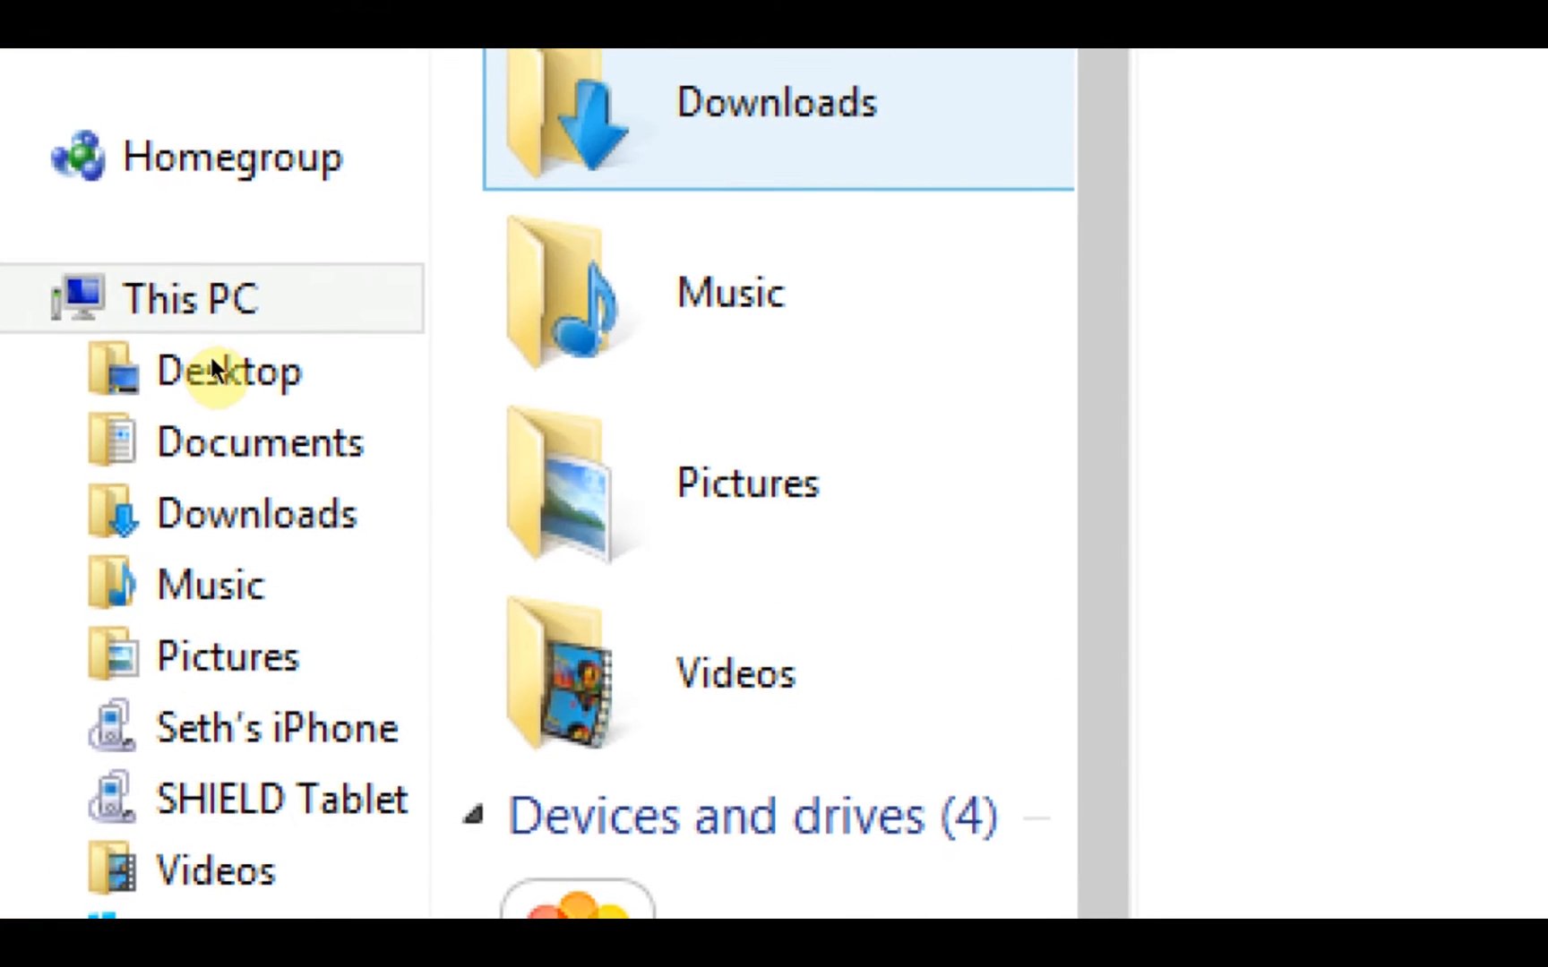
pyautogui.click(259, 512)
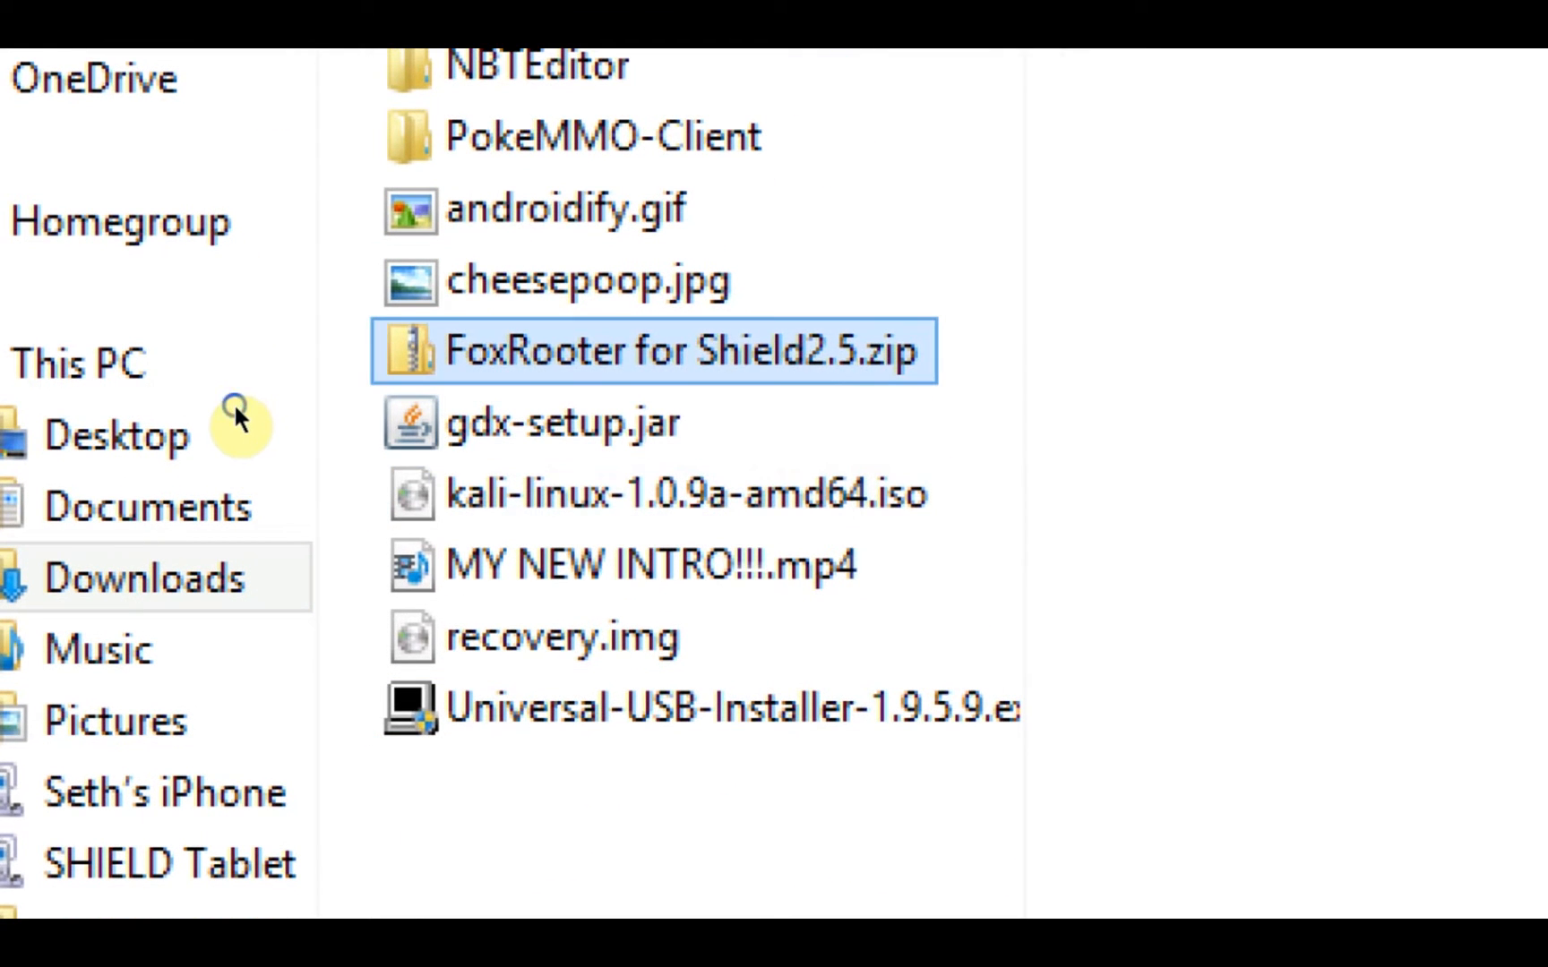
pyautogui.rightClick(652, 350)
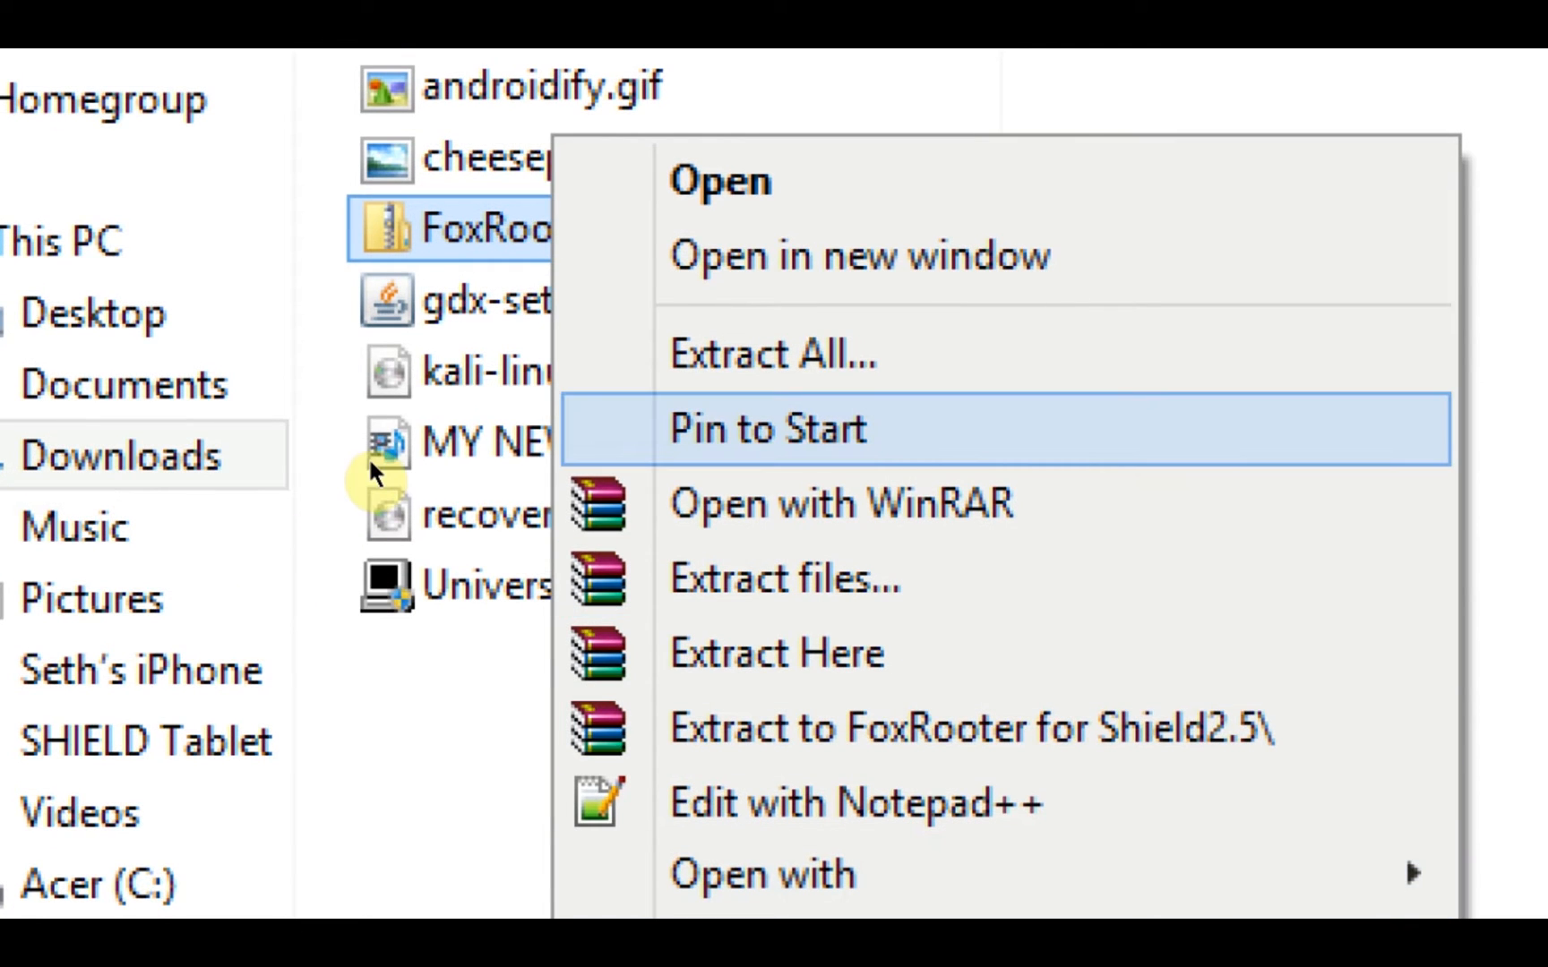
pyautogui.click(772, 354)
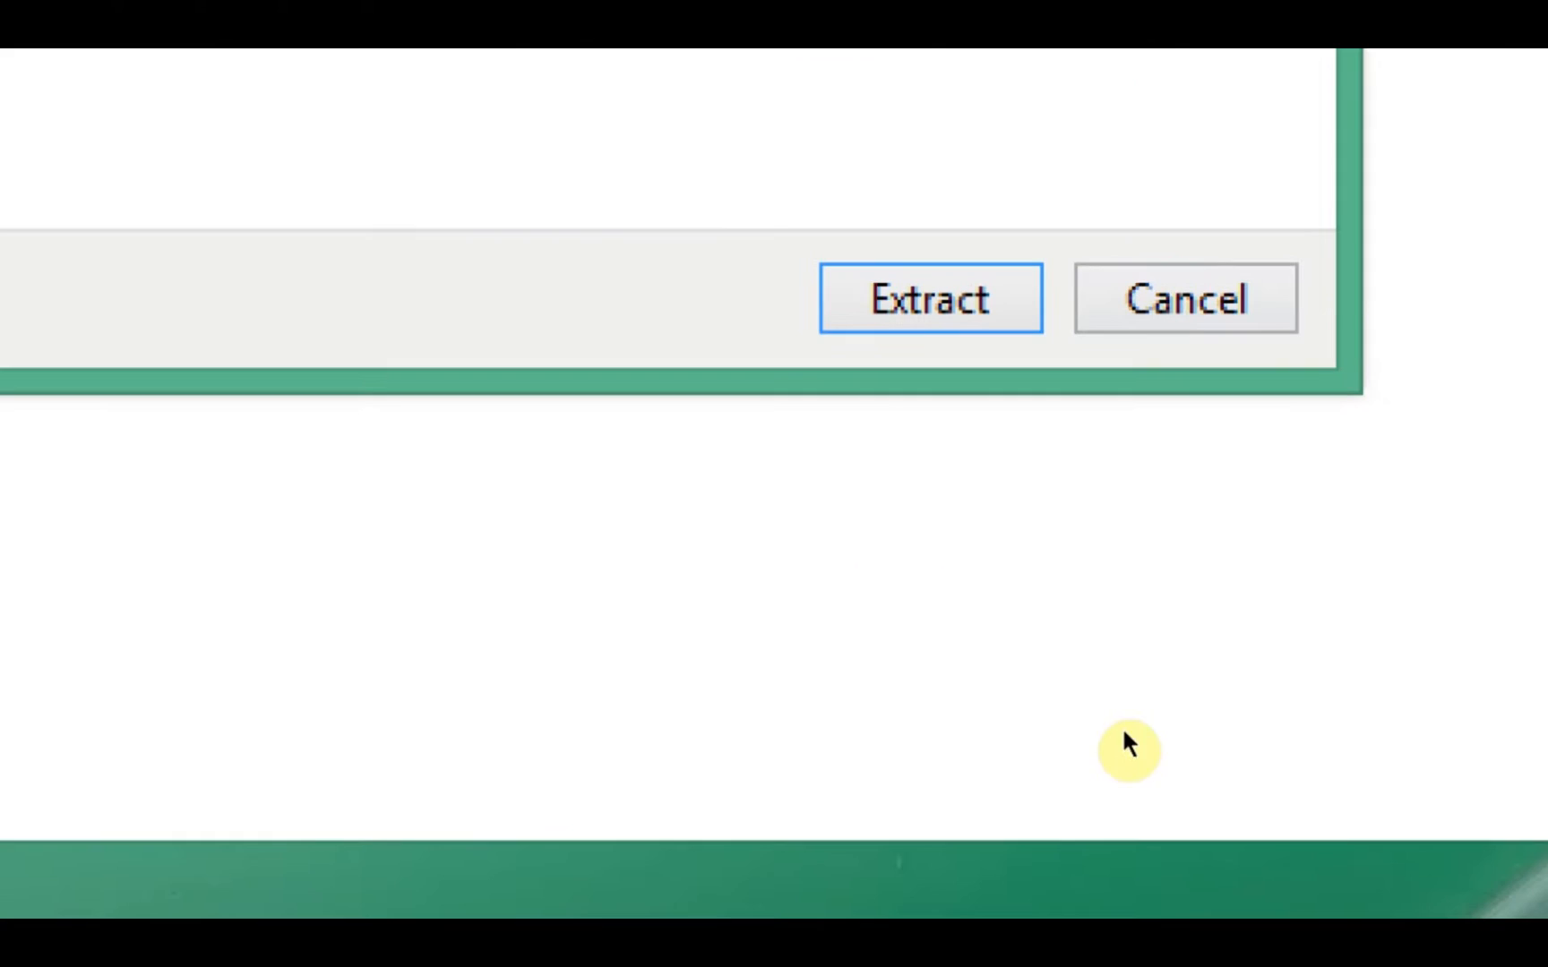
pyautogui.click(929, 298)
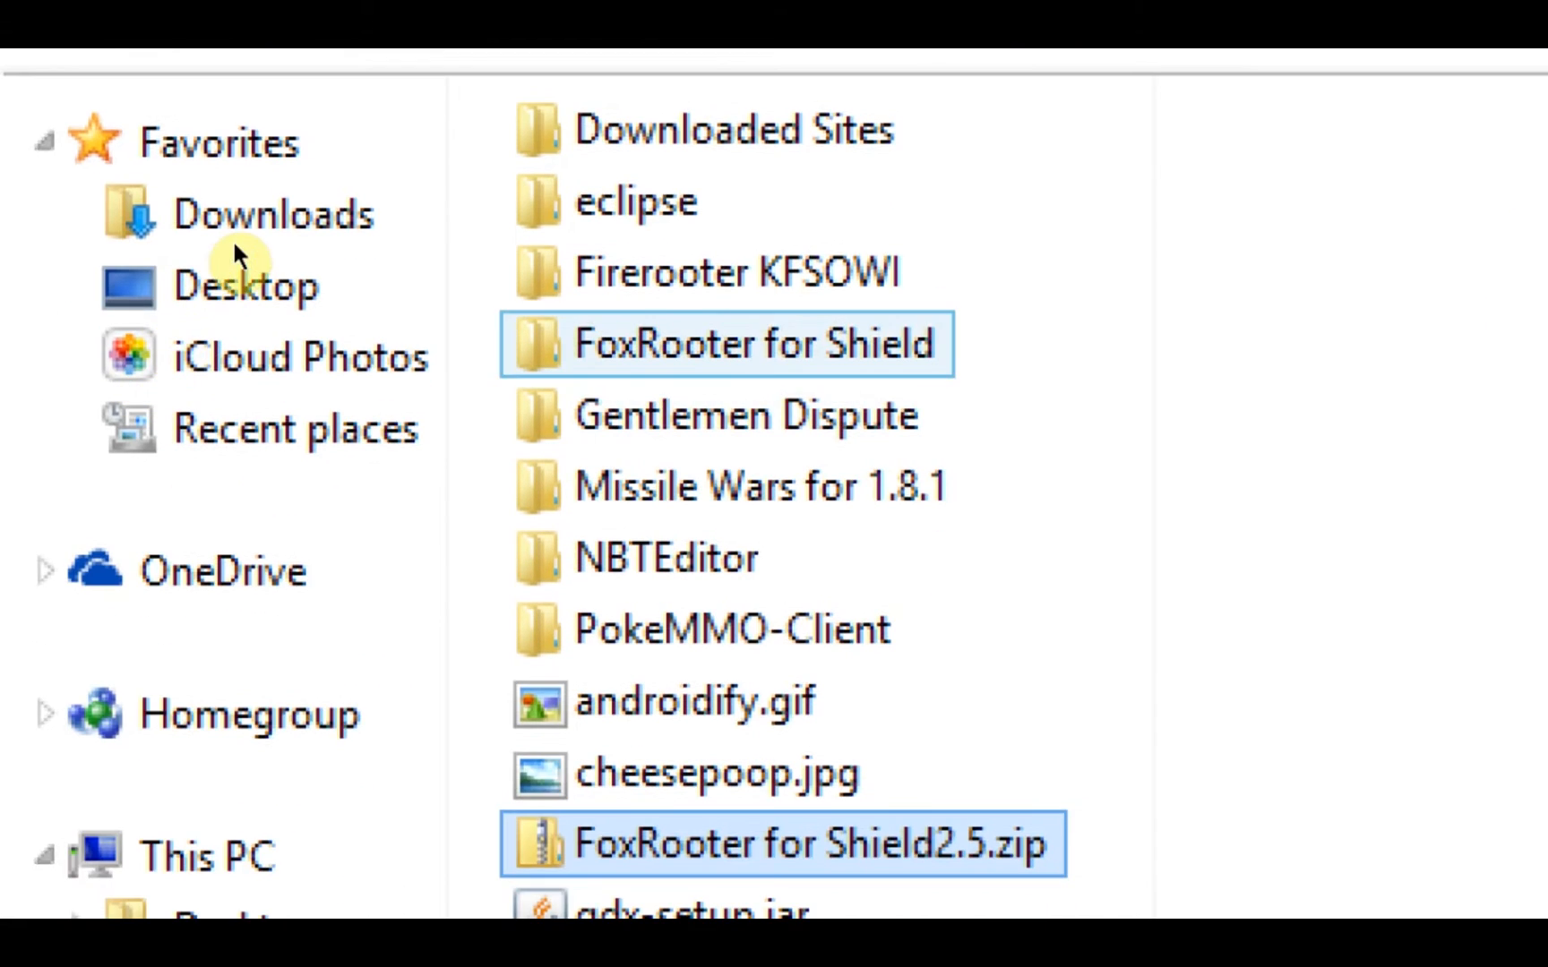
pyautogui.doubleClick(728, 344)
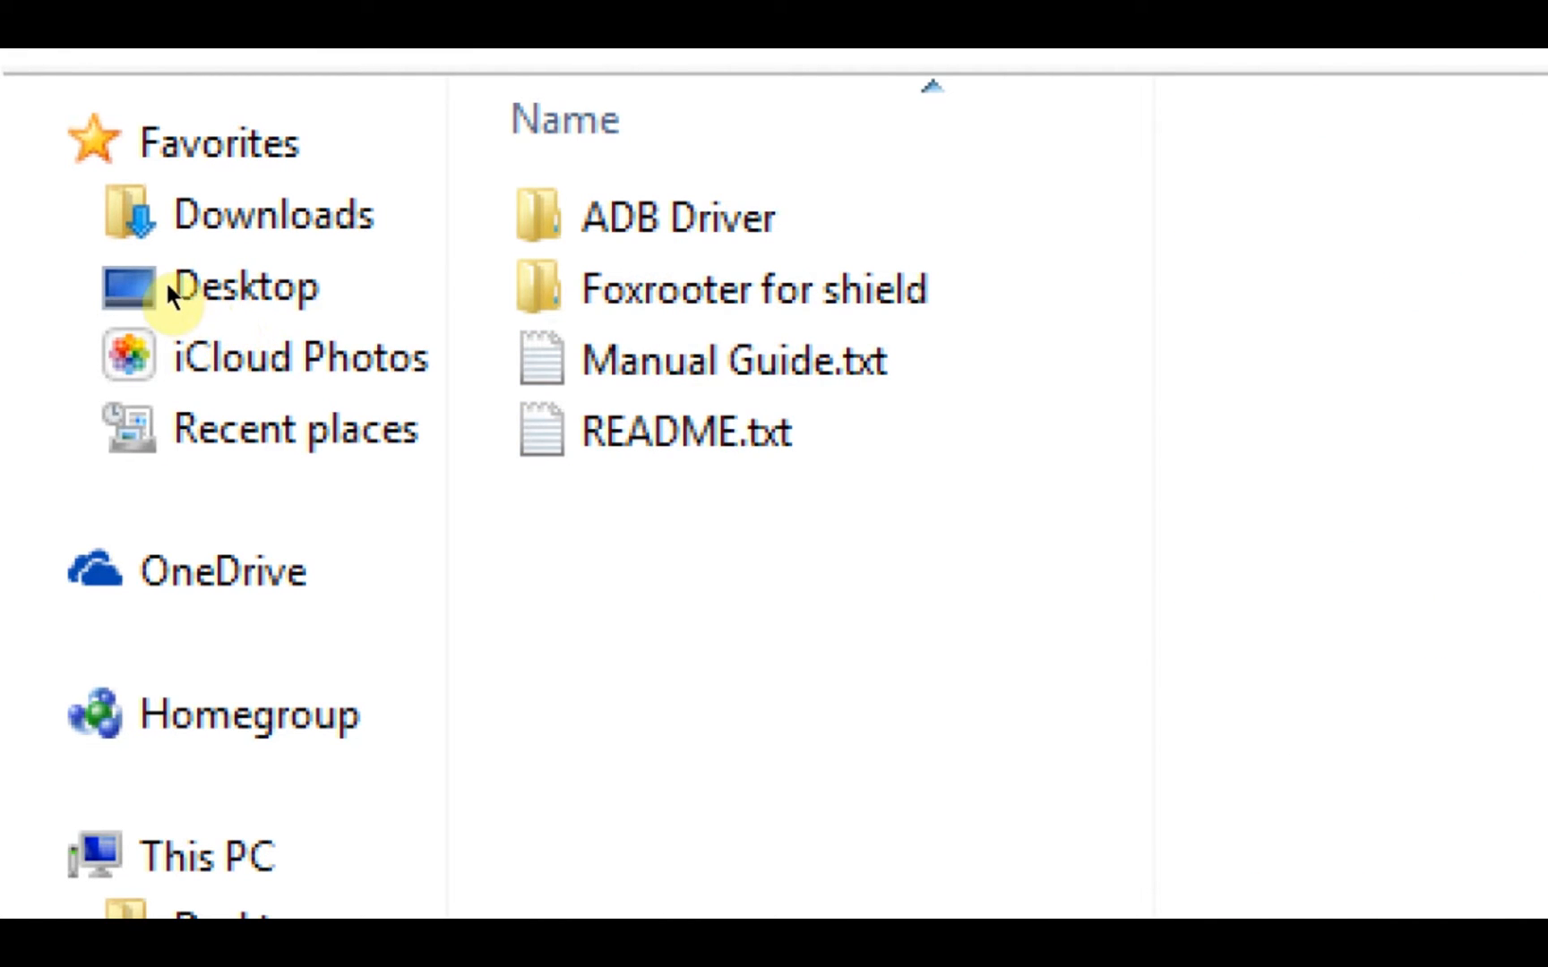
pyautogui.press('ctrl+a')
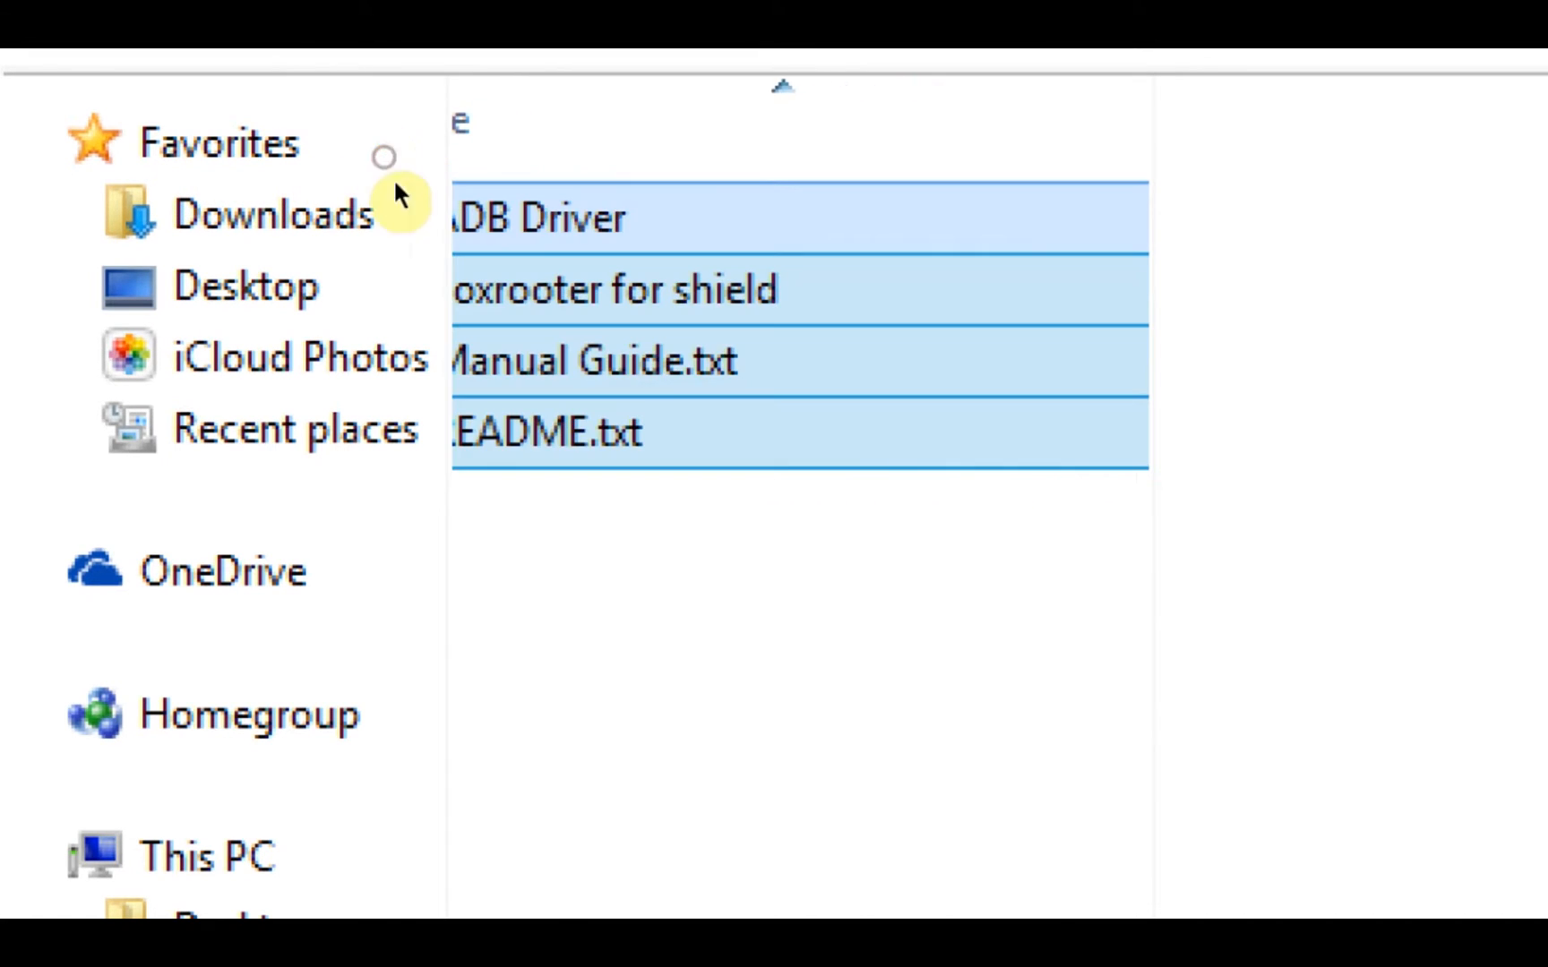
pyautogui.moveTo(385, 316)
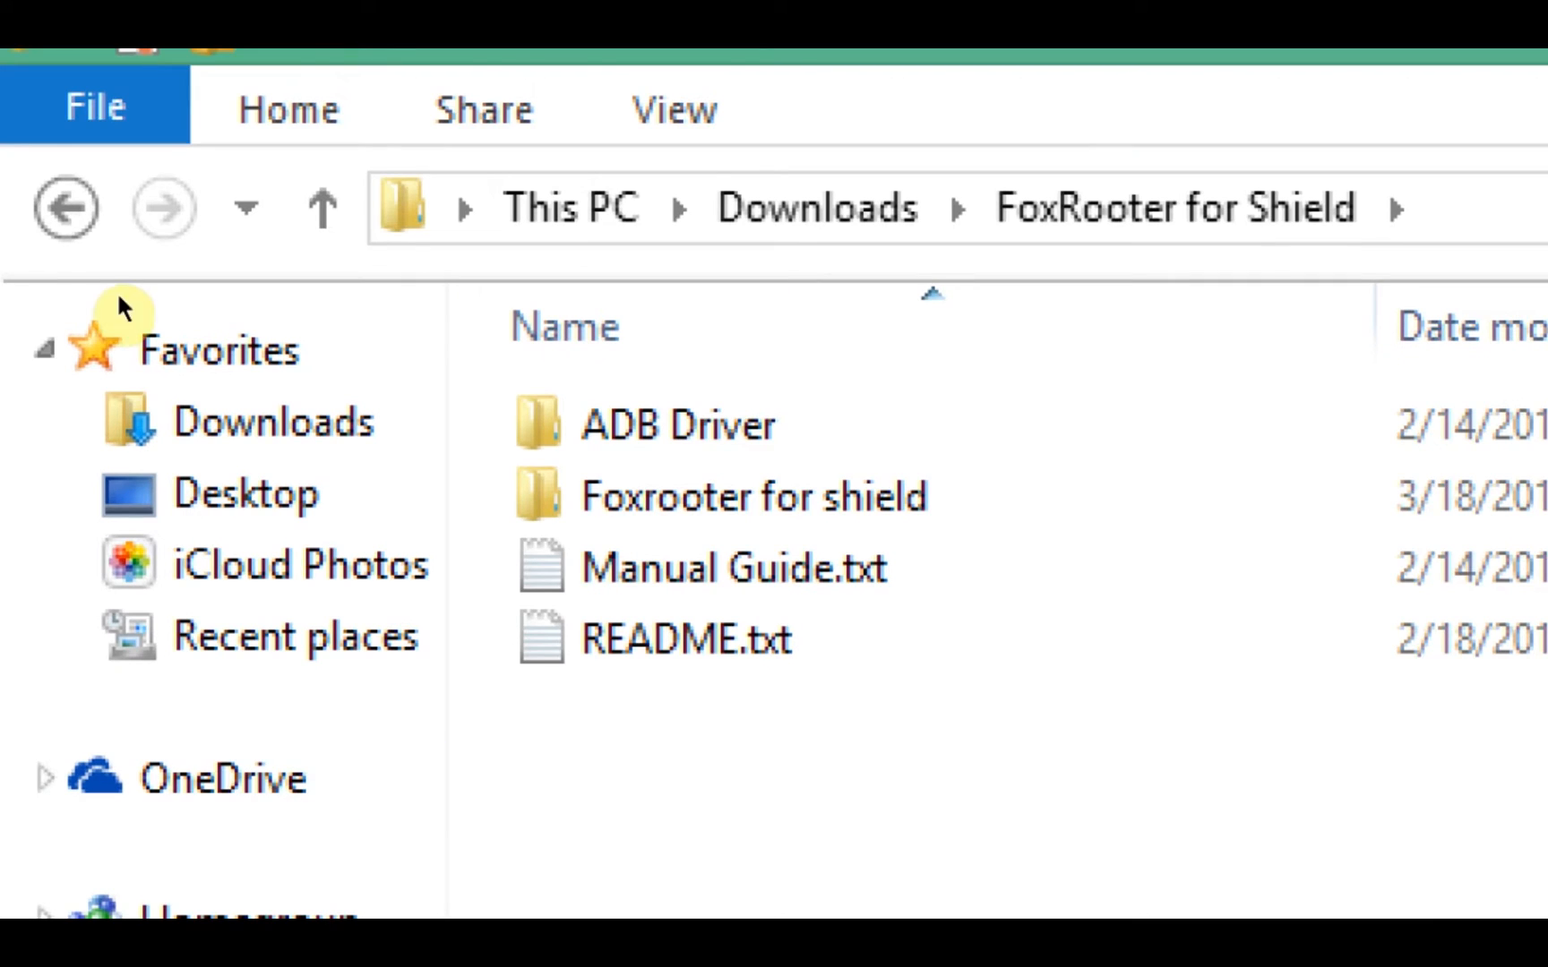
# Open the Foxrooter for shield folder and run Update.bat.
pyautogui.doubleClick(755, 497)
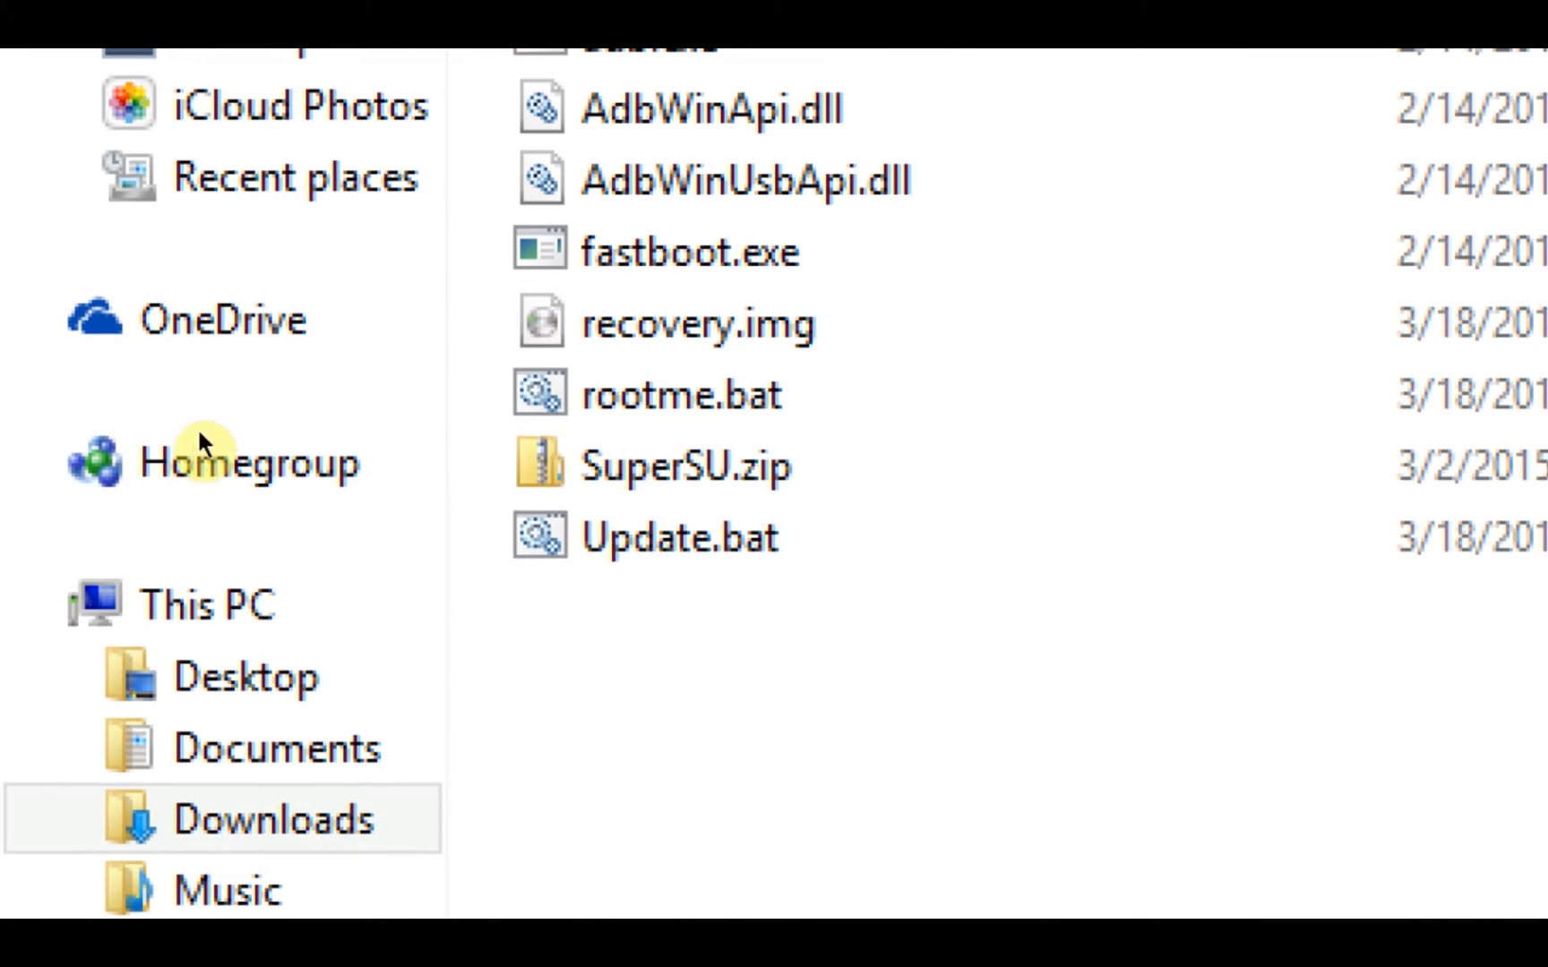
pyautogui.click(678, 535)
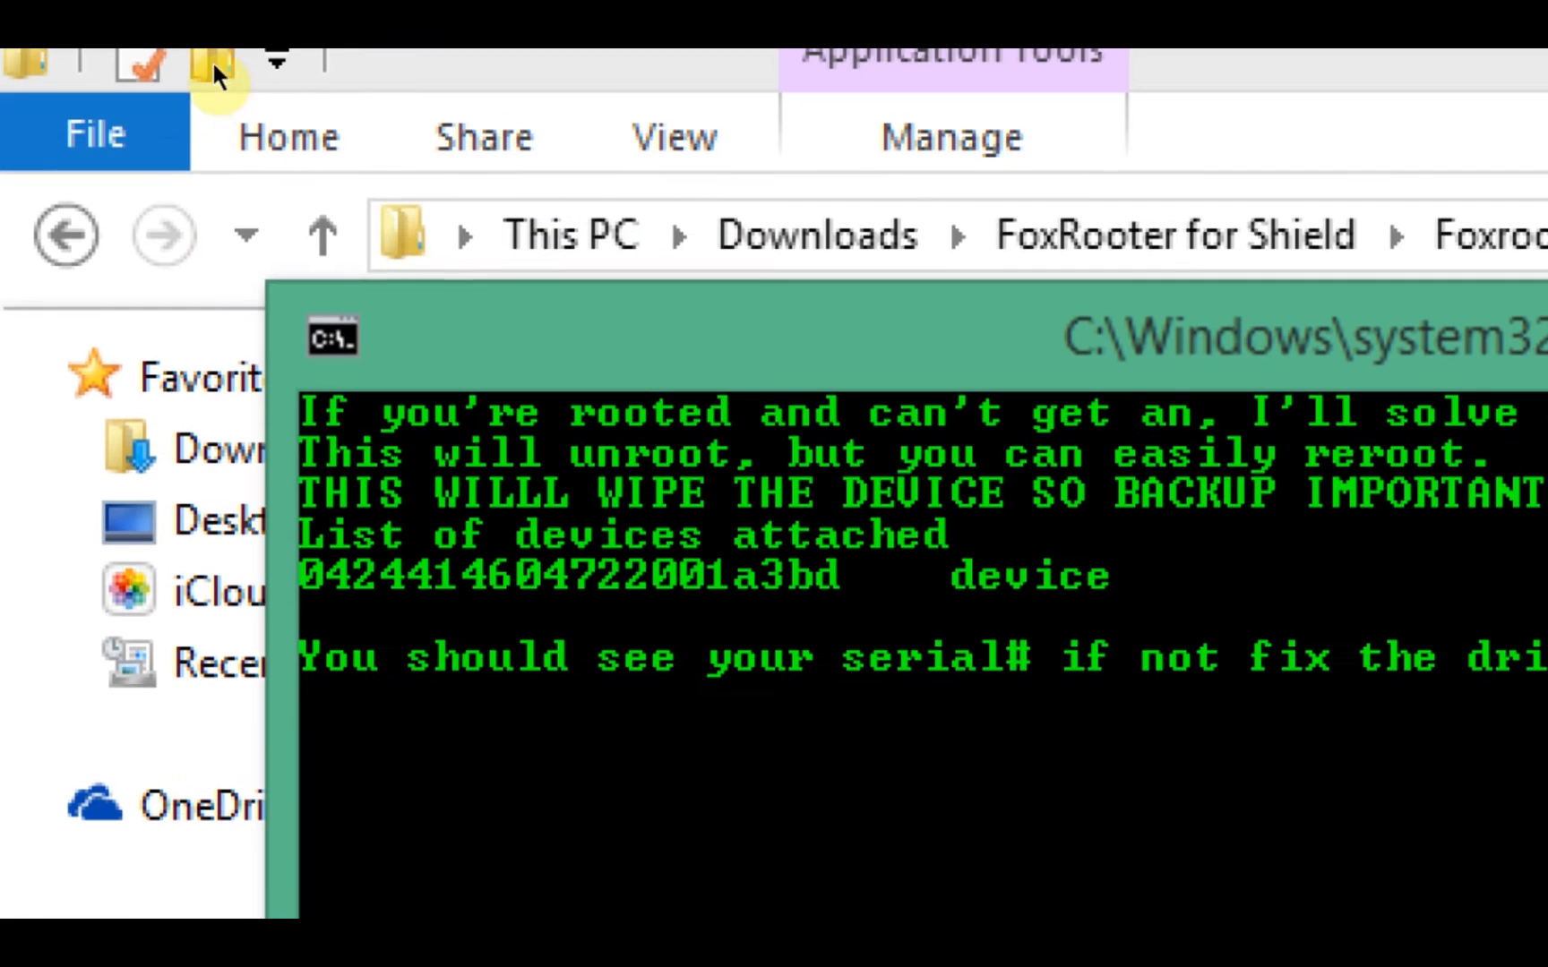
pyautogui.moveTo(236, 244)
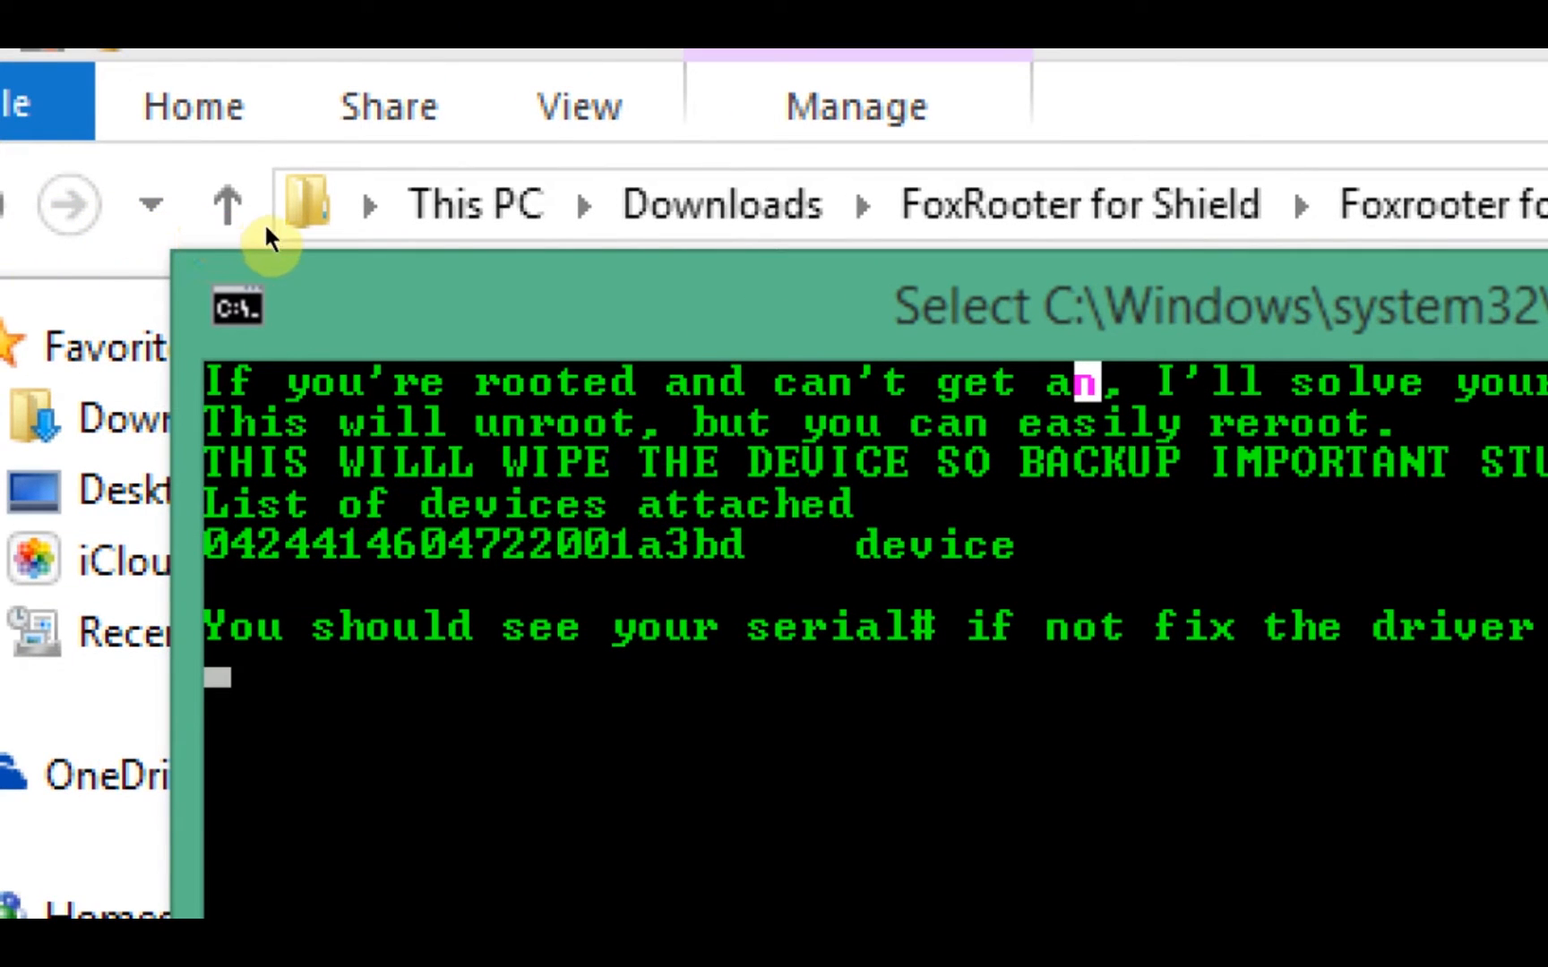
pyautogui.moveTo(365, 261)
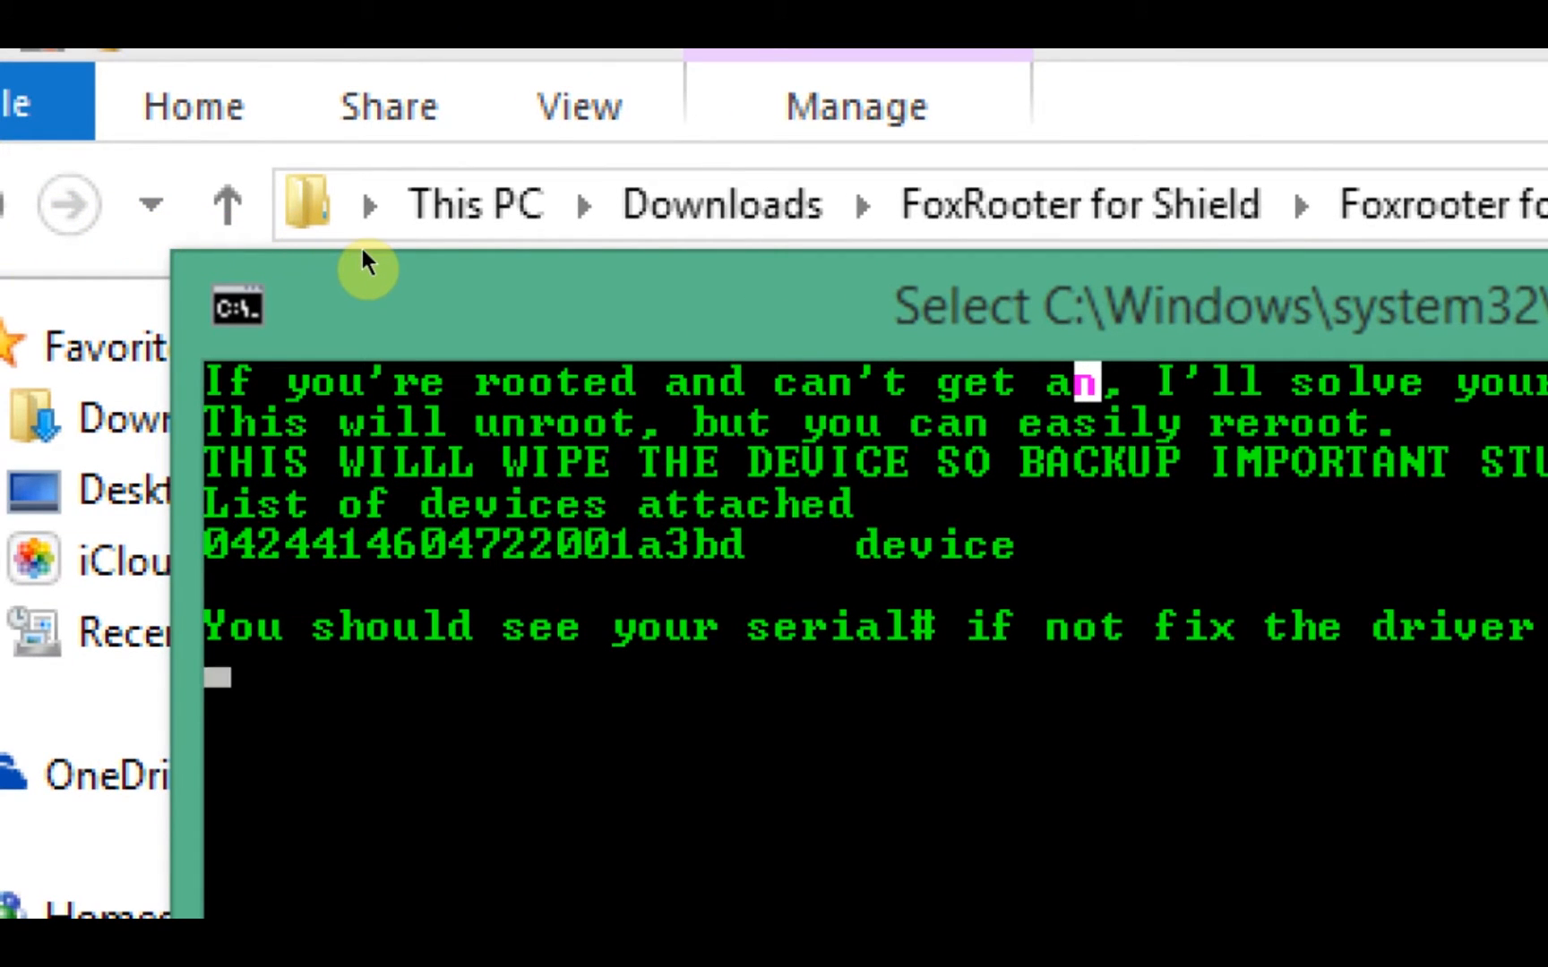
pyautogui.moveTo(444, 273)
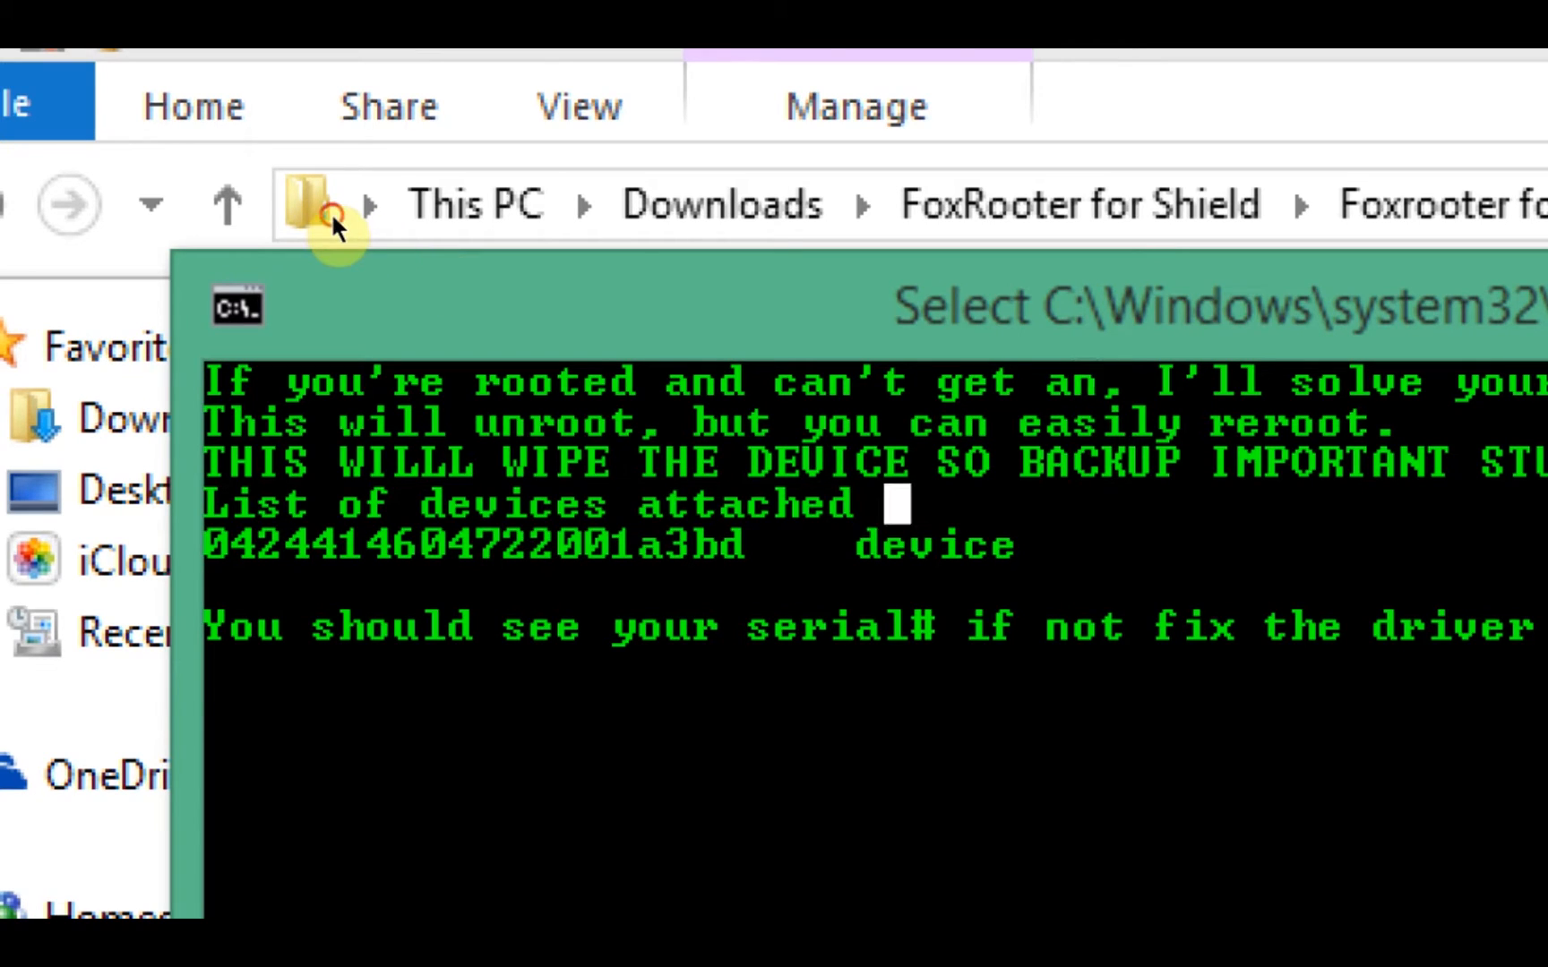
# Advance the console script to the recovery, boot, blob and dtb Y/N flash prompt.
pyautogui.doubleClick(751, 505)
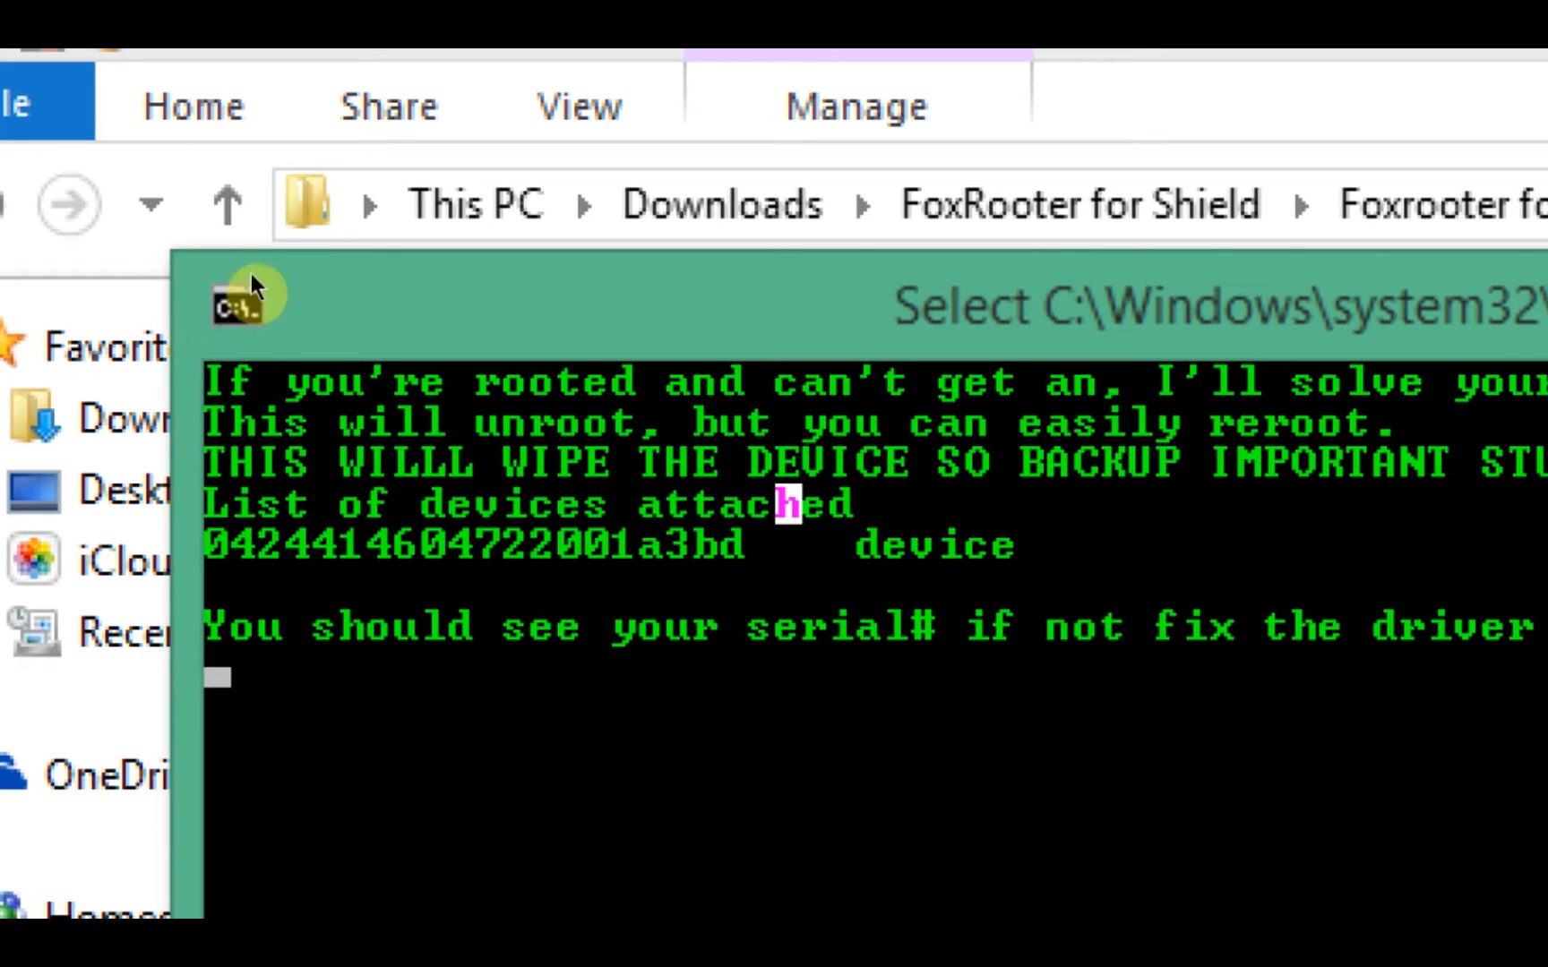
pyautogui.moveTo(113, 249)
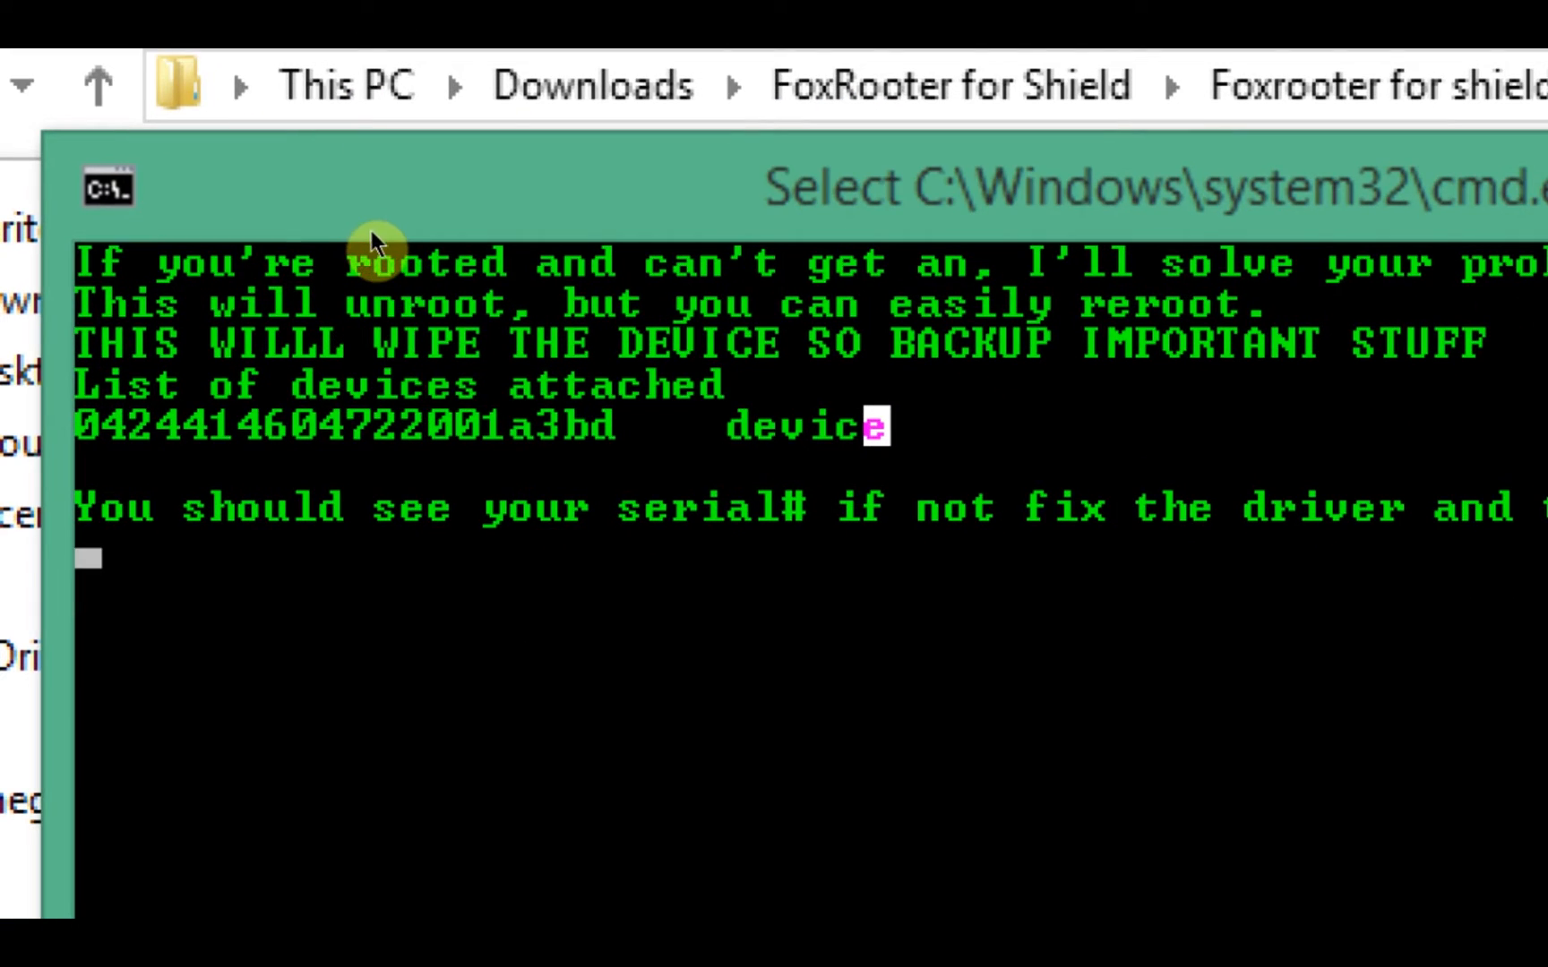
pyautogui.doubleClick(804, 427)
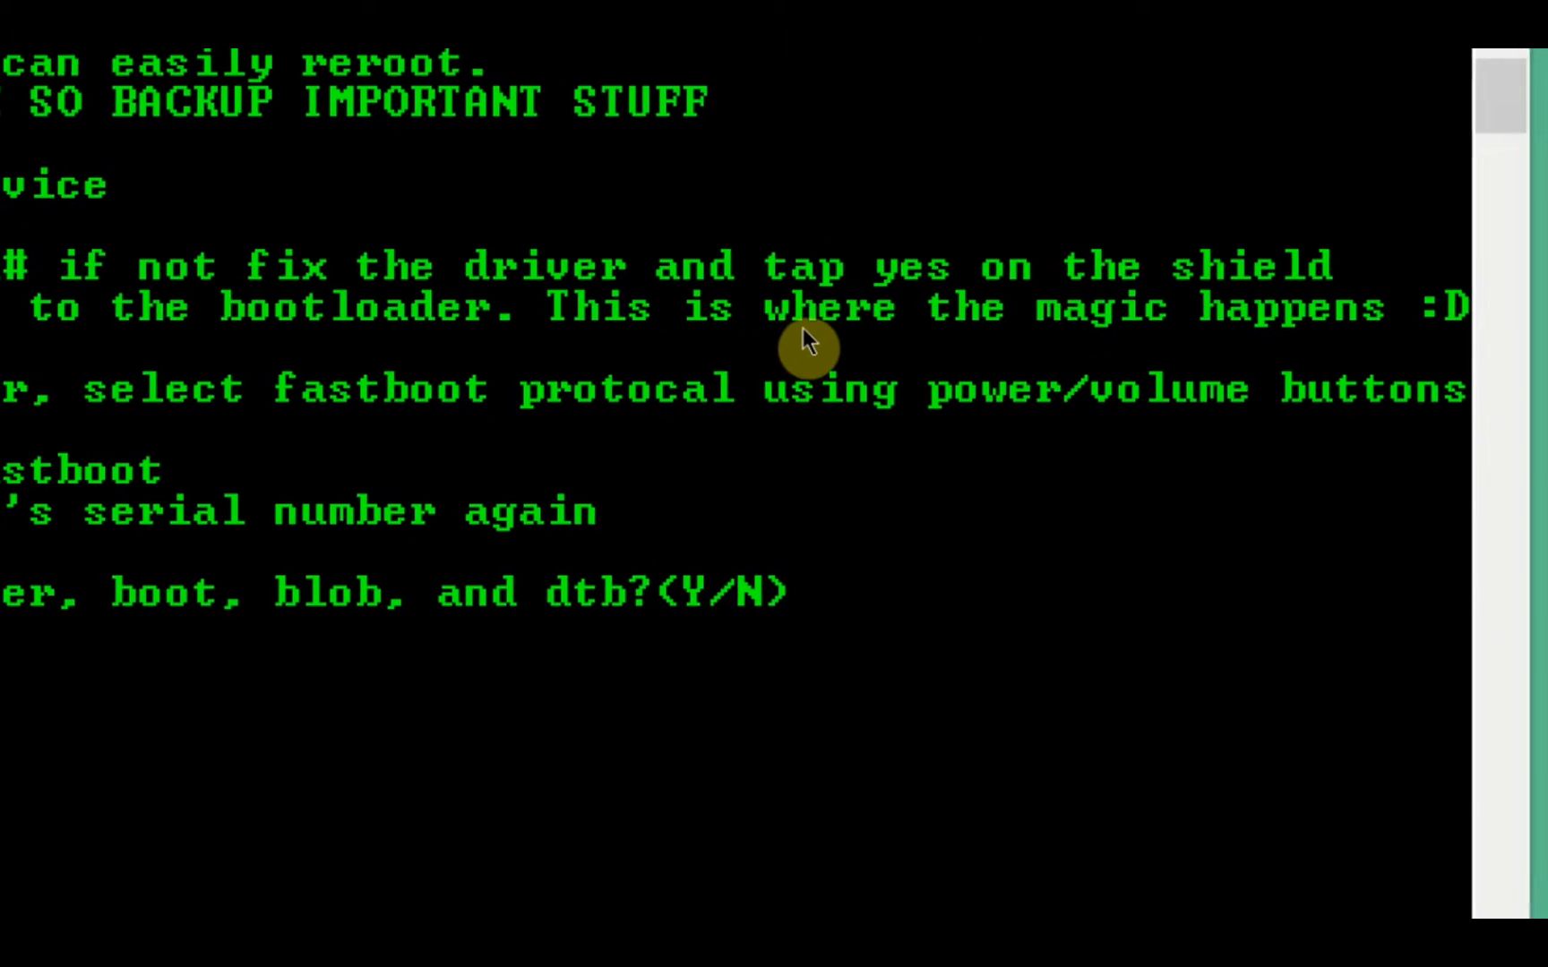
# Scroll the batch script in Notepad to its bootloader echo lines.
pyautogui.scroll(-3)
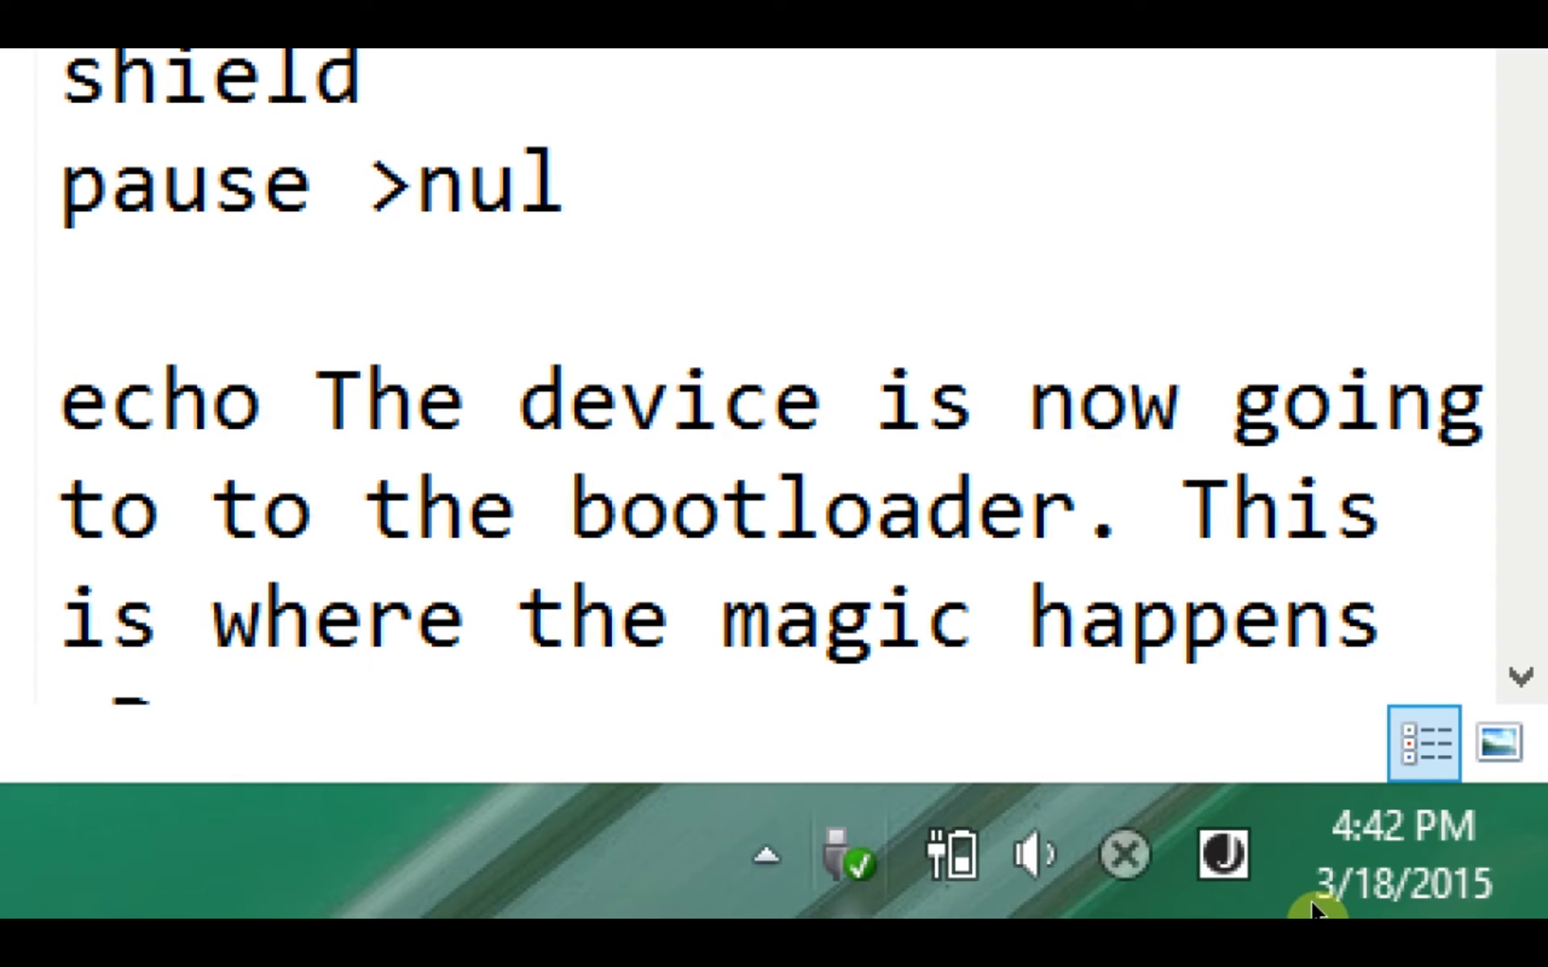
pyautogui.click(764, 855)
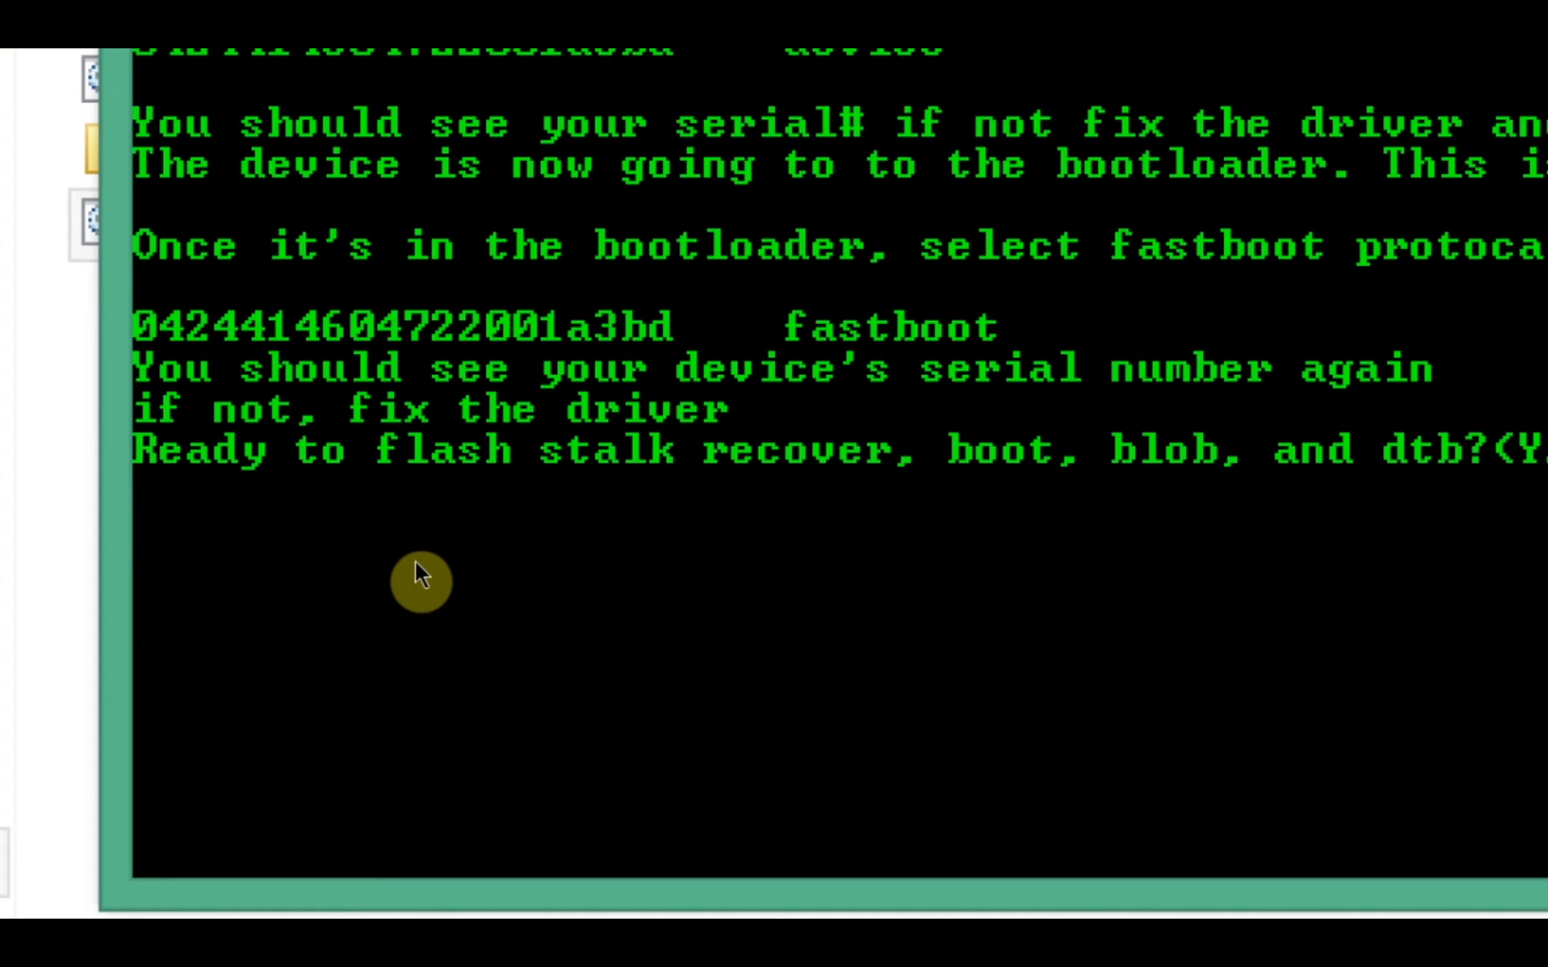
pyautogui.moveTo(382, 469)
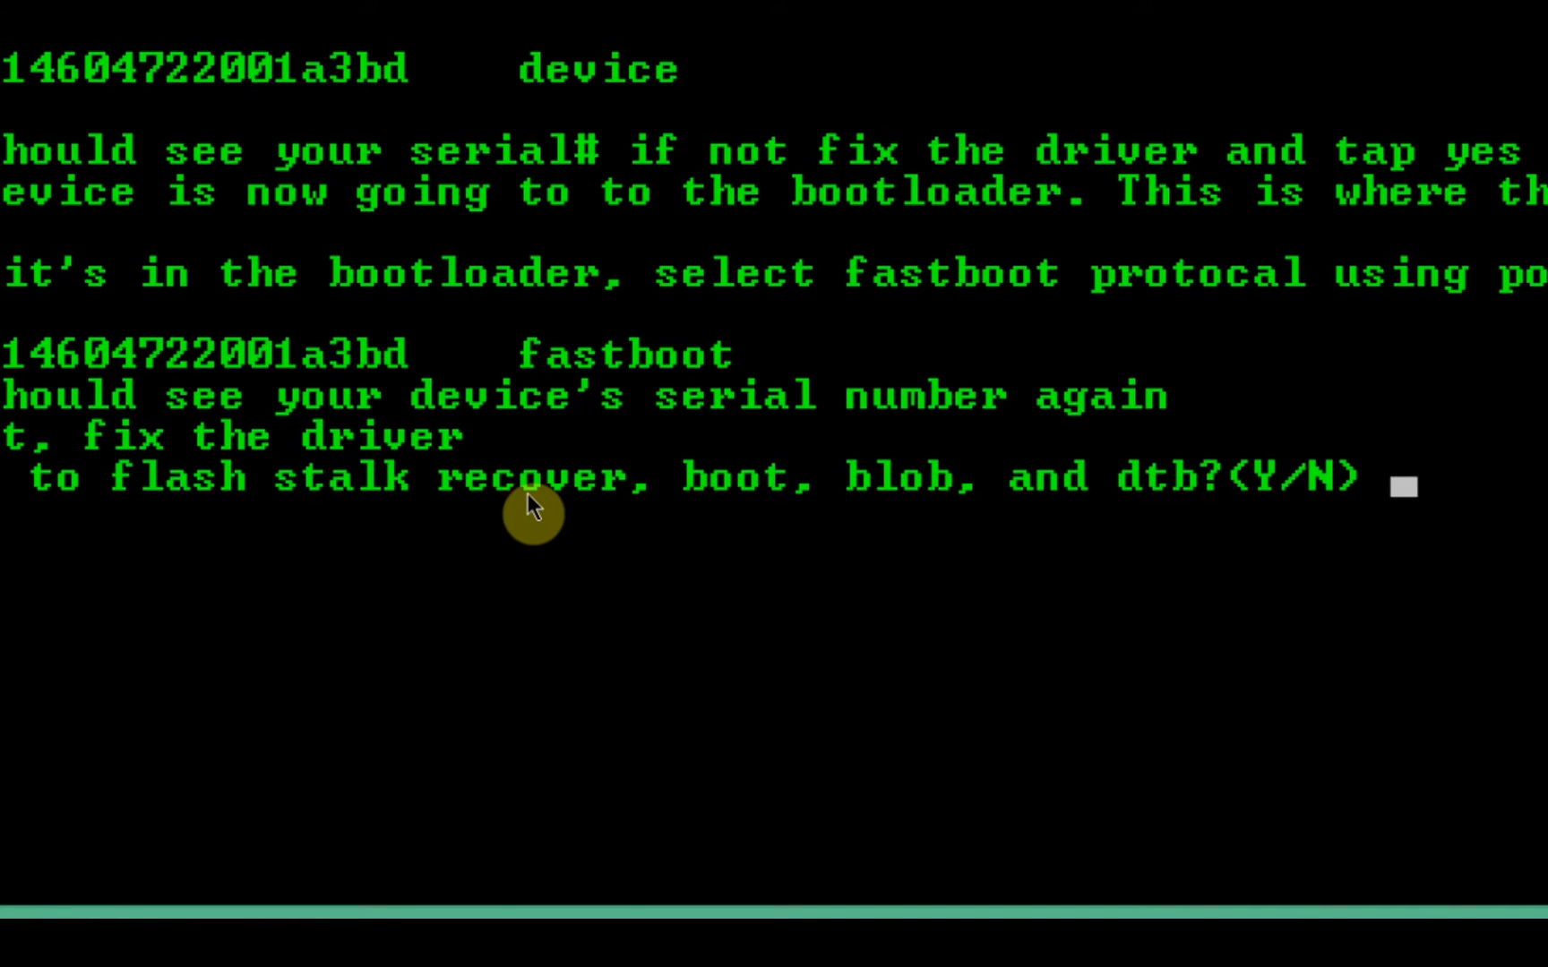
# Answer Y to flash recovery, boot, blob and dtb images.
pyautogui.write('Y')
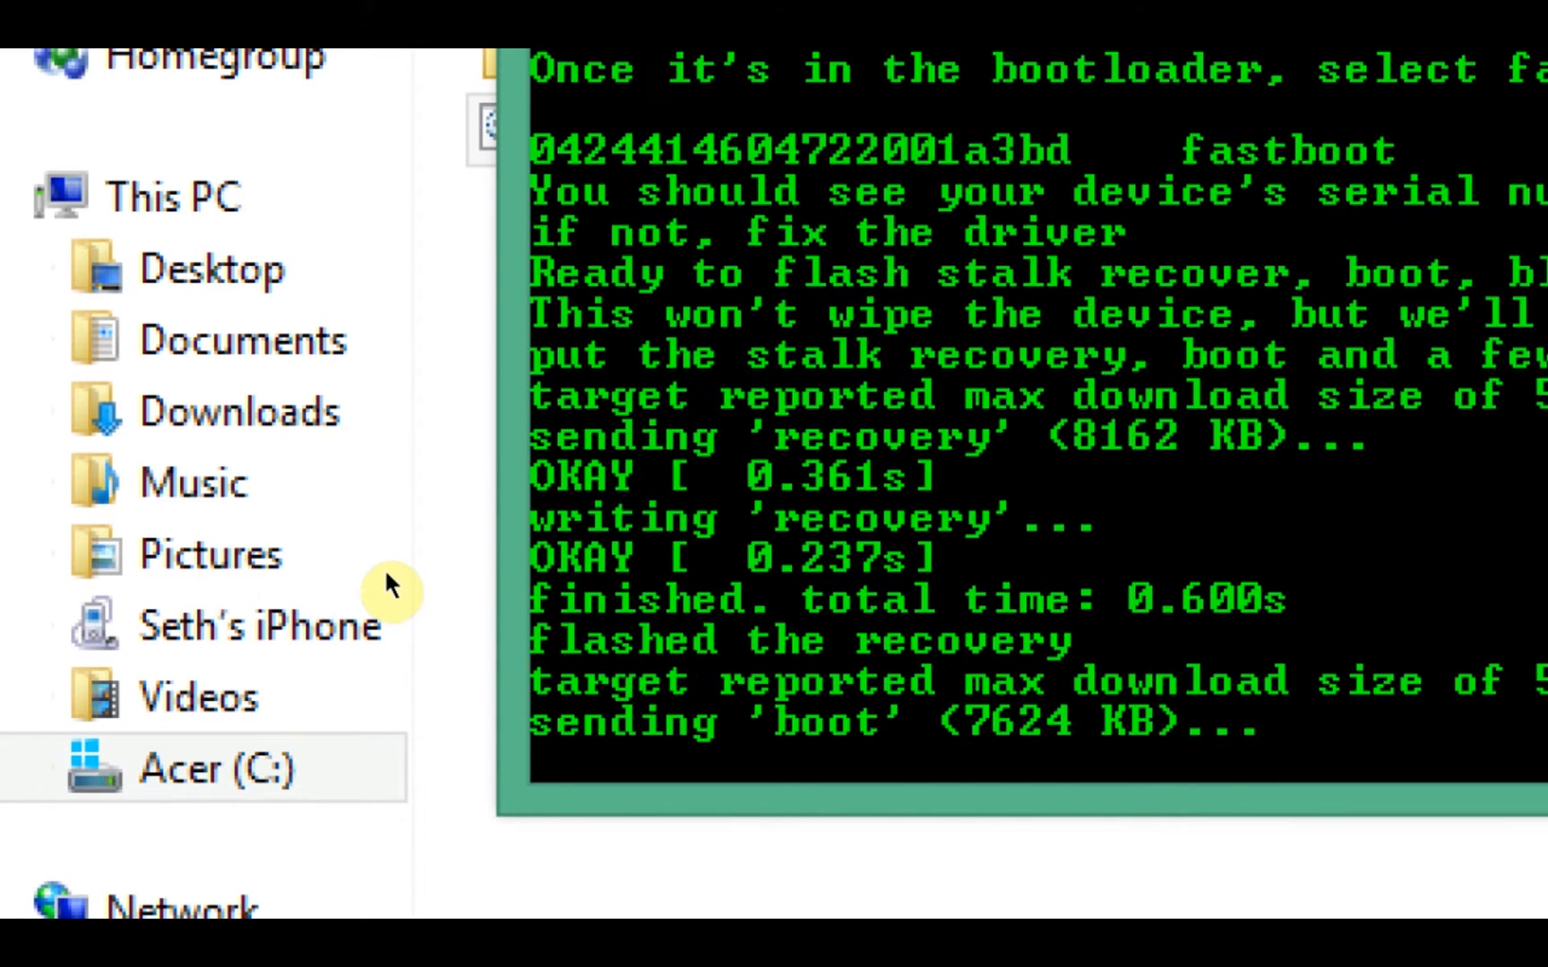
pyautogui.moveTo(442, 611)
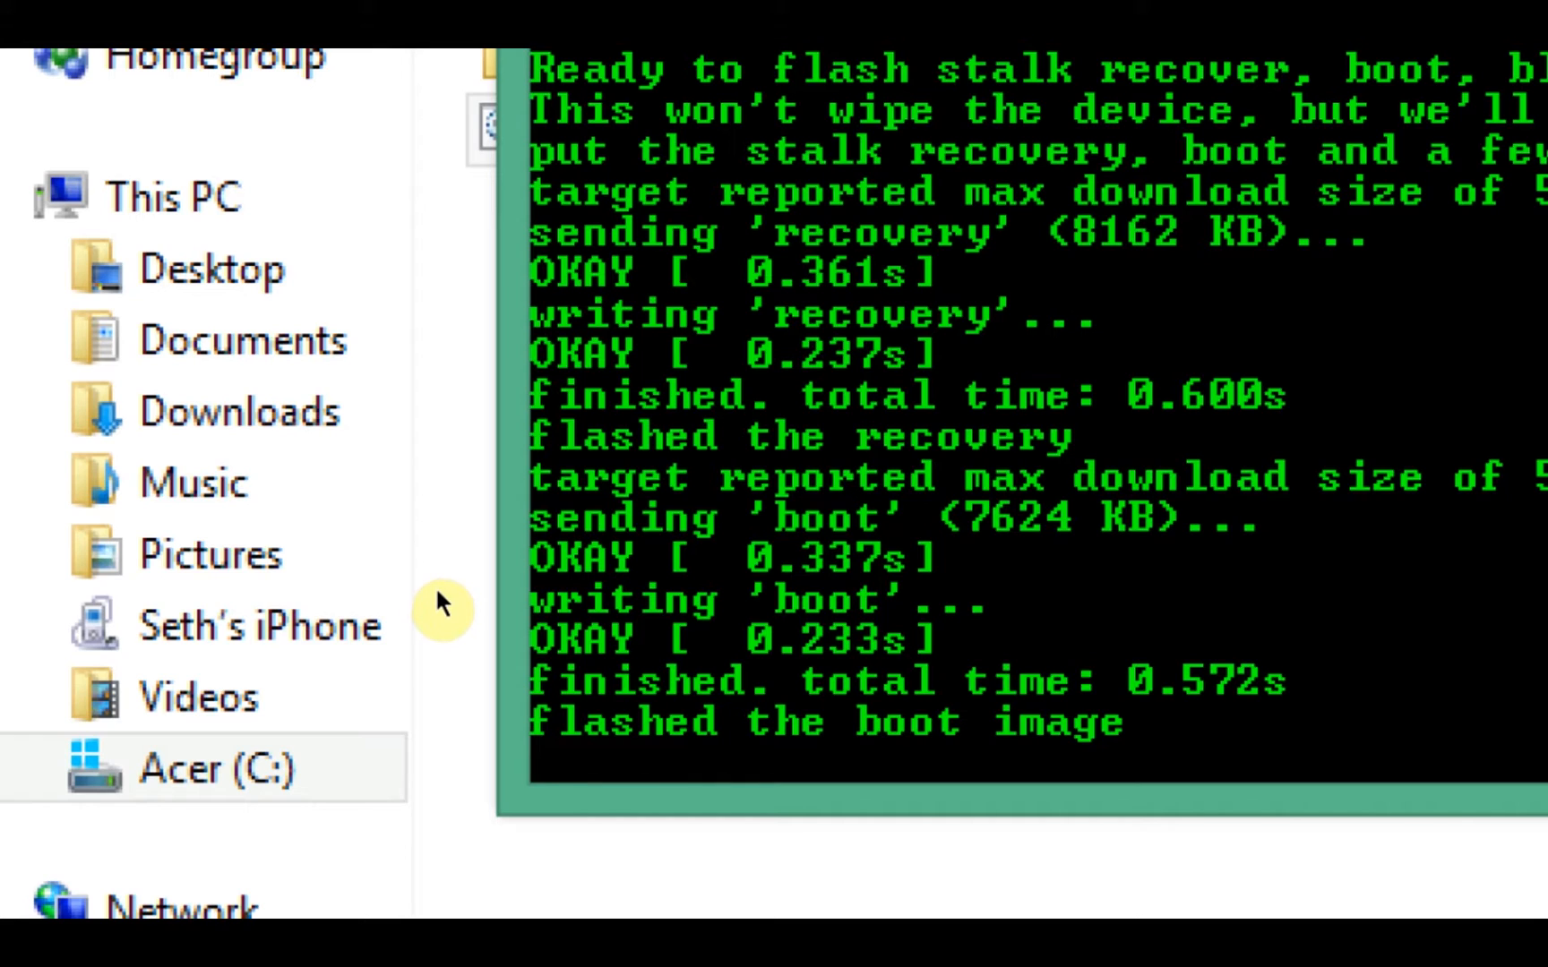
pyautogui.moveTo(439, 541)
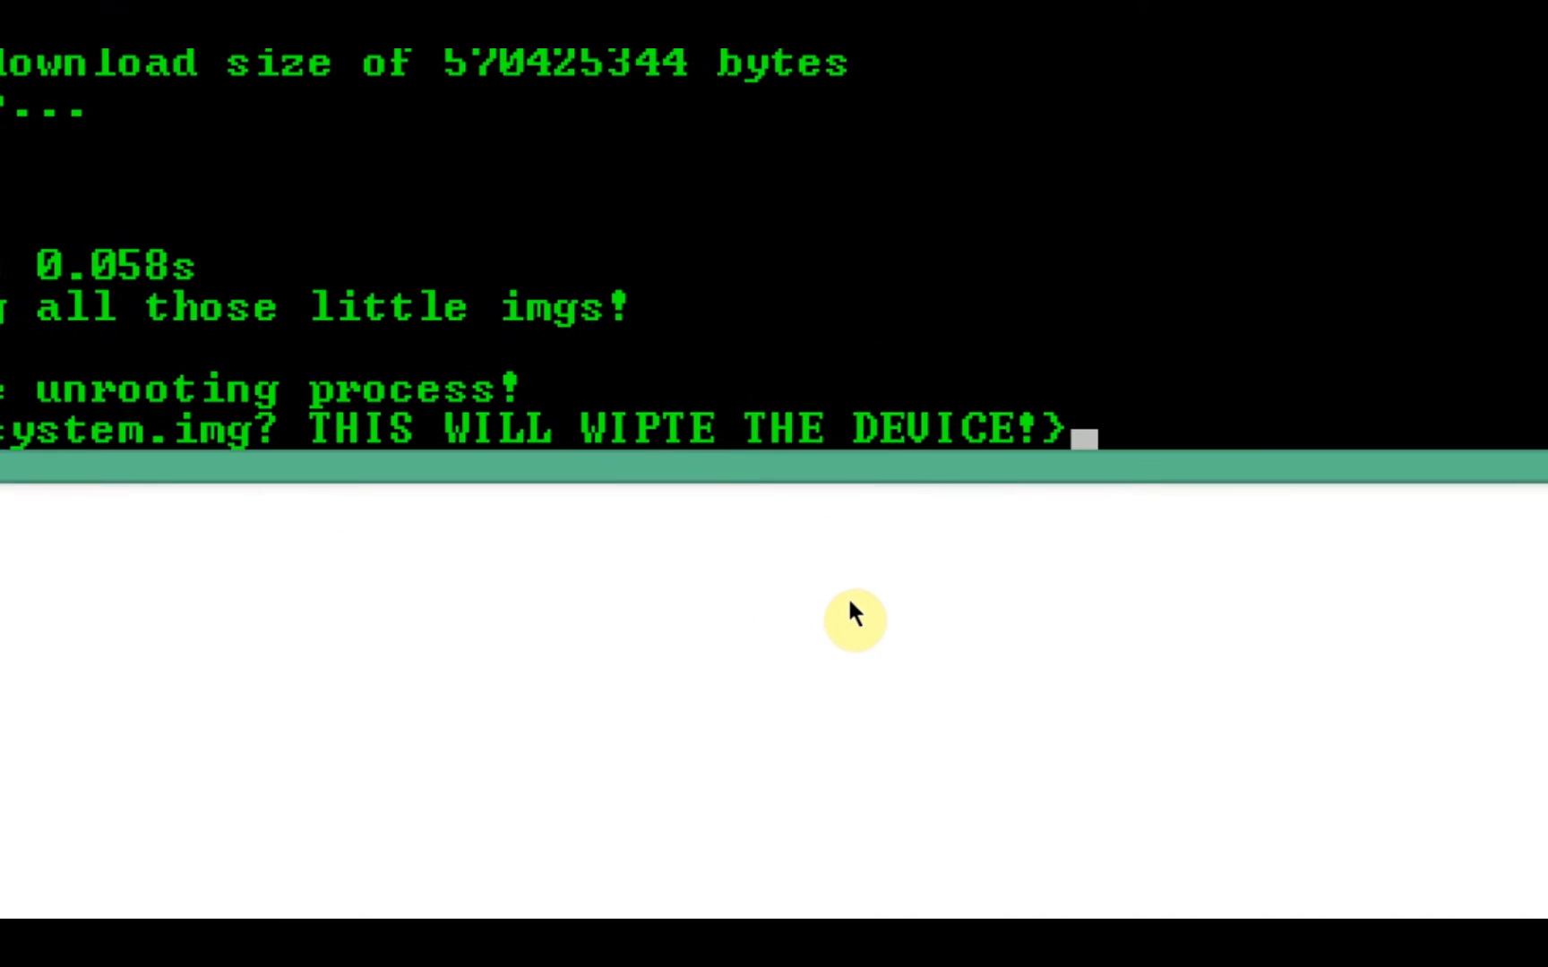
# Answer Y at the system.img prompt to erase and flash system.
pyautogui.write('Y')
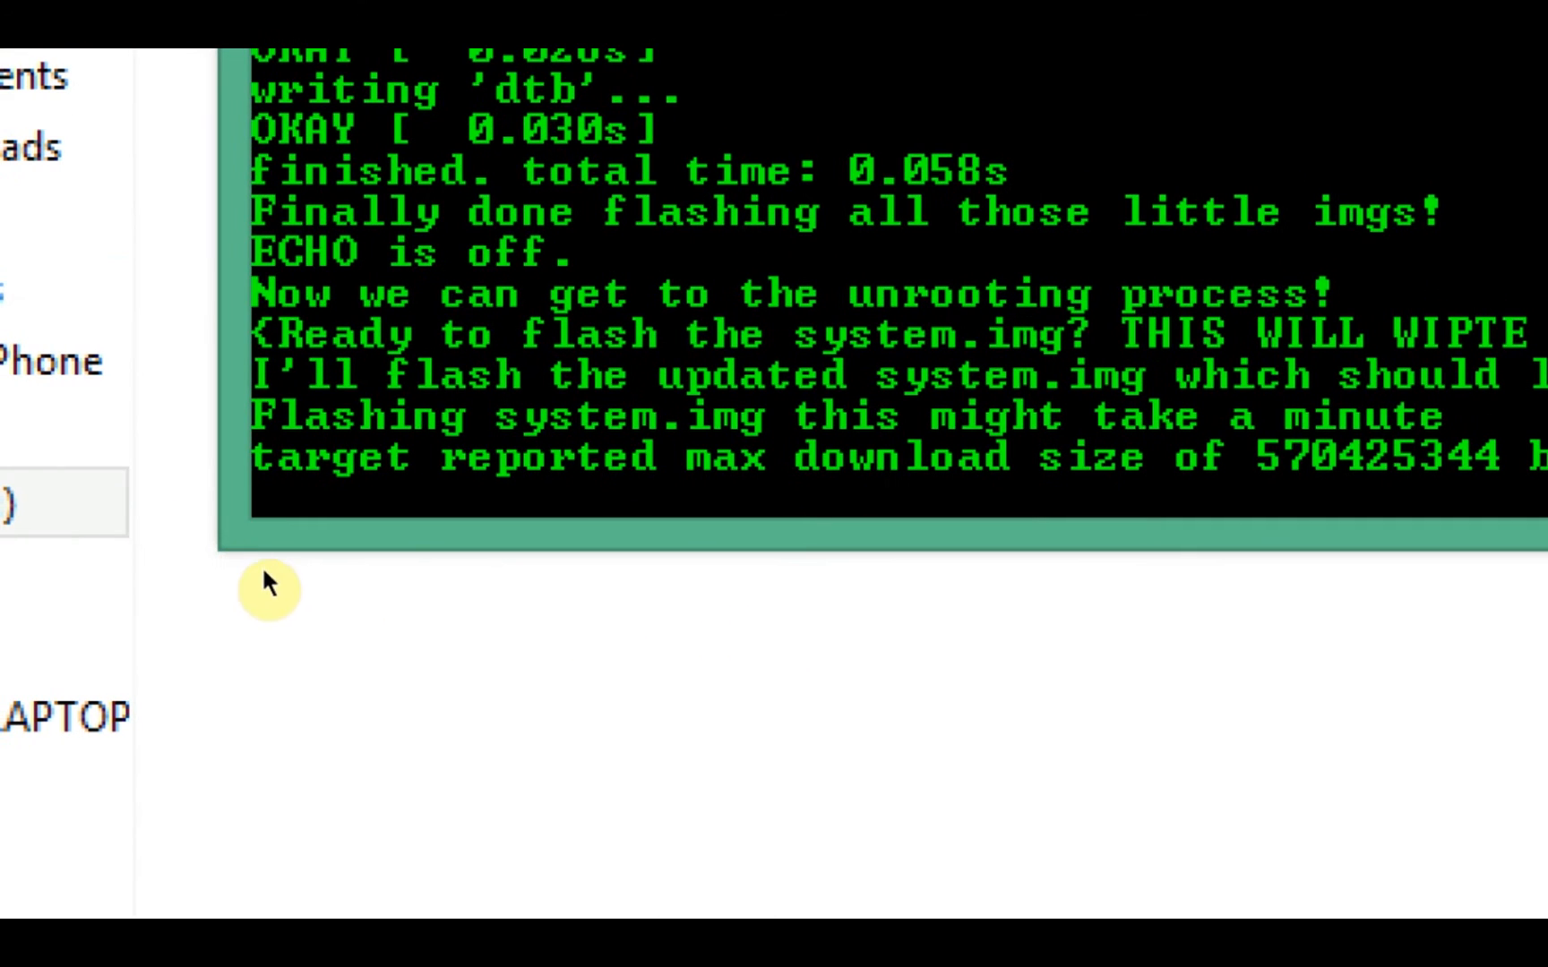
pyautogui.moveTo(399, 602)
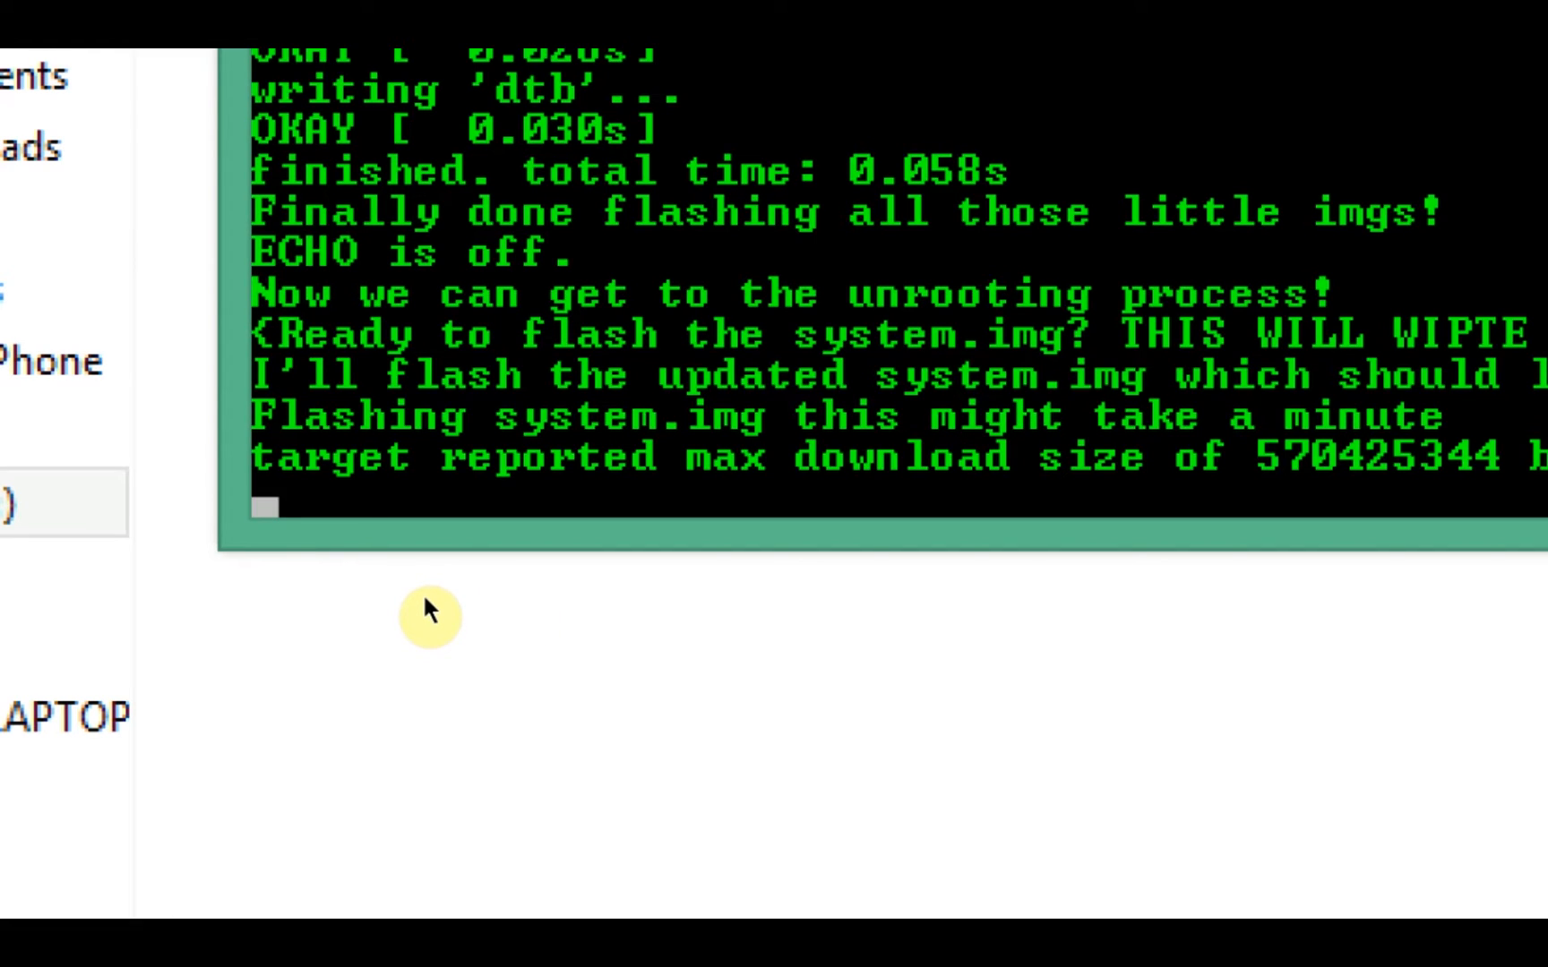
pyautogui.moveTo(580, 647)
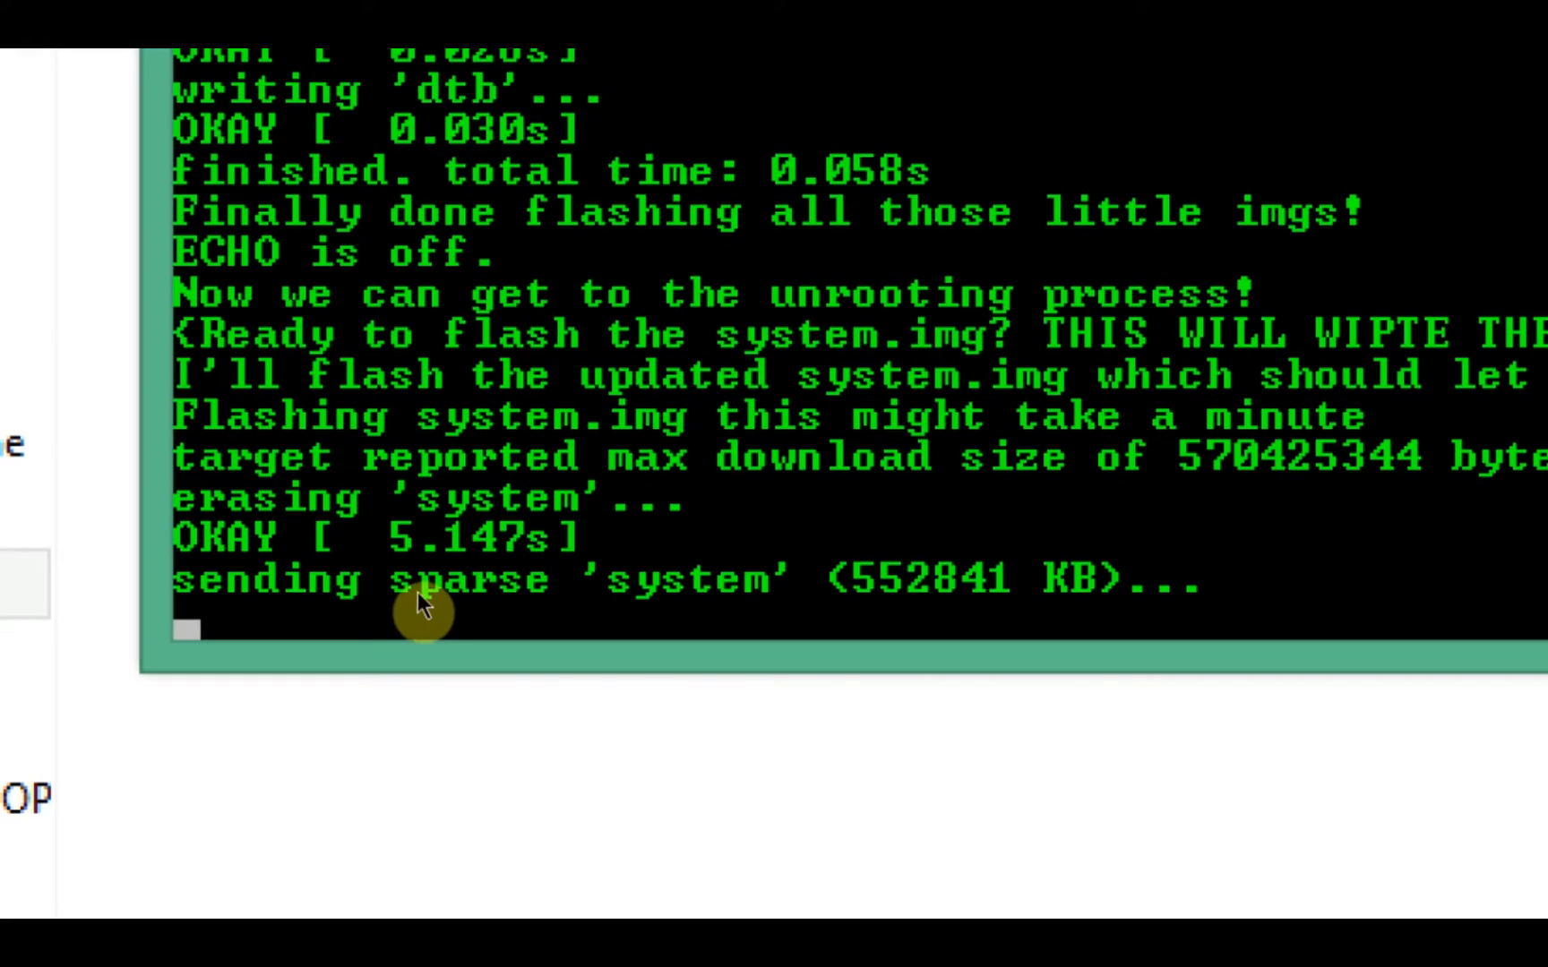
pyautogui.moveTo(423, 627)
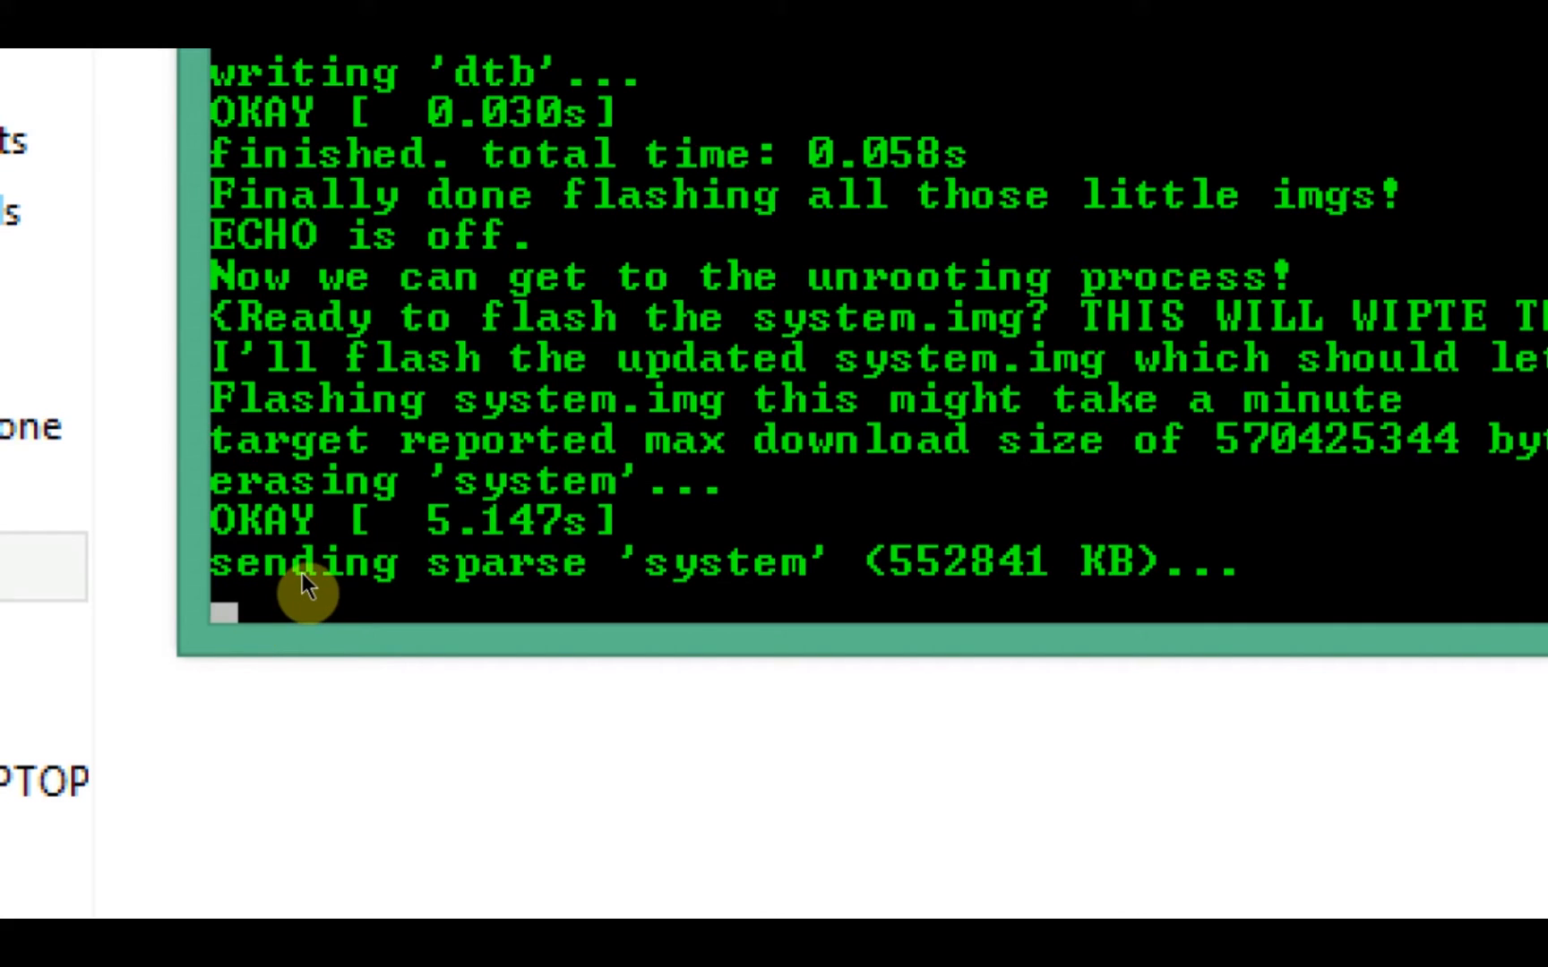
pyautogui.moveTo(336, 603)
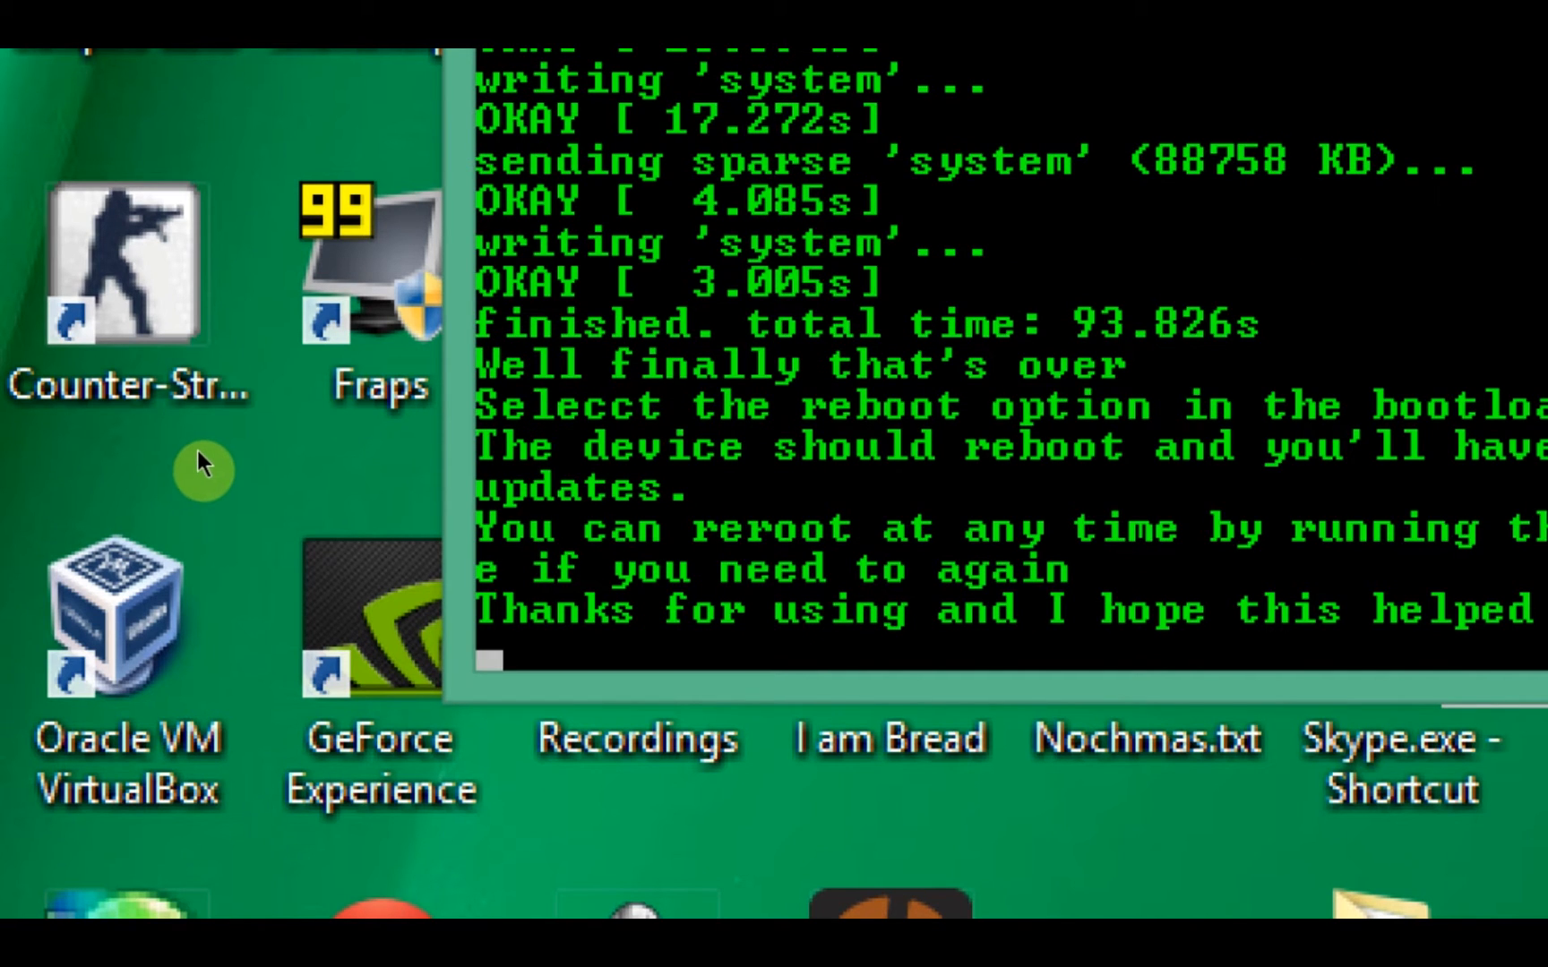
pyautogui.moveTo(294, 441)
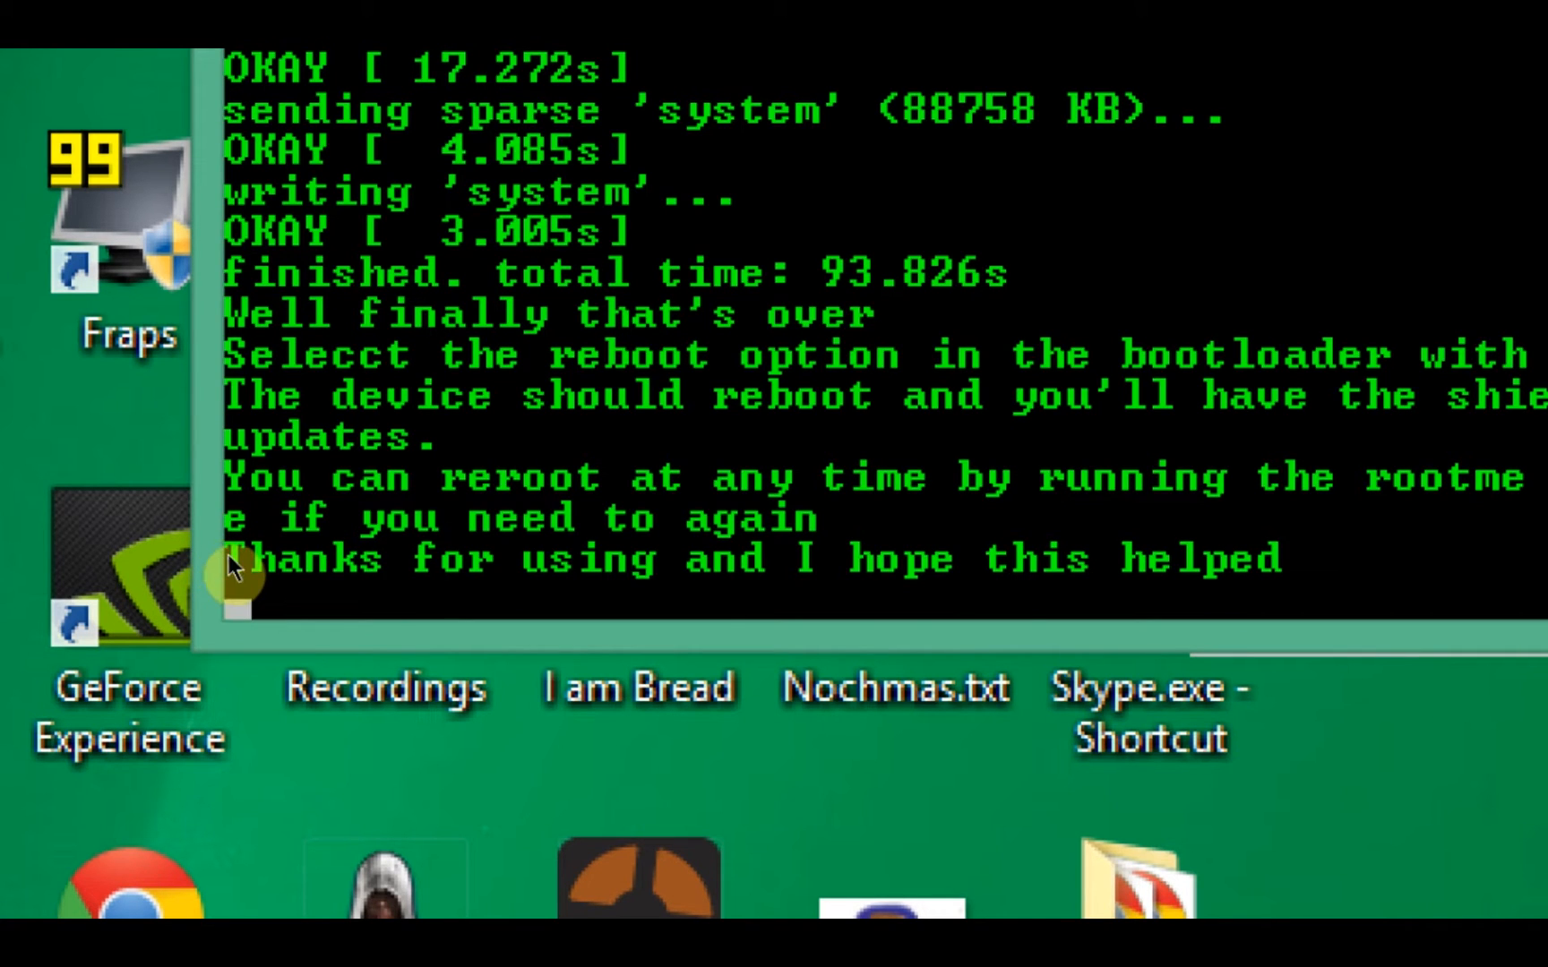
pyautogui.moveTo(548, 561)
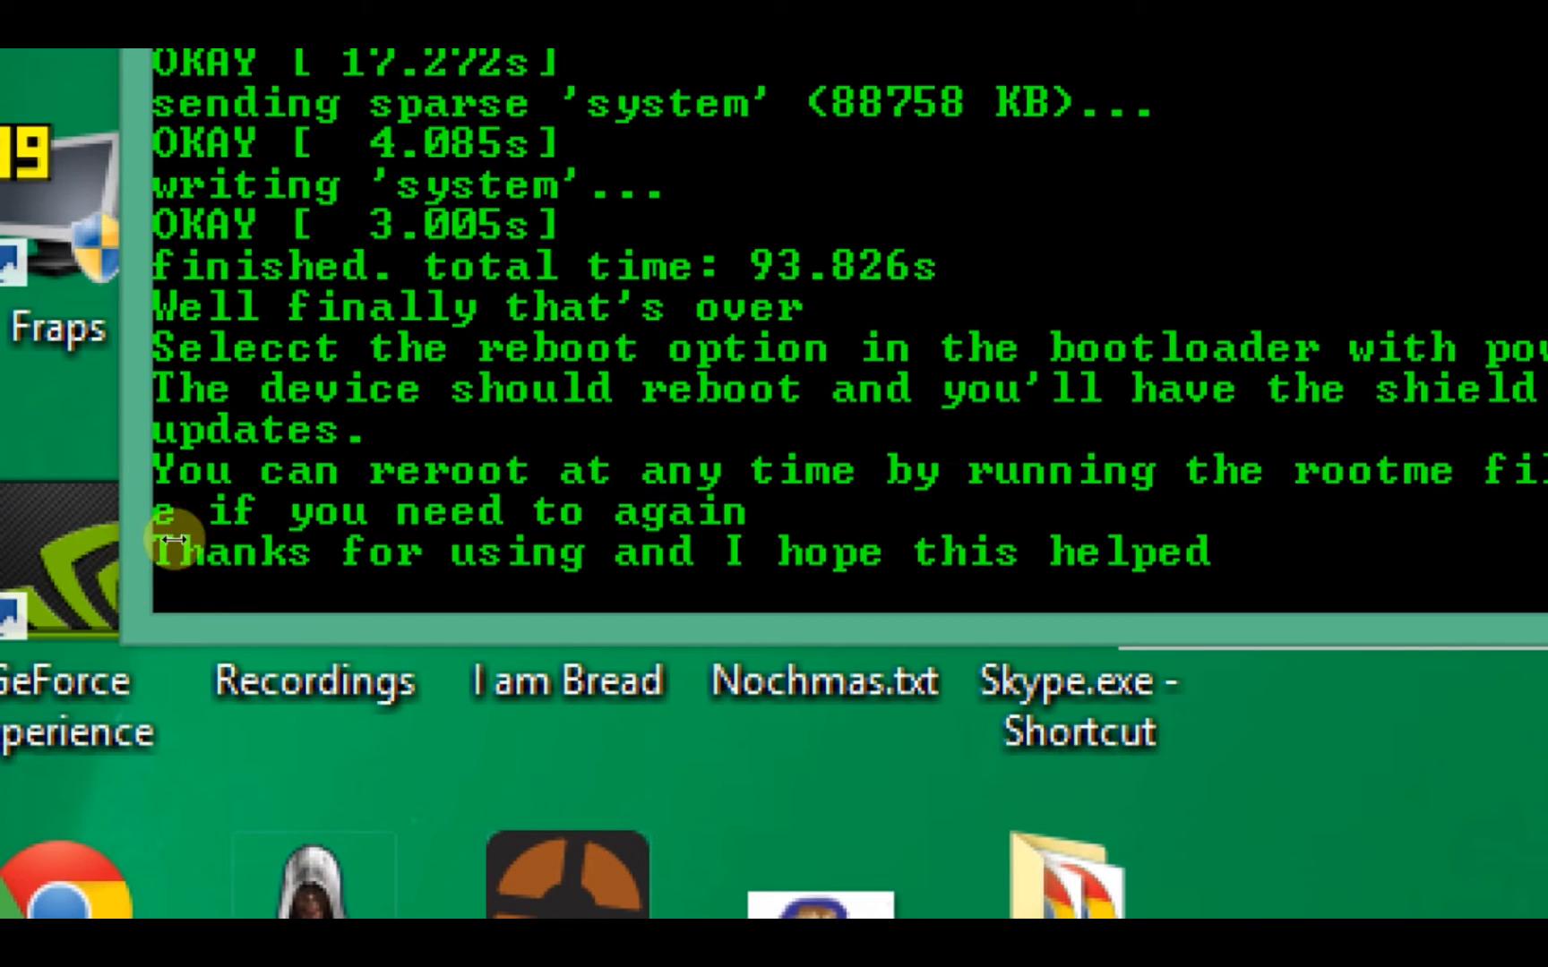
pyautogui.moveTo(296, 572)
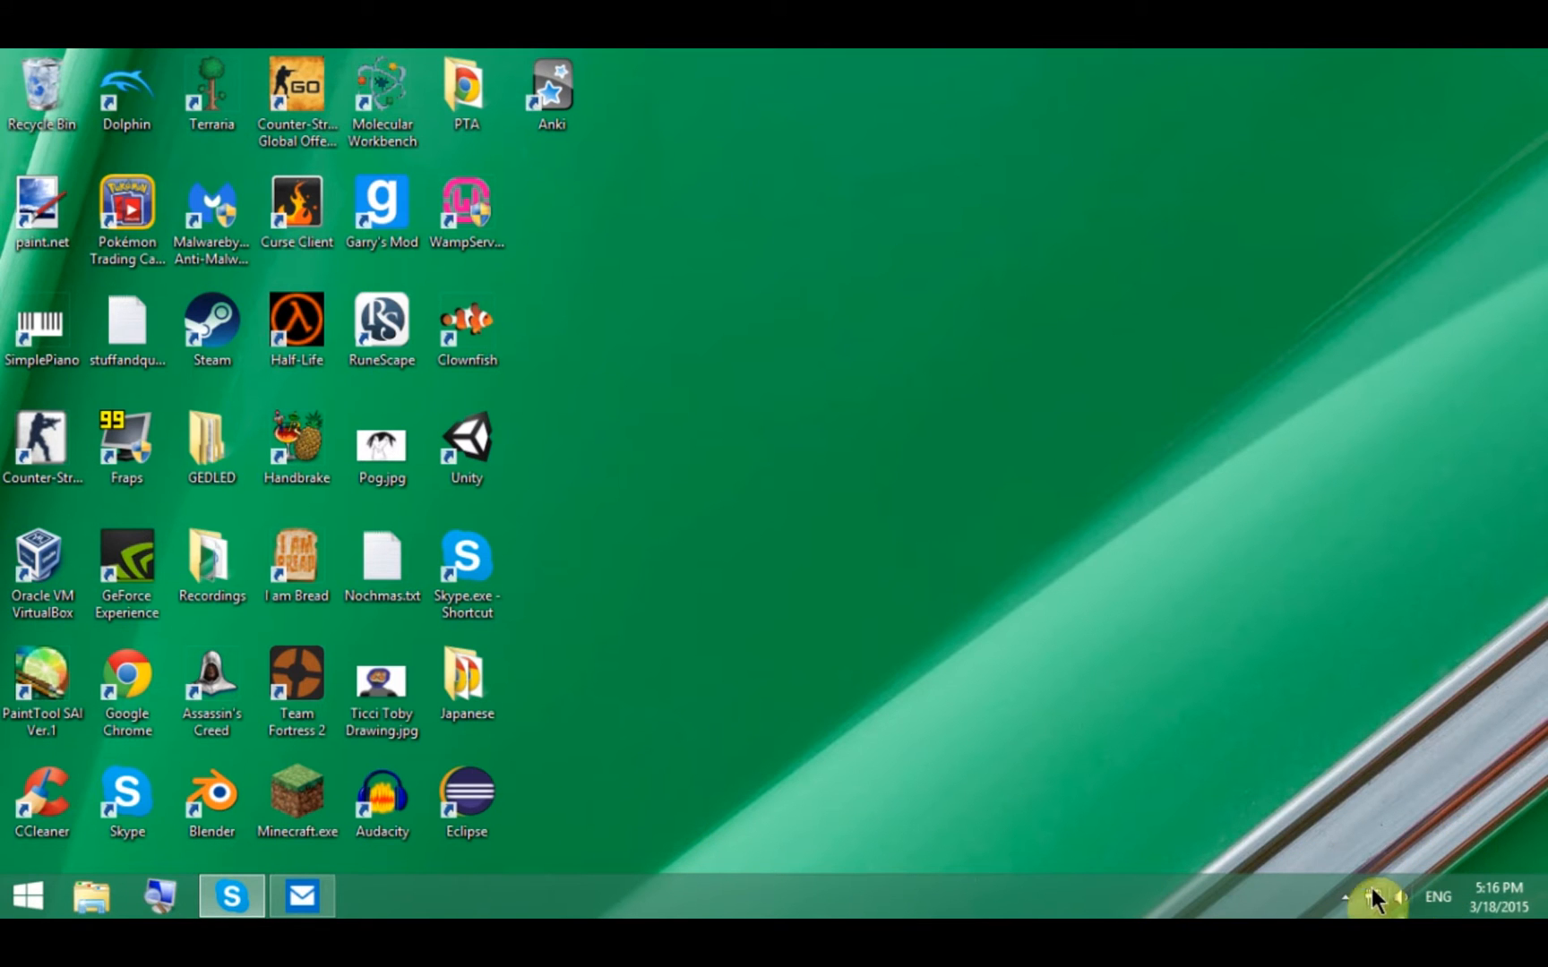
pyautogui.moveTo(1349, 898)
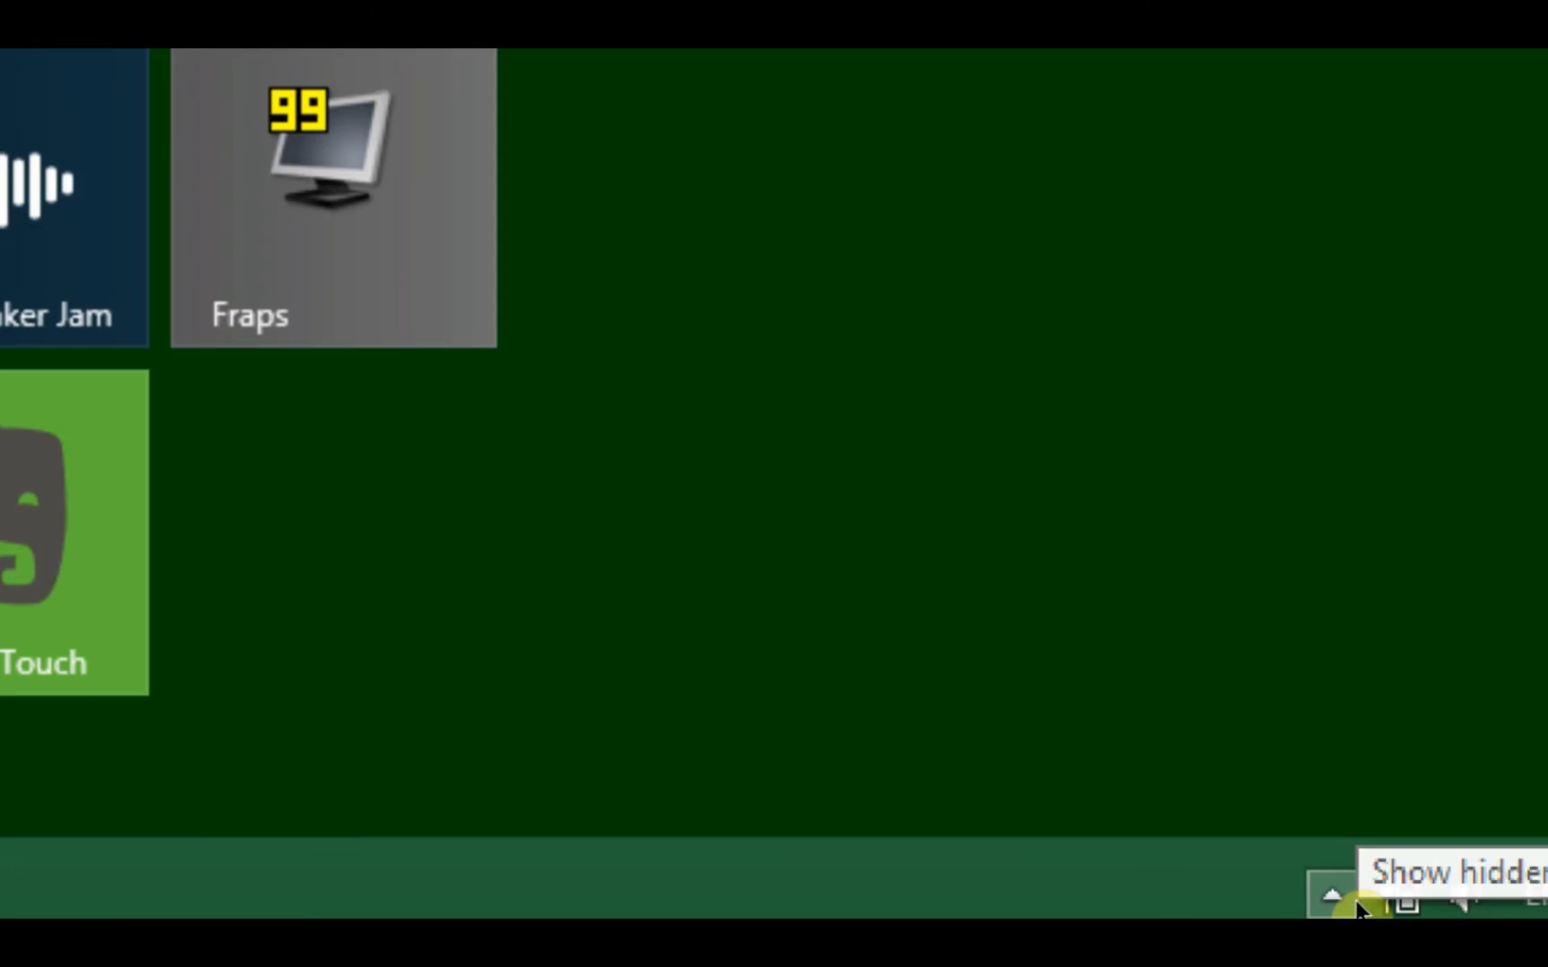
# Expand the hidden notification-area icons to show background apps like Steam, Chrome and Skype.
pyautogui.click(1337, 900)
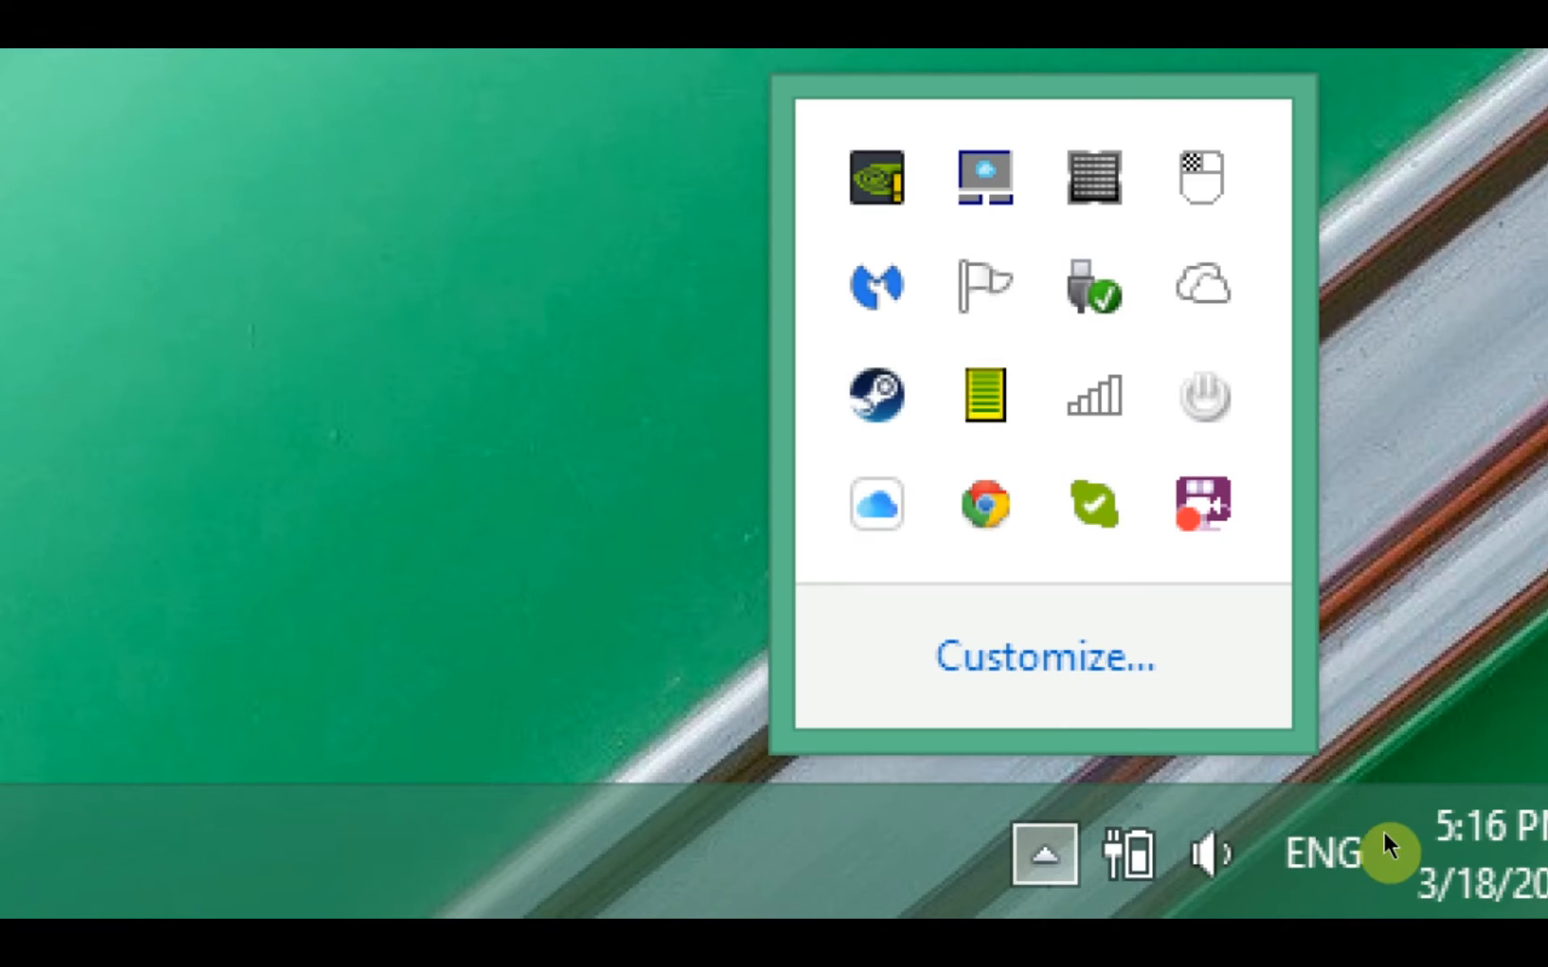